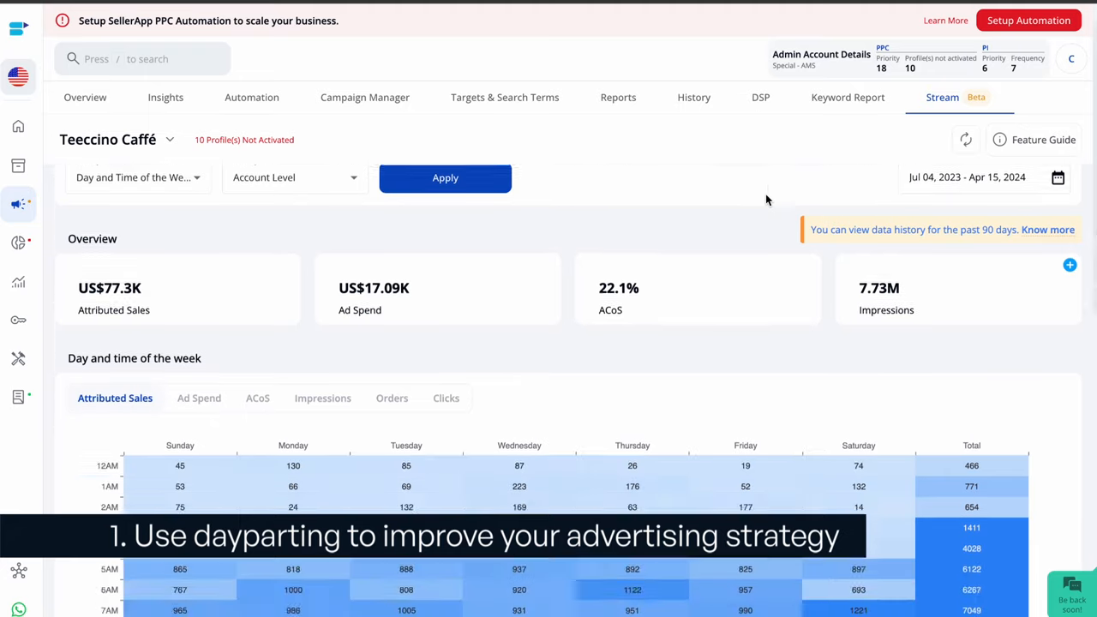
Scroll through the Day and Time of the Week attributed-sales heatmap for Teeccino Caffé.
scroll(down, 3)
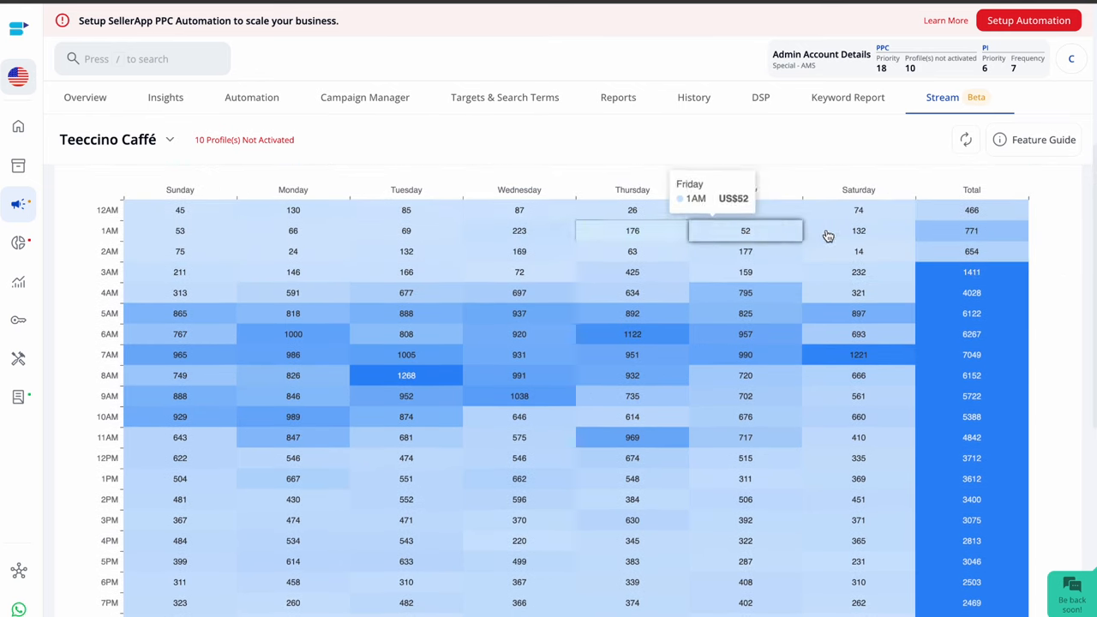
mouse_move(1055, 294)
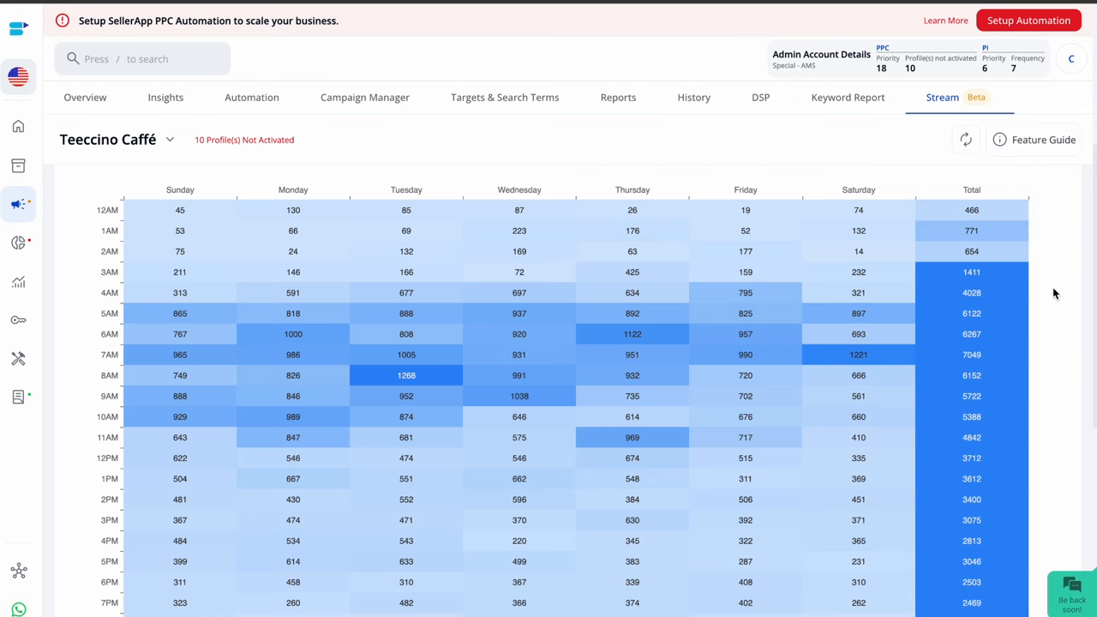
scroll(down, 3)
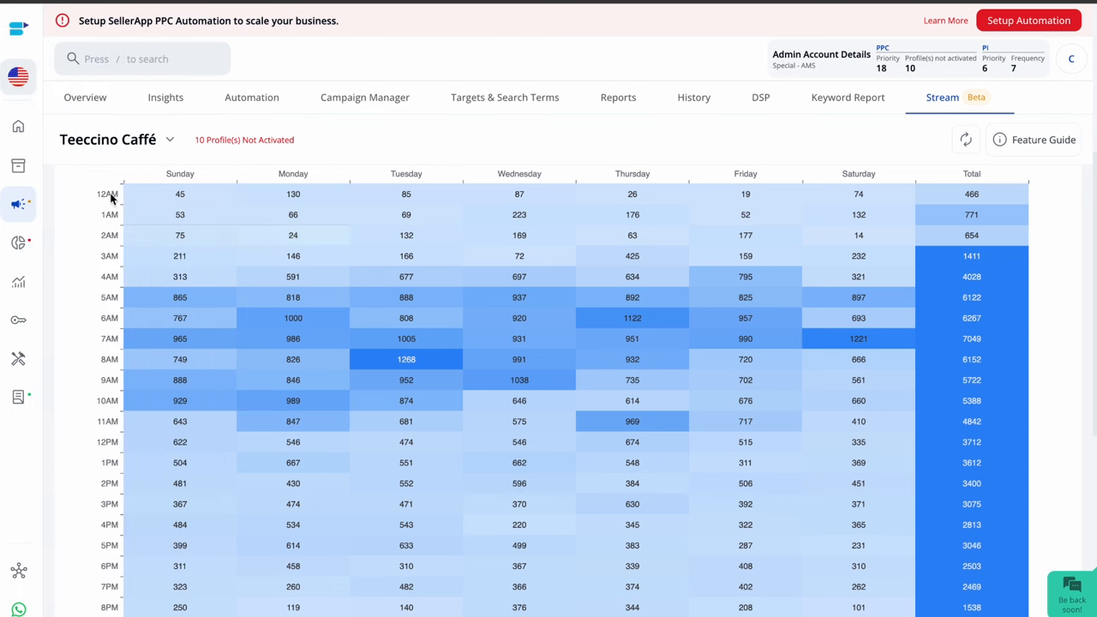
scroll(down, 3)
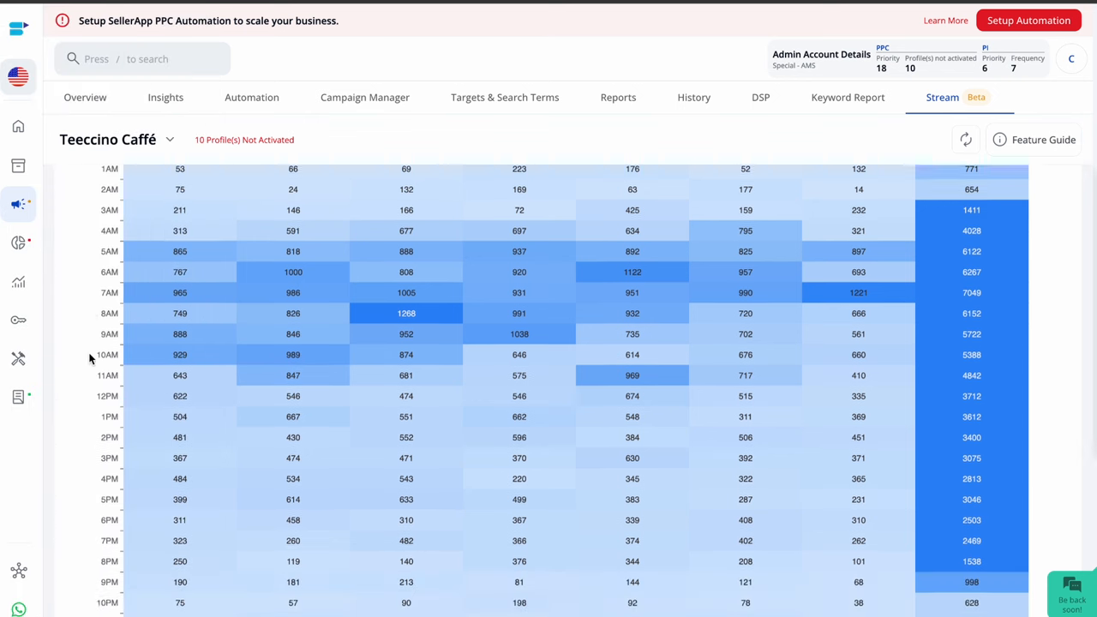
scroll(down, 3)
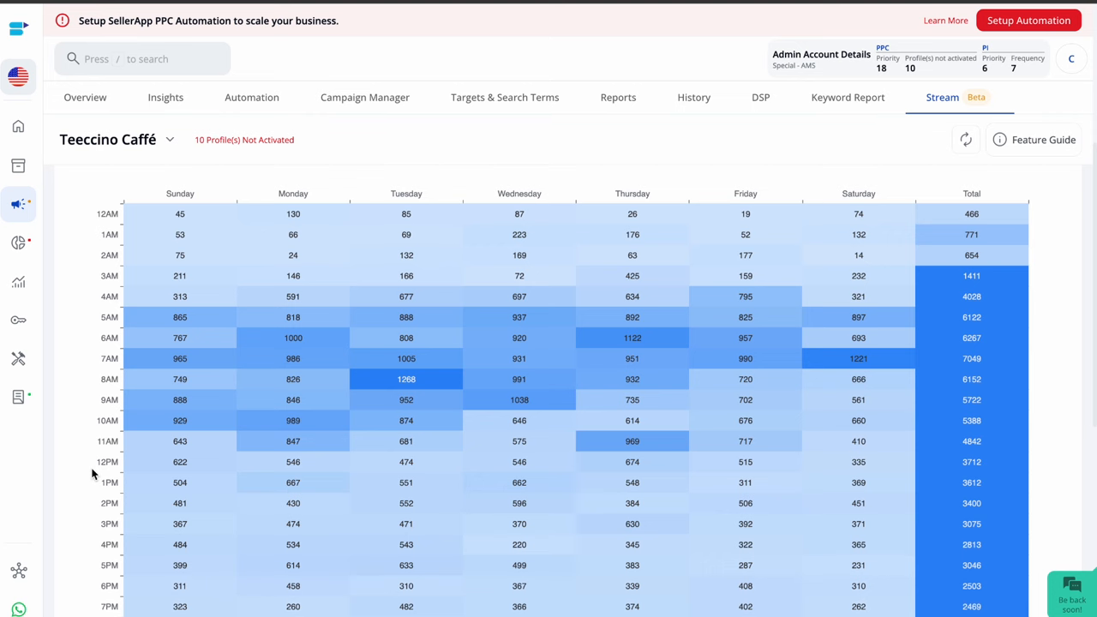
mouse_move(256, 281)
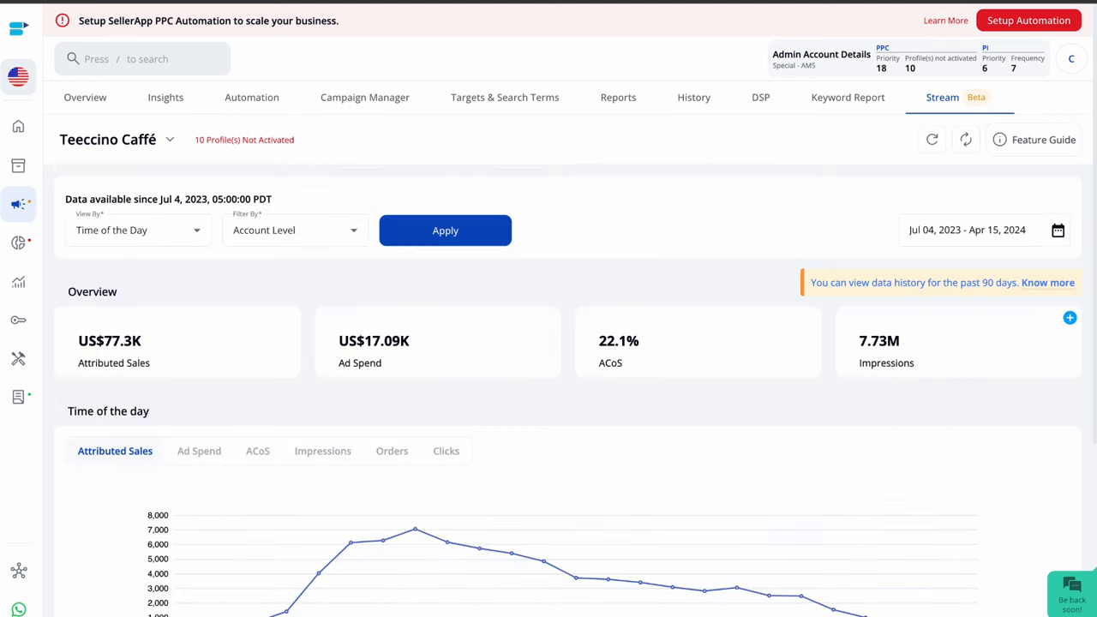
Scroll down to review the Time of the Day hourly attributed-sales line chart.
scroll(down, 3)
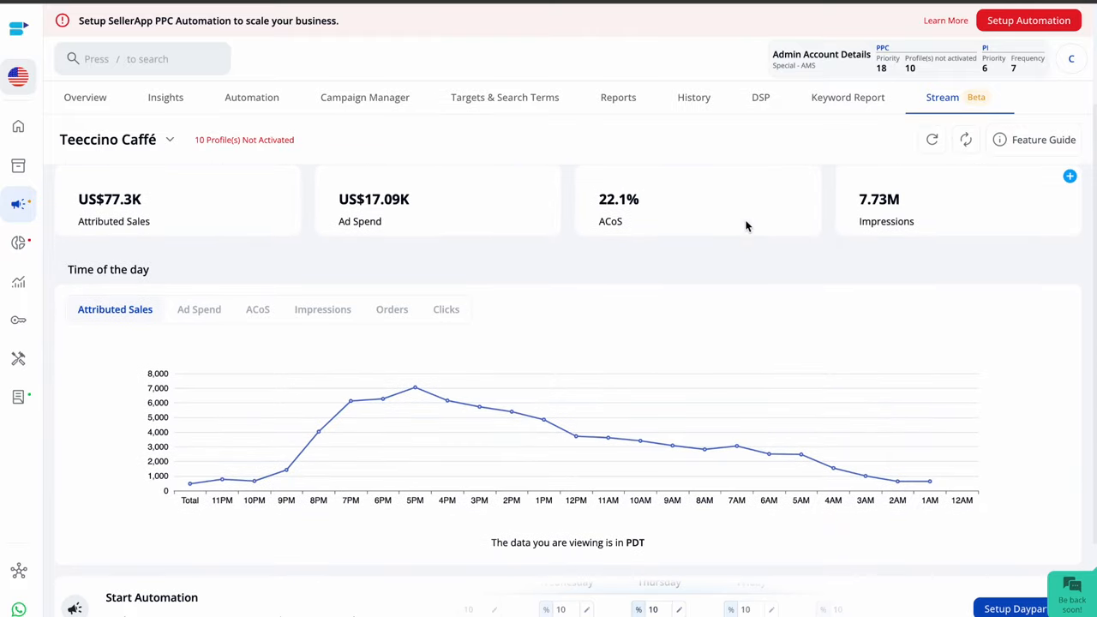
mouse_move(531, 524)
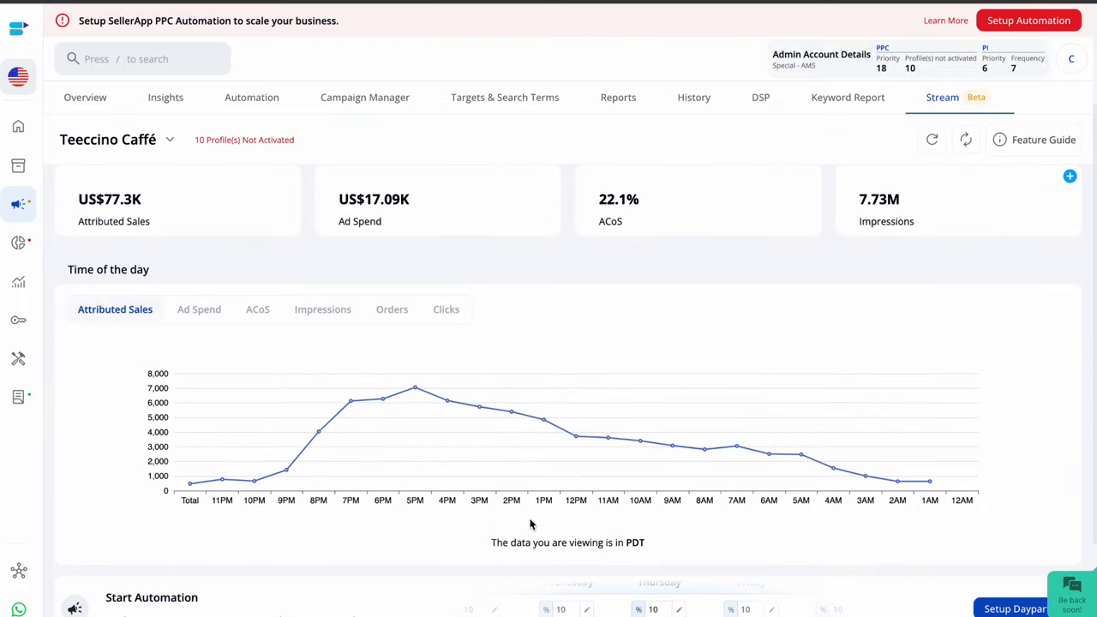
mouse_move(960, 514)
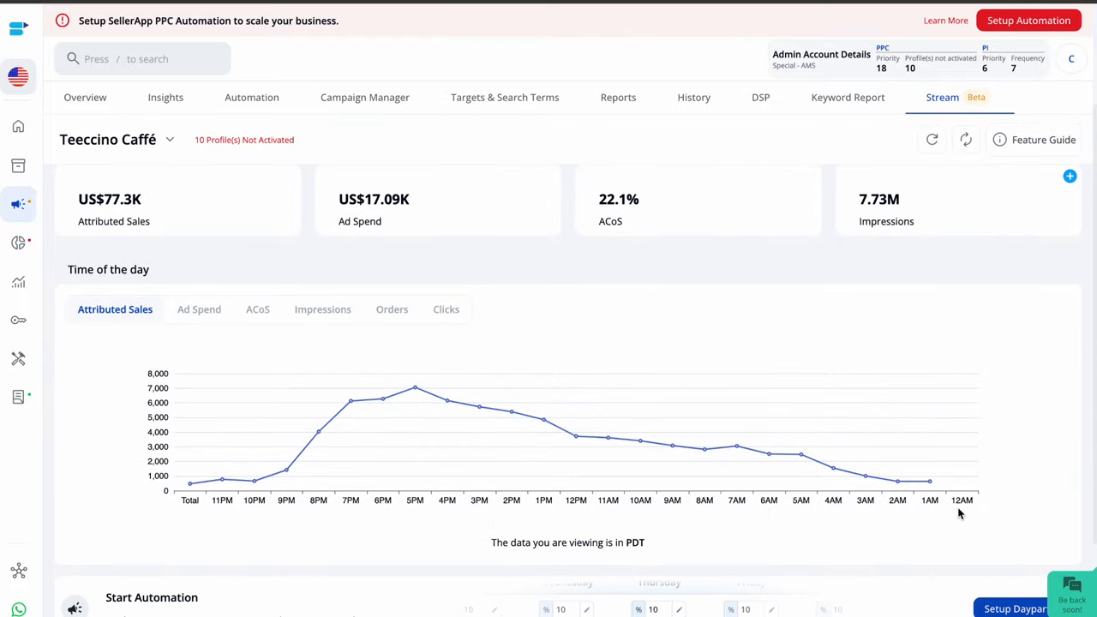
mouse_move(185, 518)
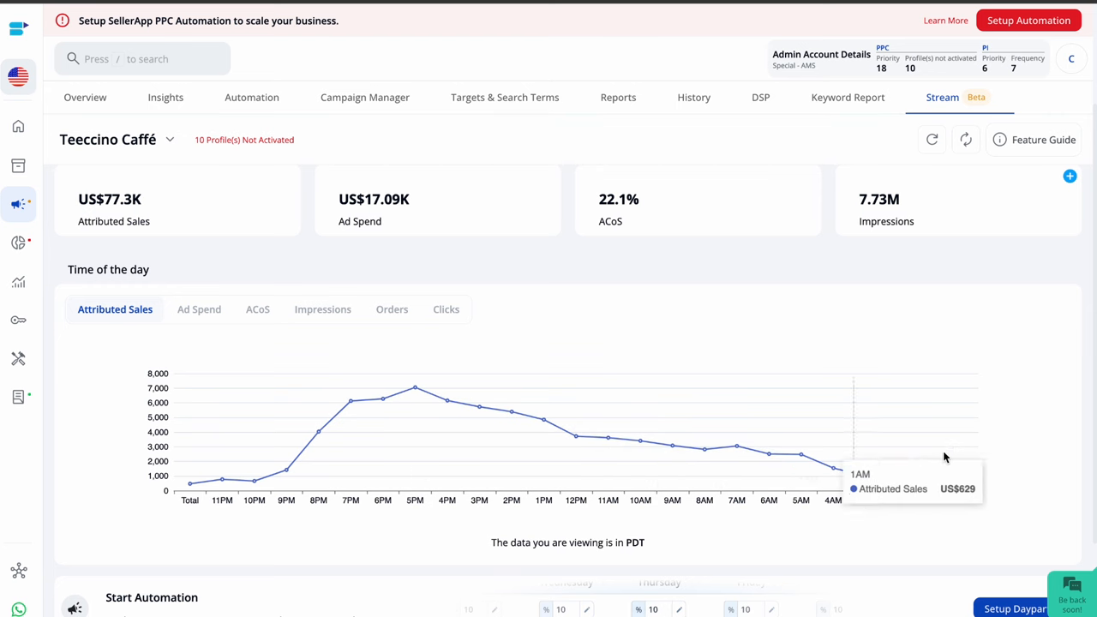
mouse_move(1026, 363)
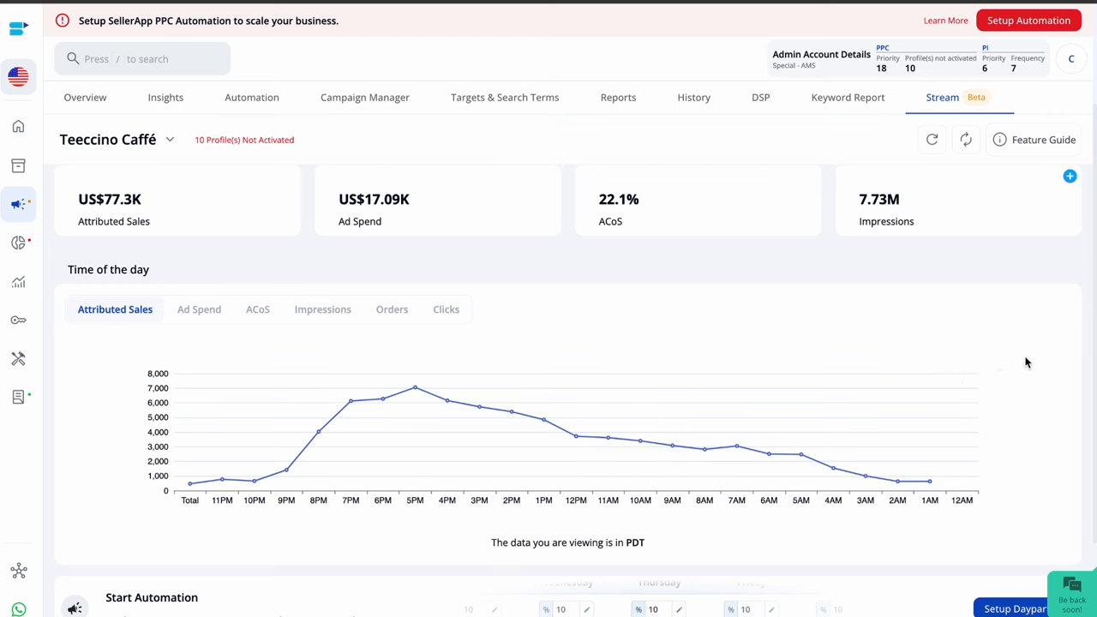
mouse_move(960, 240)
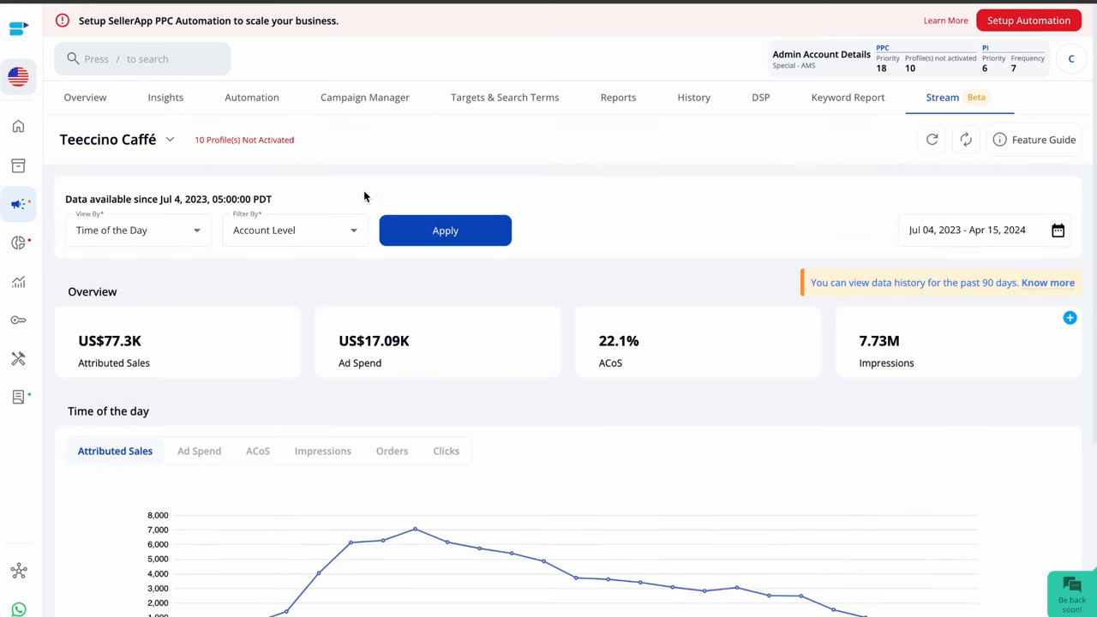
mouse_move(873, 32)
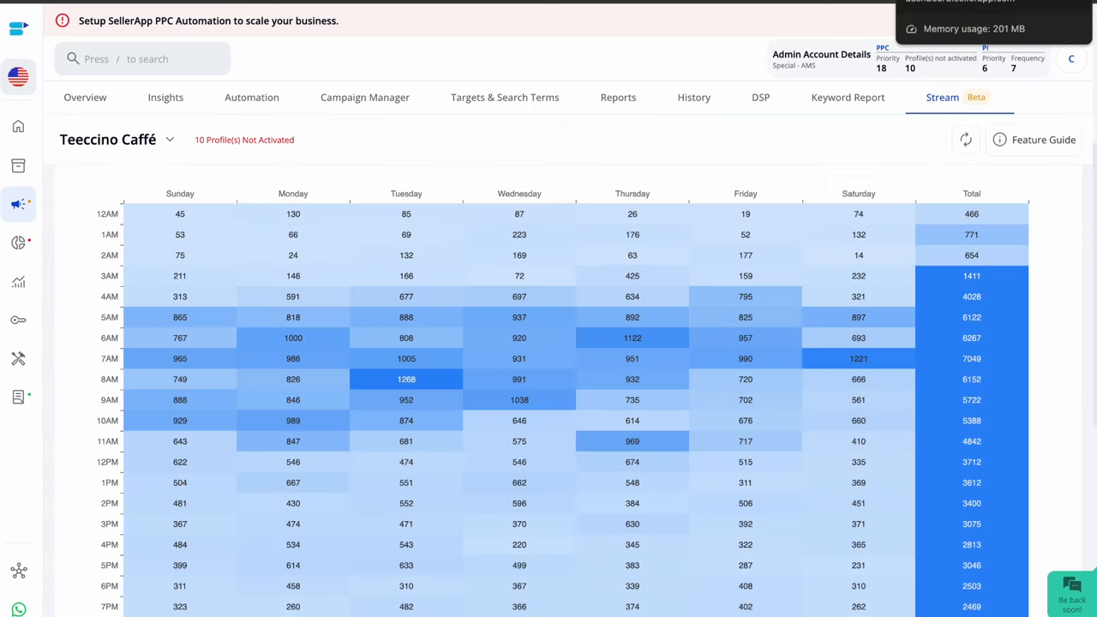
Go to Advertising > Automation, choose manual setup, and start from the Dayparting Rule template.
click(165, 96)
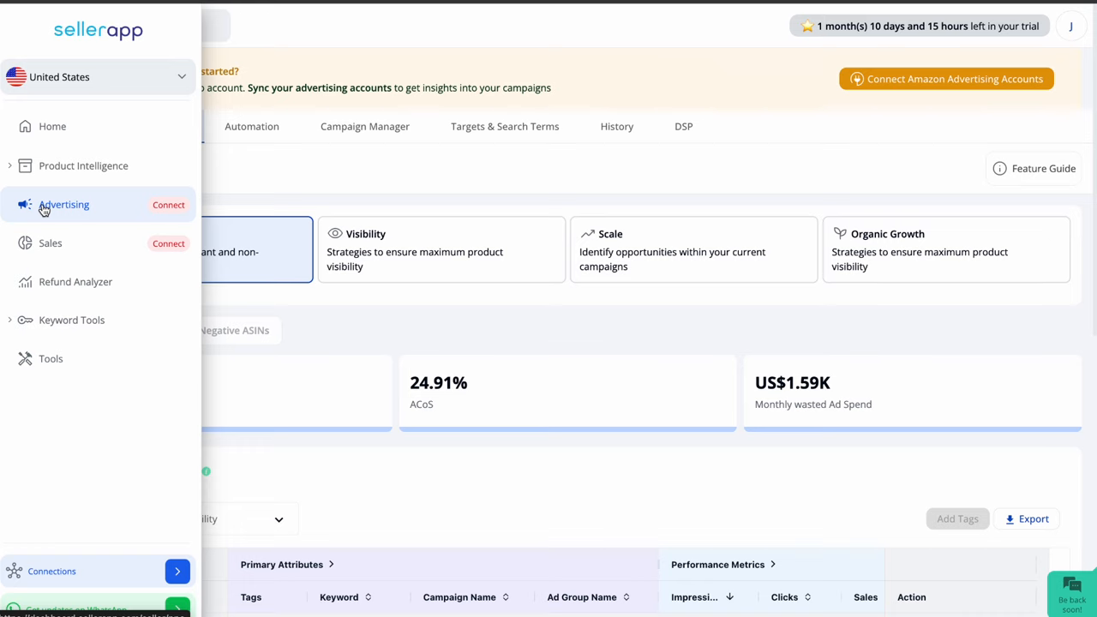
click(251, 127)
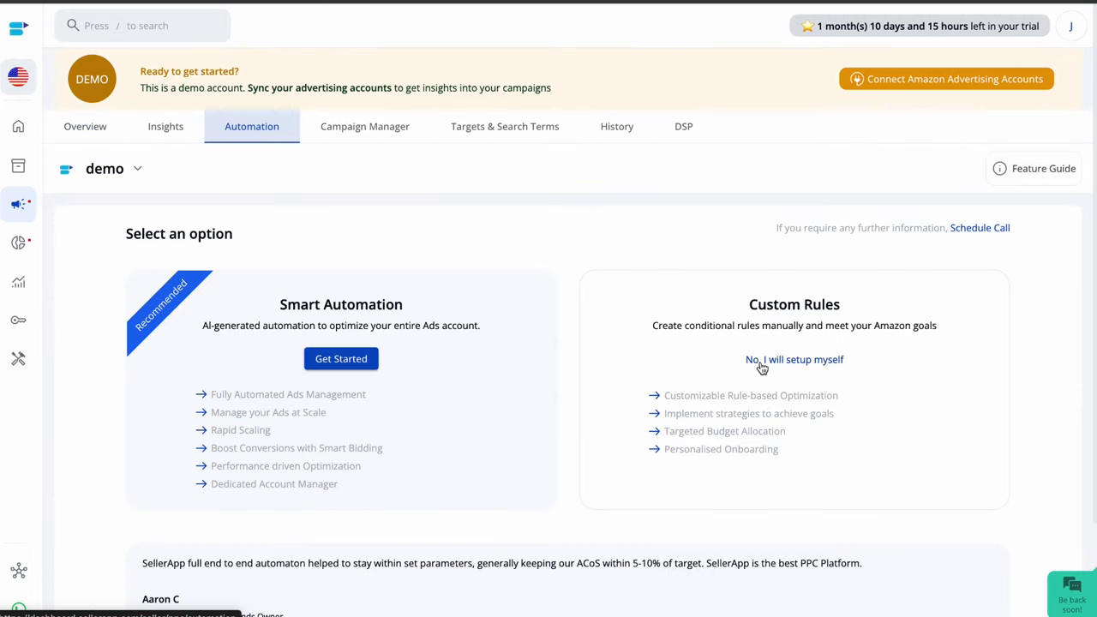
click(794, 360)
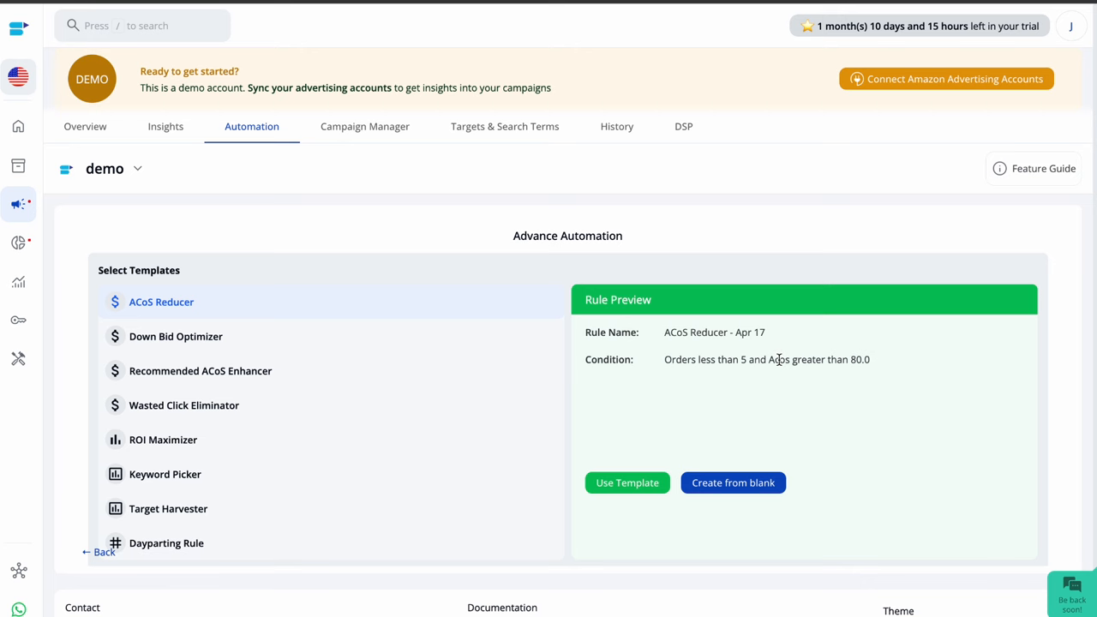
mouse_move(604, 517)
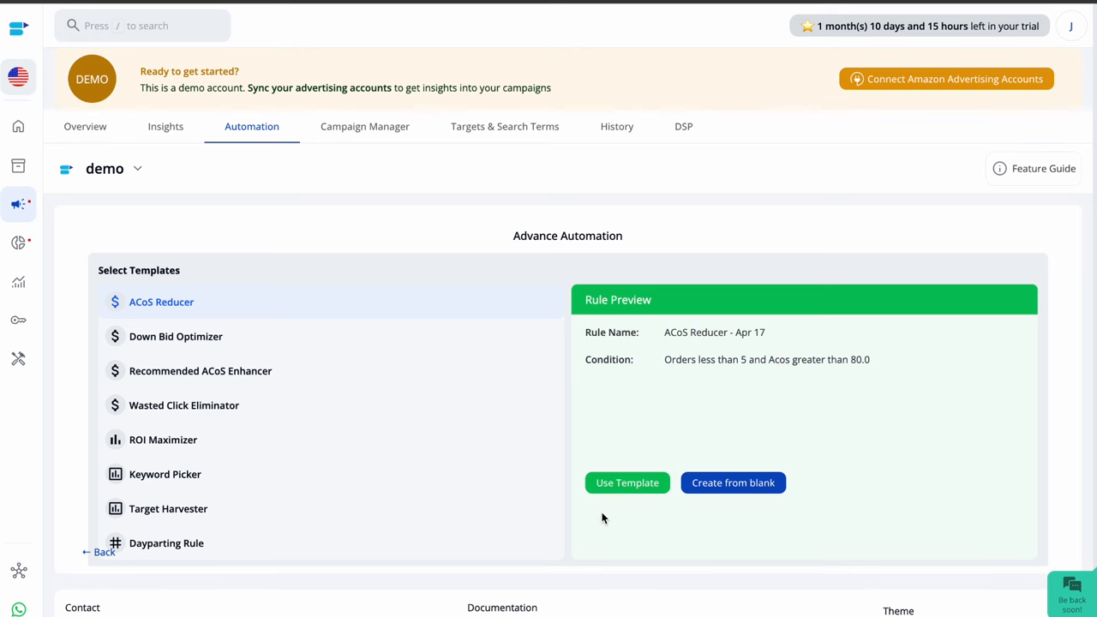
mouse_move(174, 549)
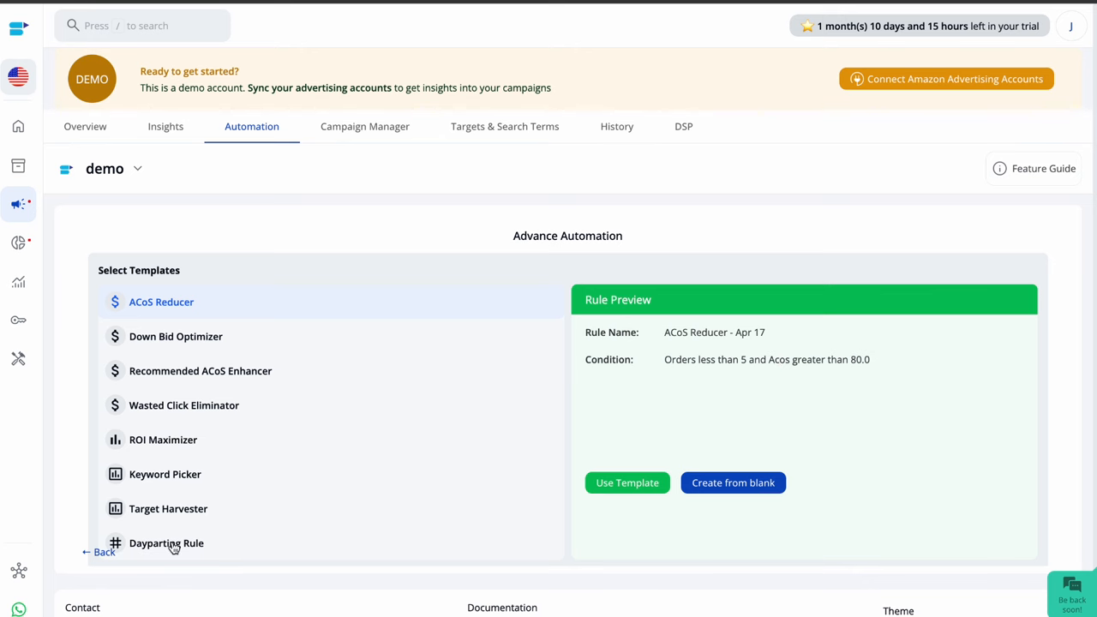
click(99, 552)
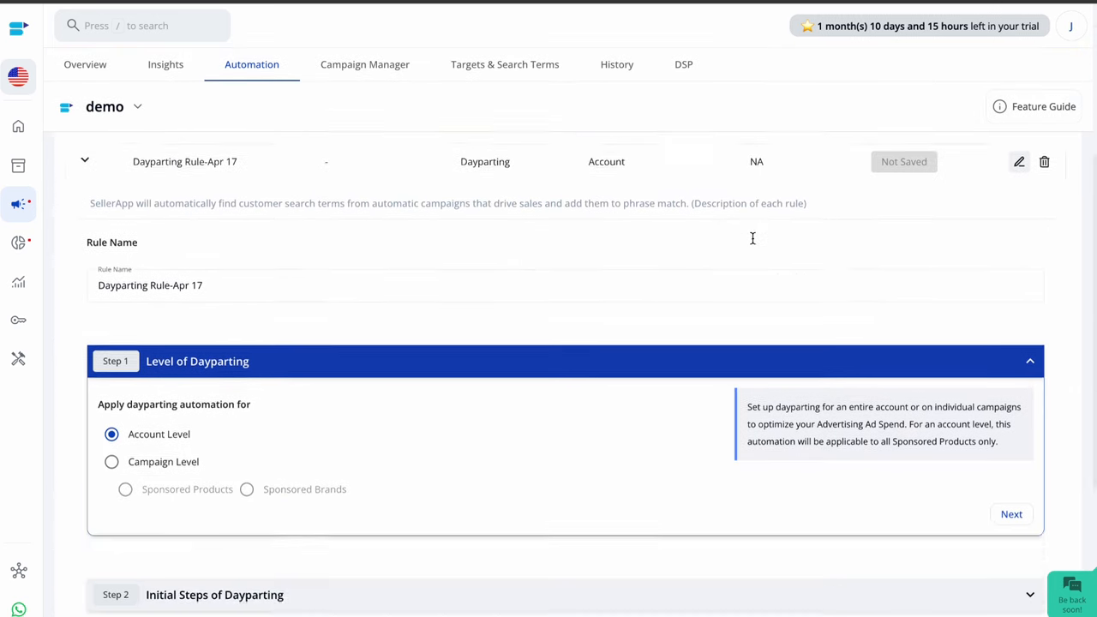
Apply dayparting at campaign level instead of account and finish the level step.
scroll(down, 3)
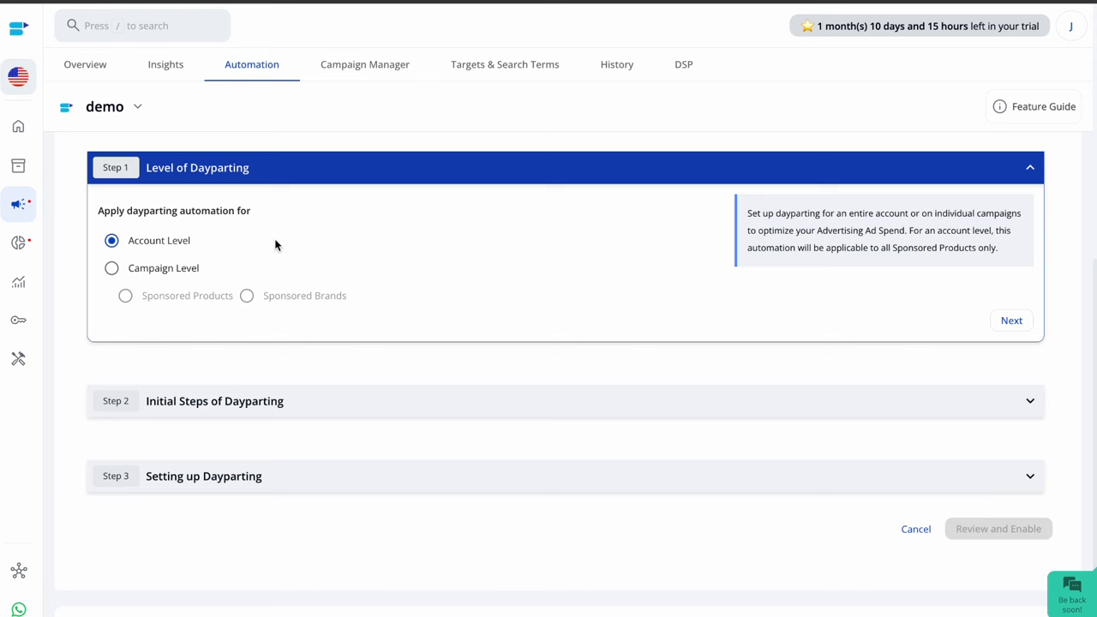
click(111, 267)
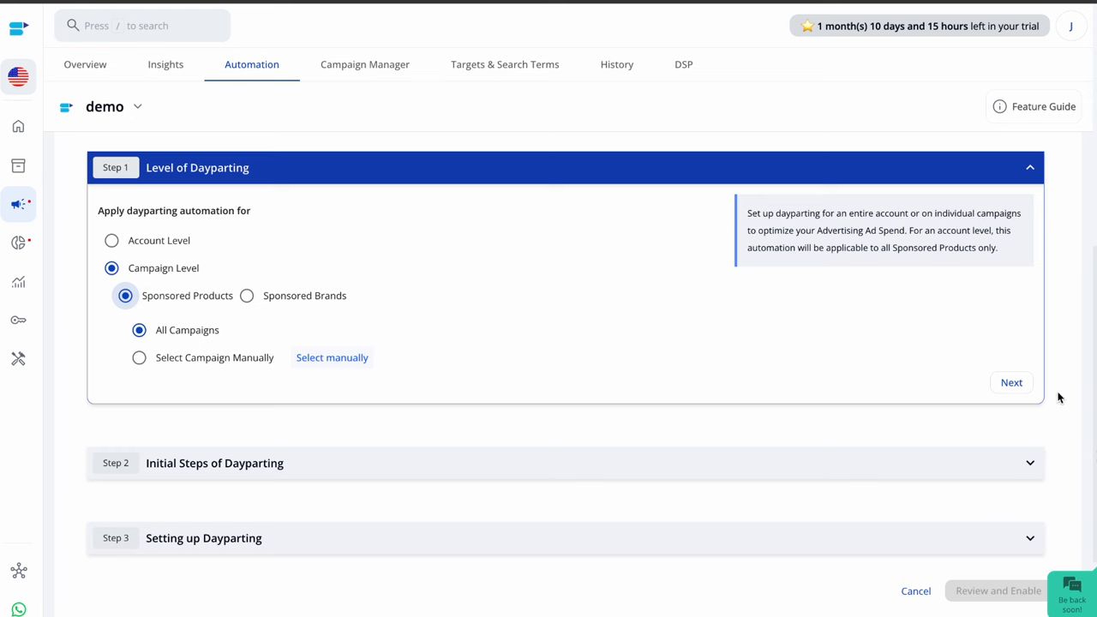
click(1011, 382)
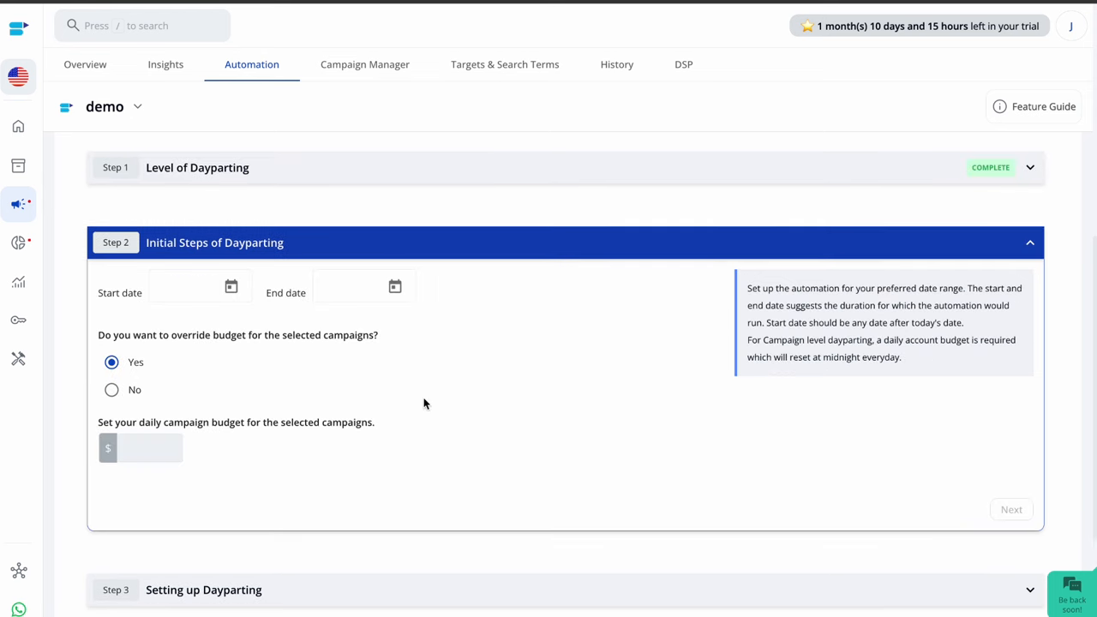
Set the rule to run 4/19/2024 to 4/20/2024 with budget override set to No.
click(230, 284)
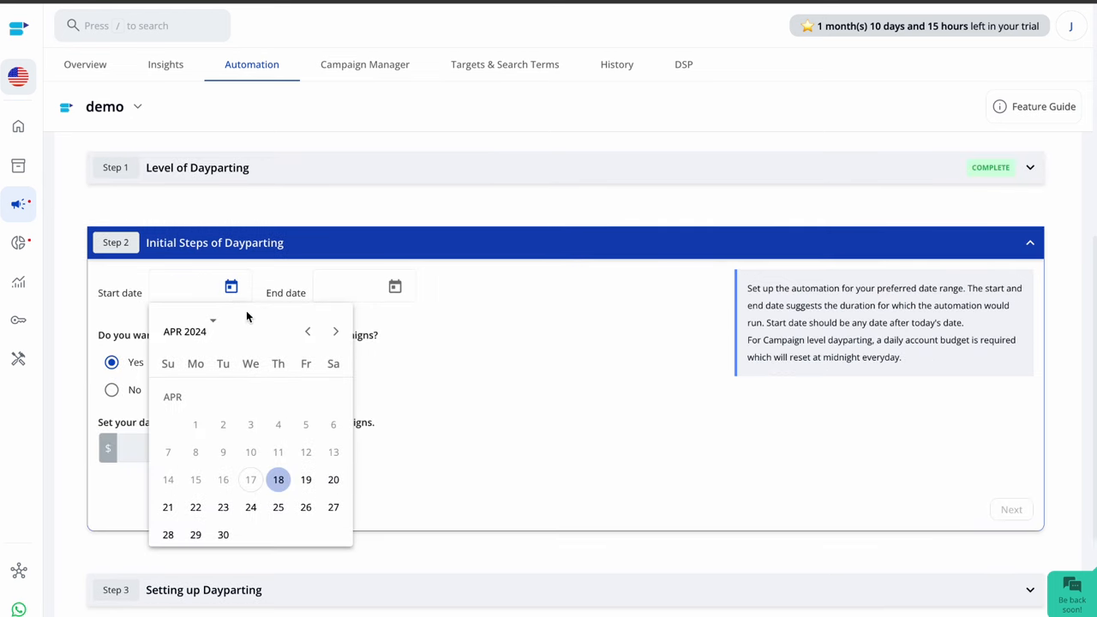
mouse_move(274, 422)
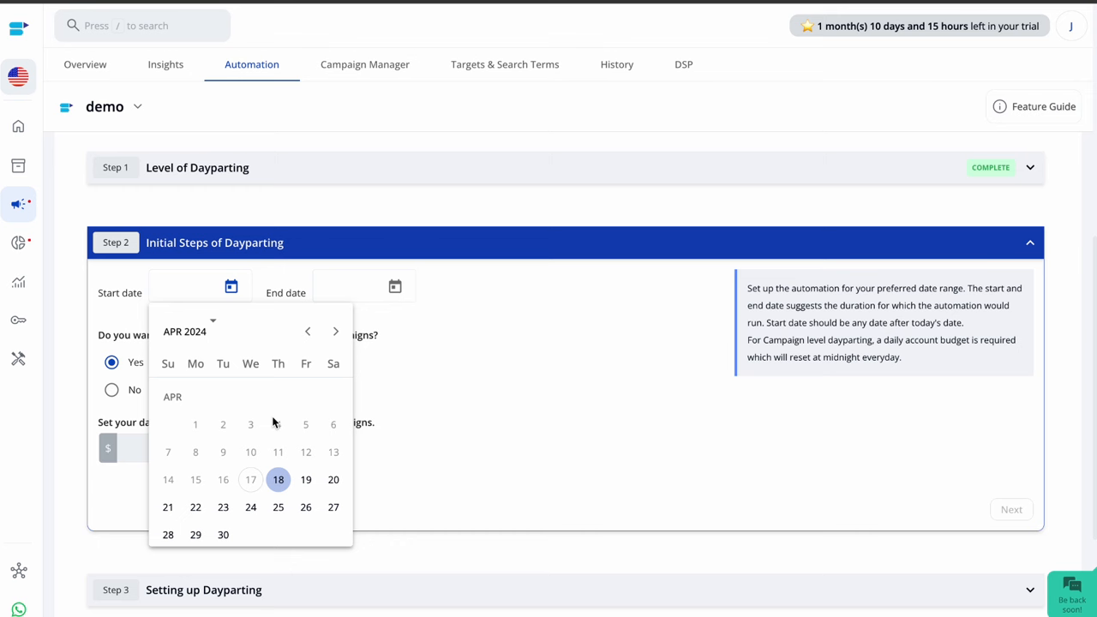
click(305, 480)
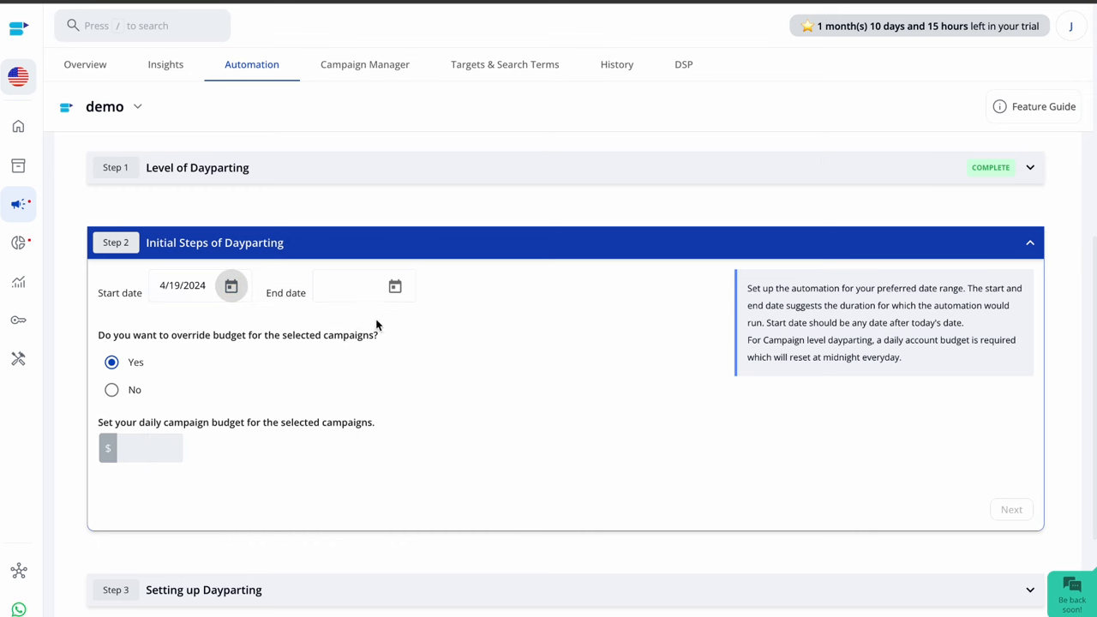
click(394, 284)
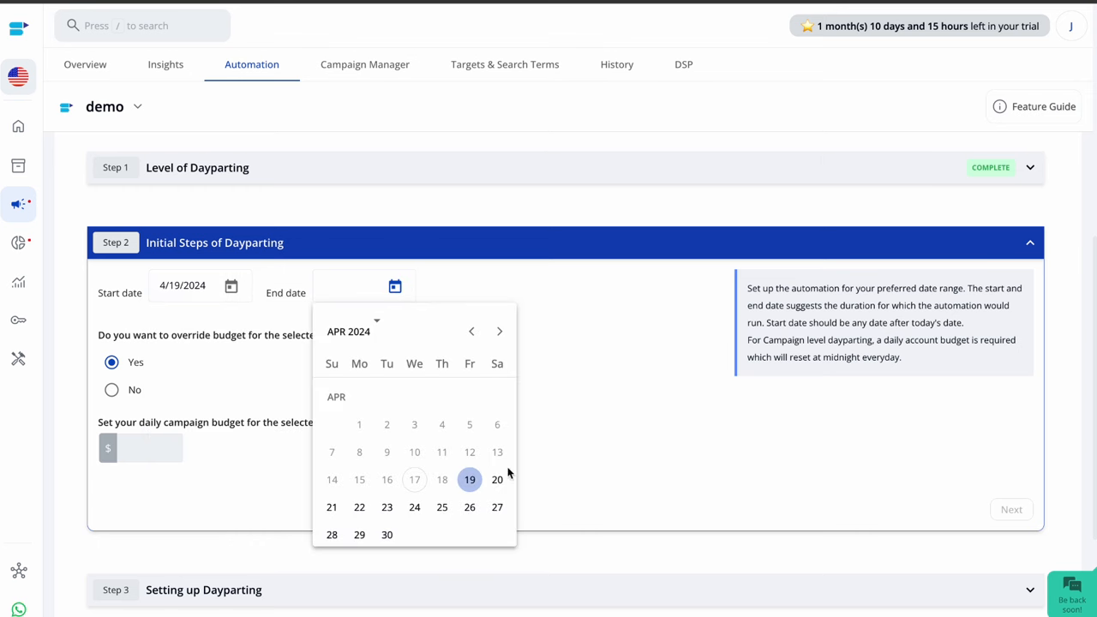
click(497, 480)
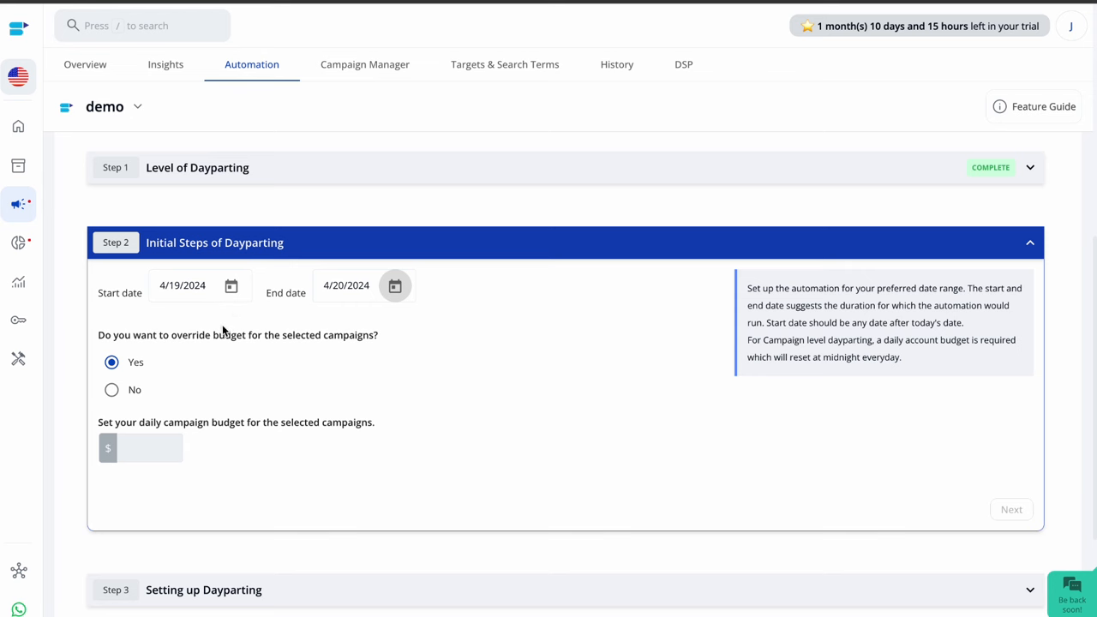
mouse_move(257, 504)
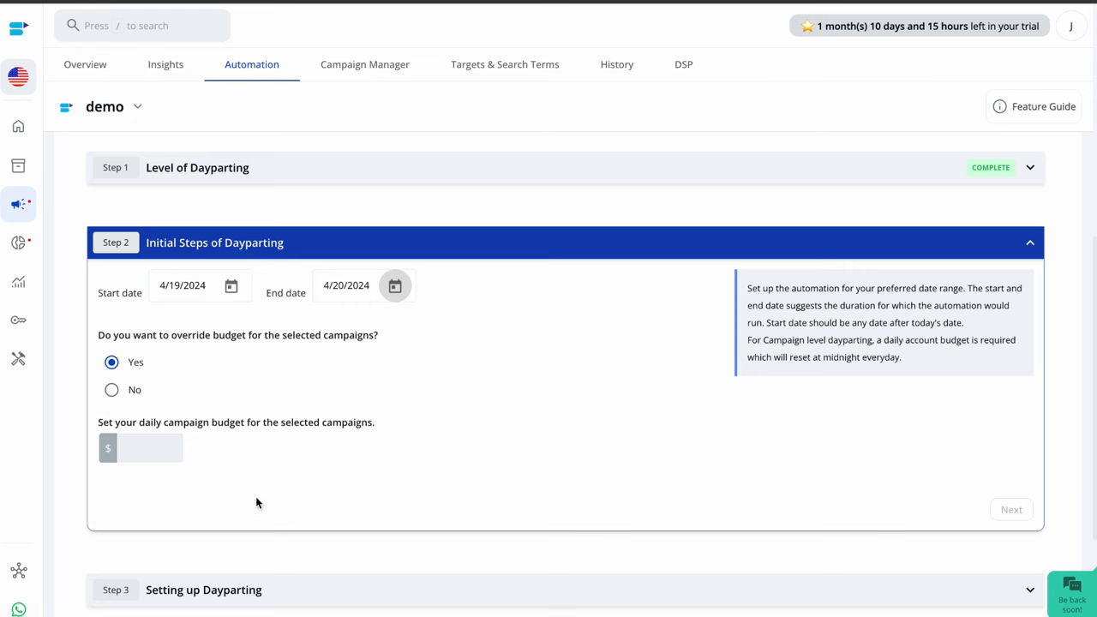
click(112, 389)
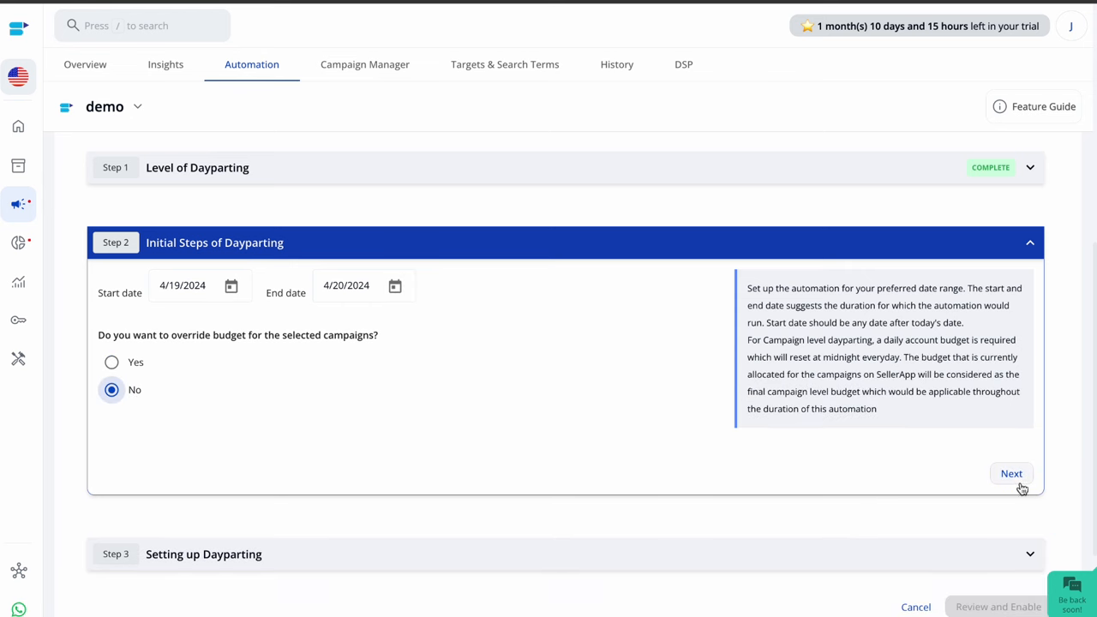
Advance from Initial Steps of Dayparting to the Setting up Dayparting step.
click(1012, 473)
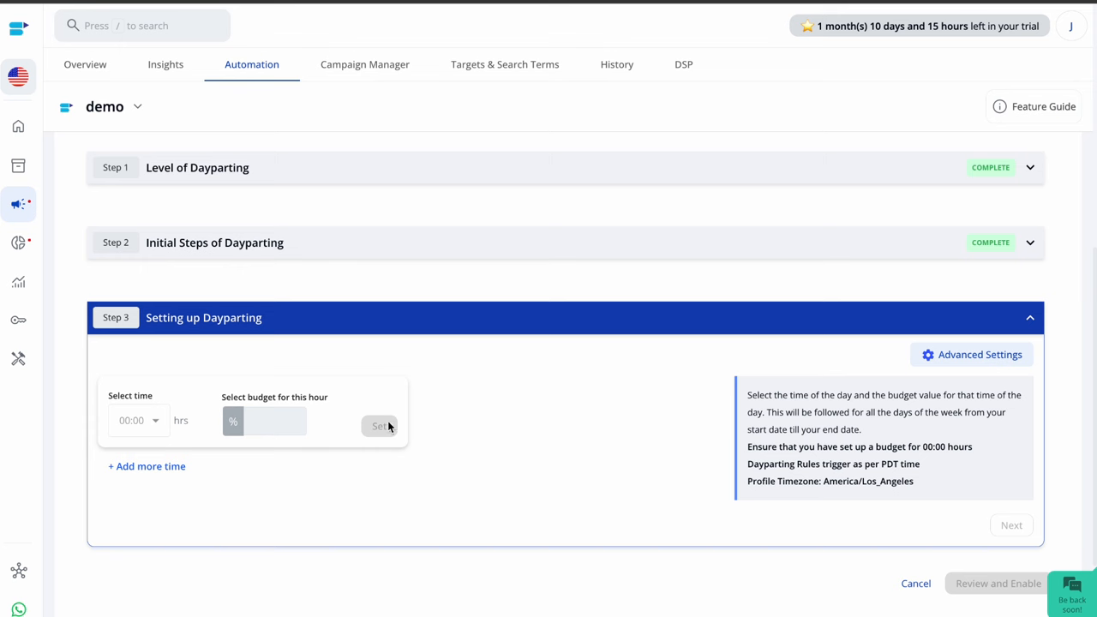
mouse_move(384, 436)
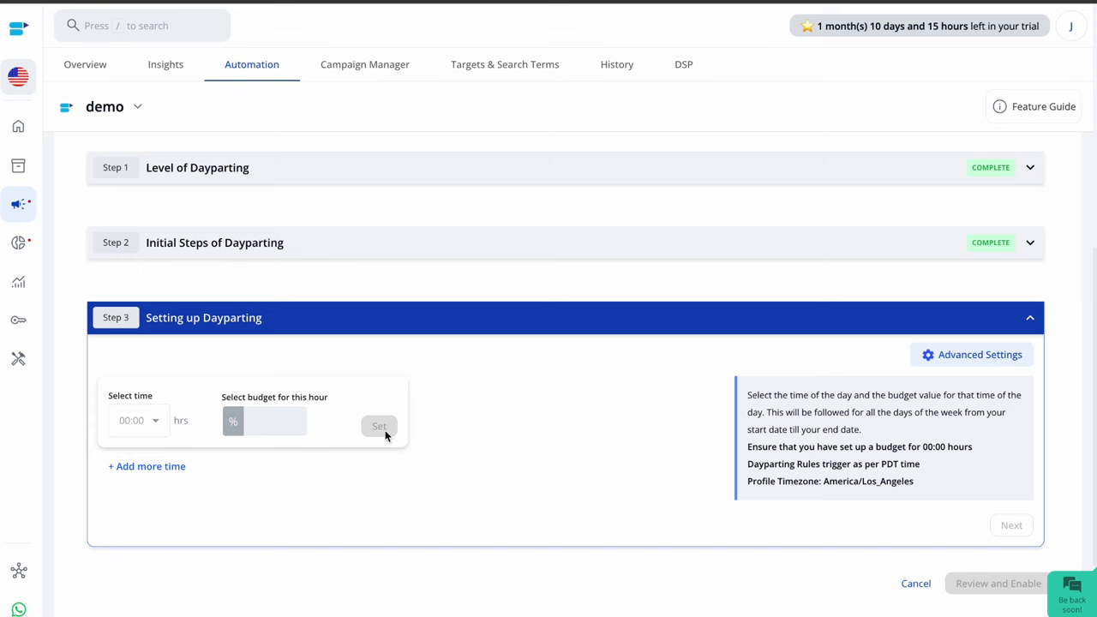
mouse_move(779, 494)
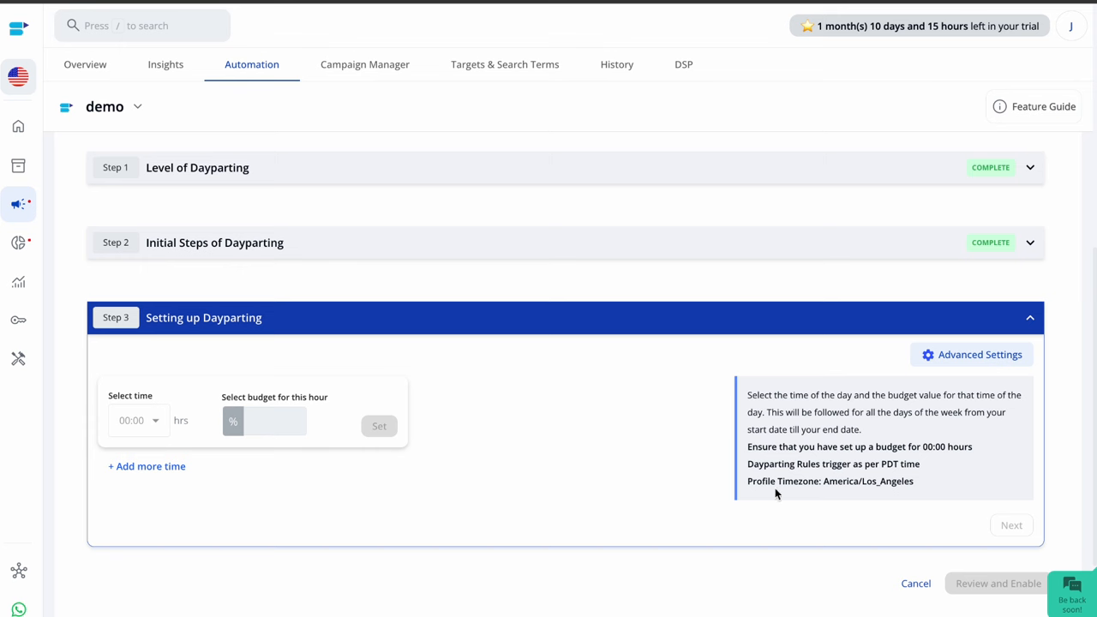
mouse_move(1008, 590)
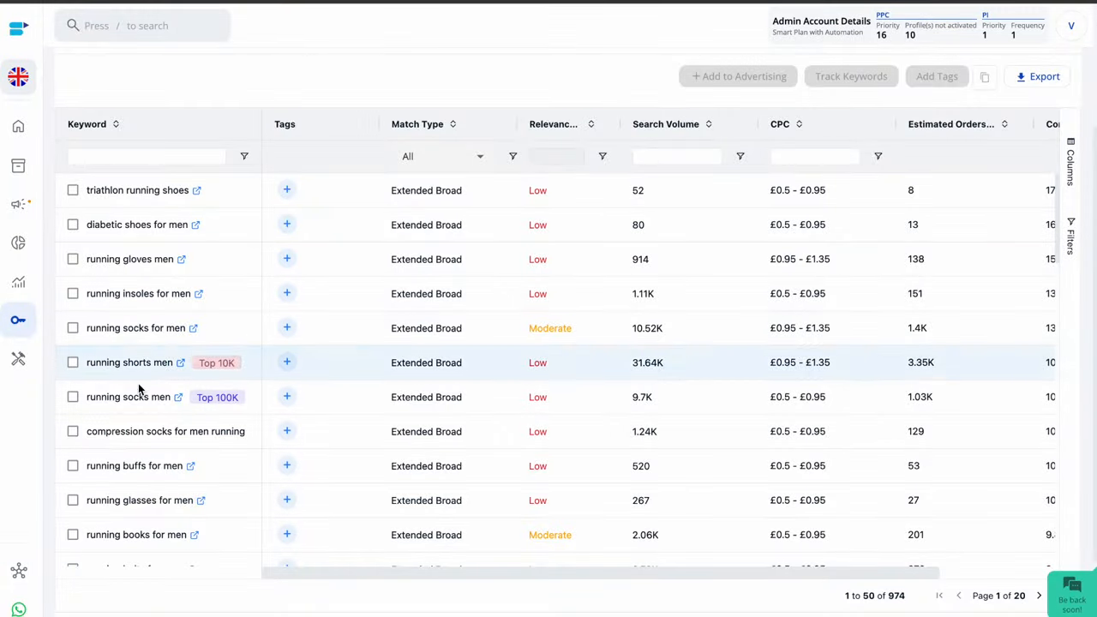
Scroll through the 974 men's running keywords with search volume, CPC and estimated orders.
scroll(down, 3)
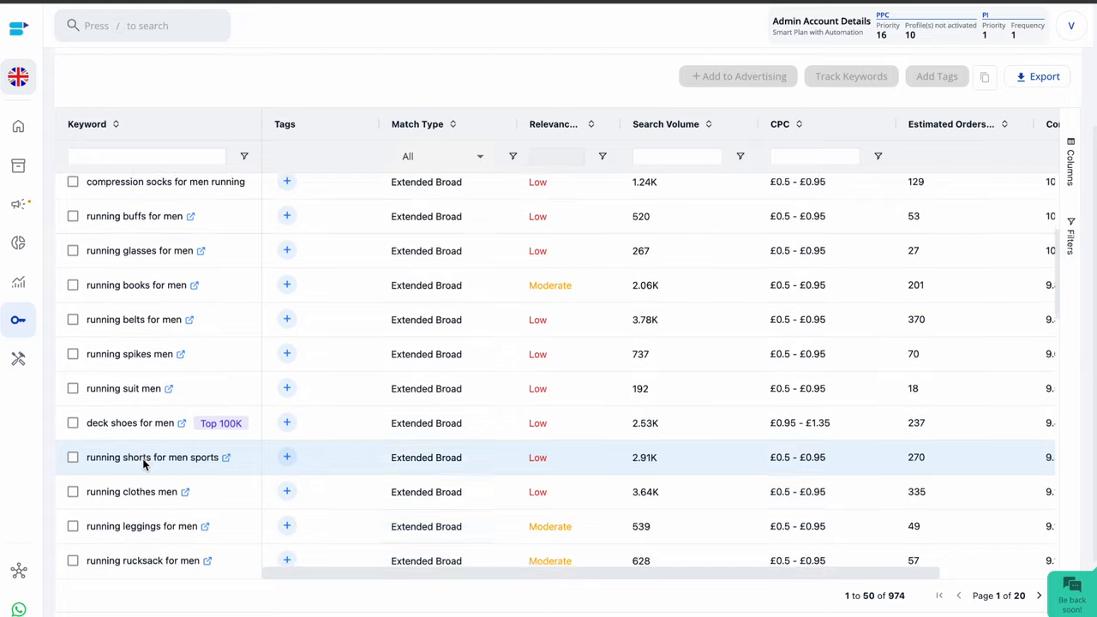
scroll(down, 3)
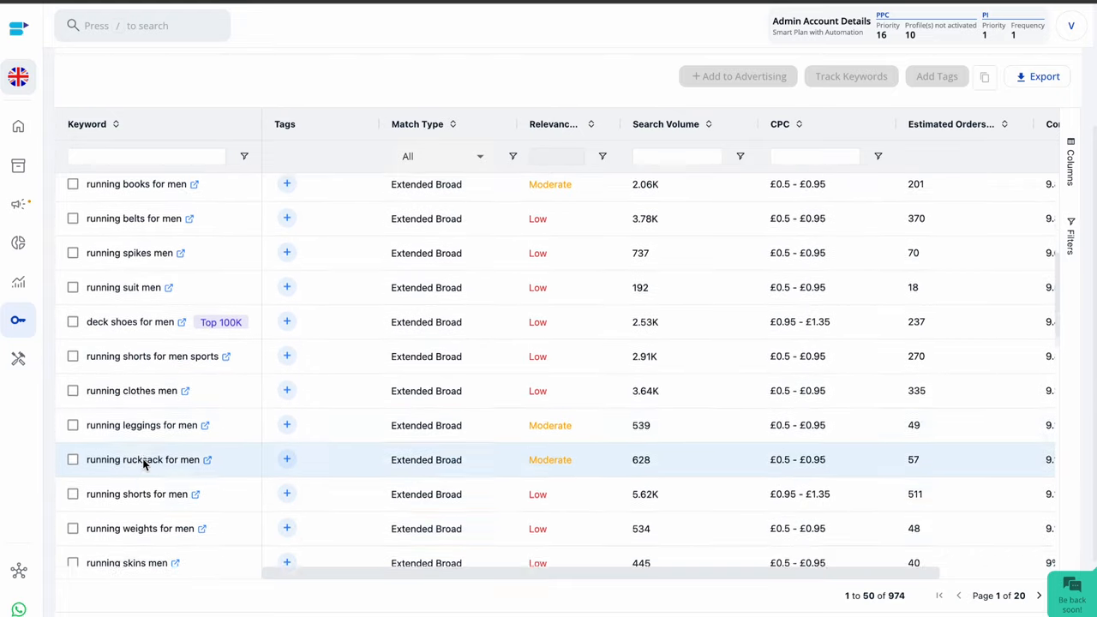
scroll(down, 3)
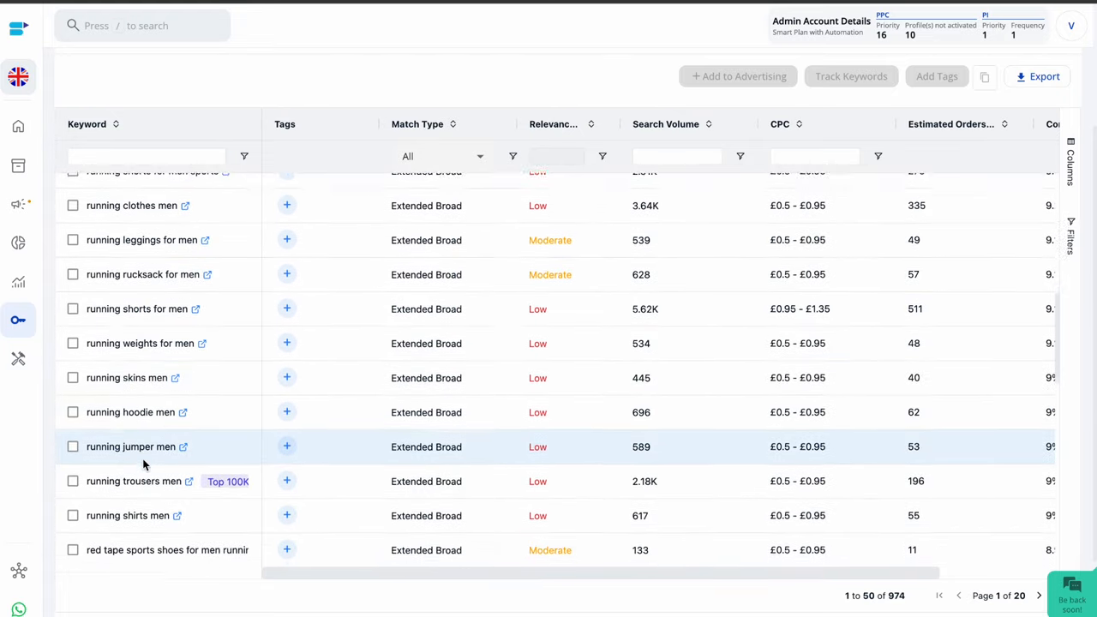
scroll(down, 3)
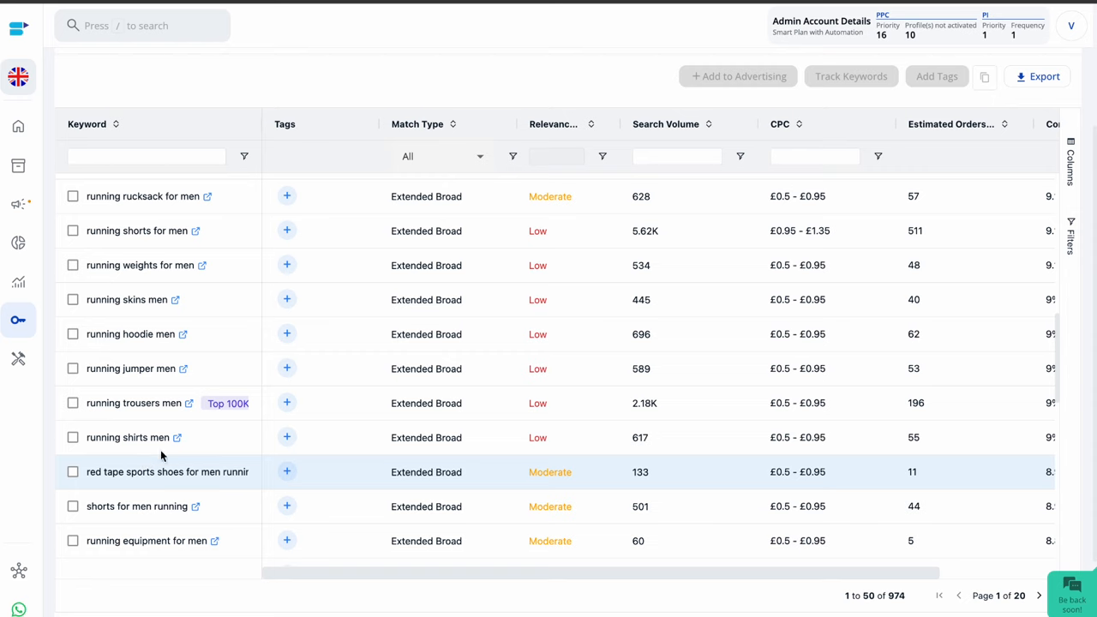
mouse_move(922, 358)
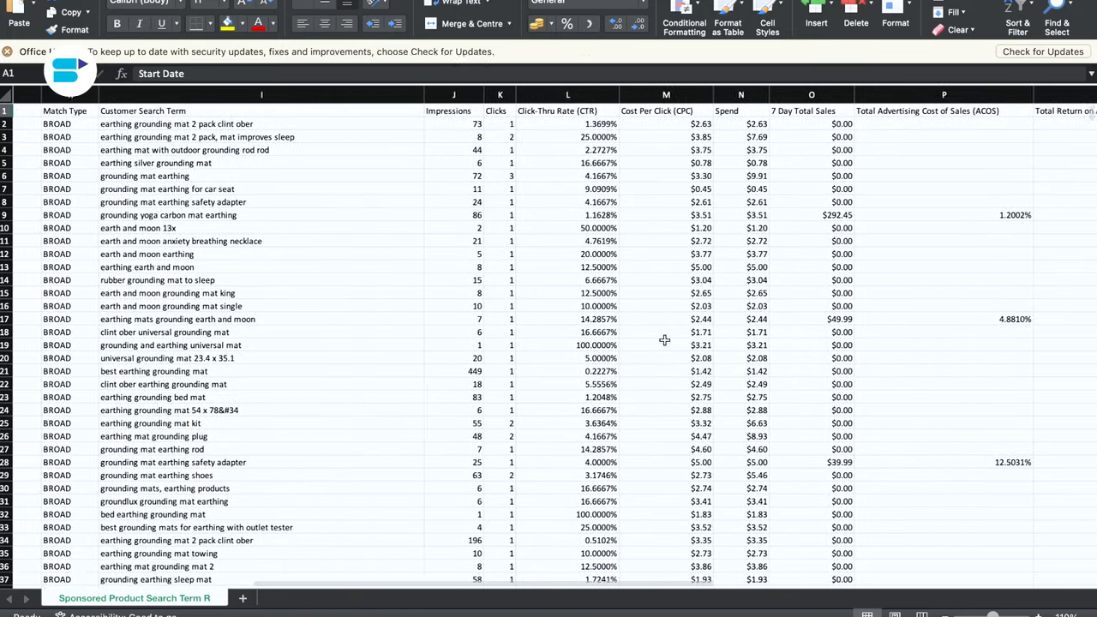
Scroll through the Excel search term report rows of impressions, clicks, spend and ACOS.
scroll(down, 3)
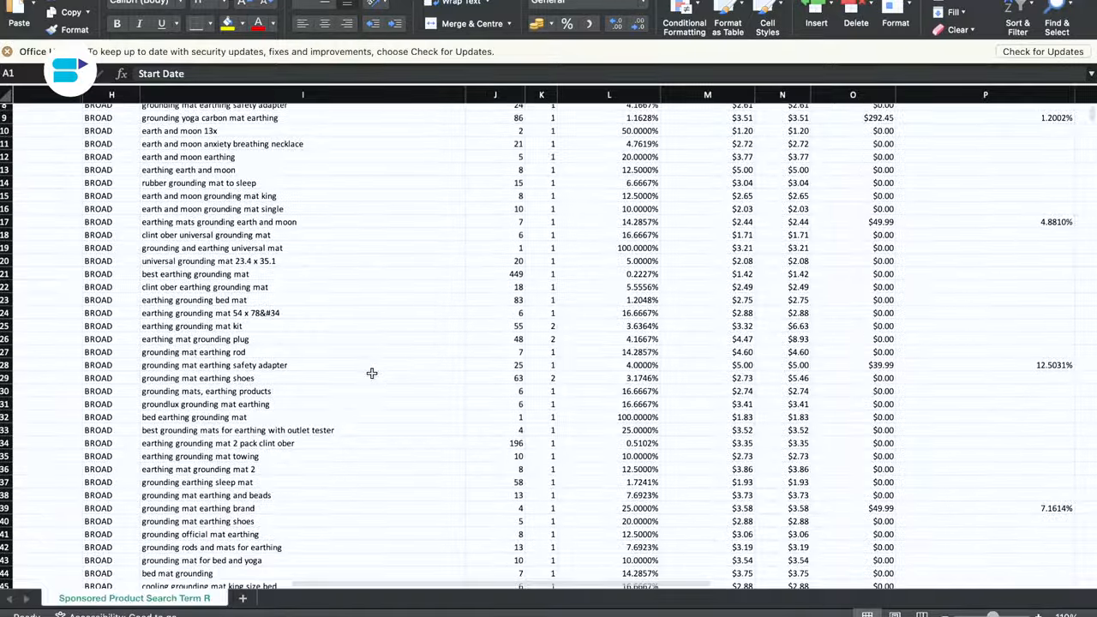
scroll(down, 3)
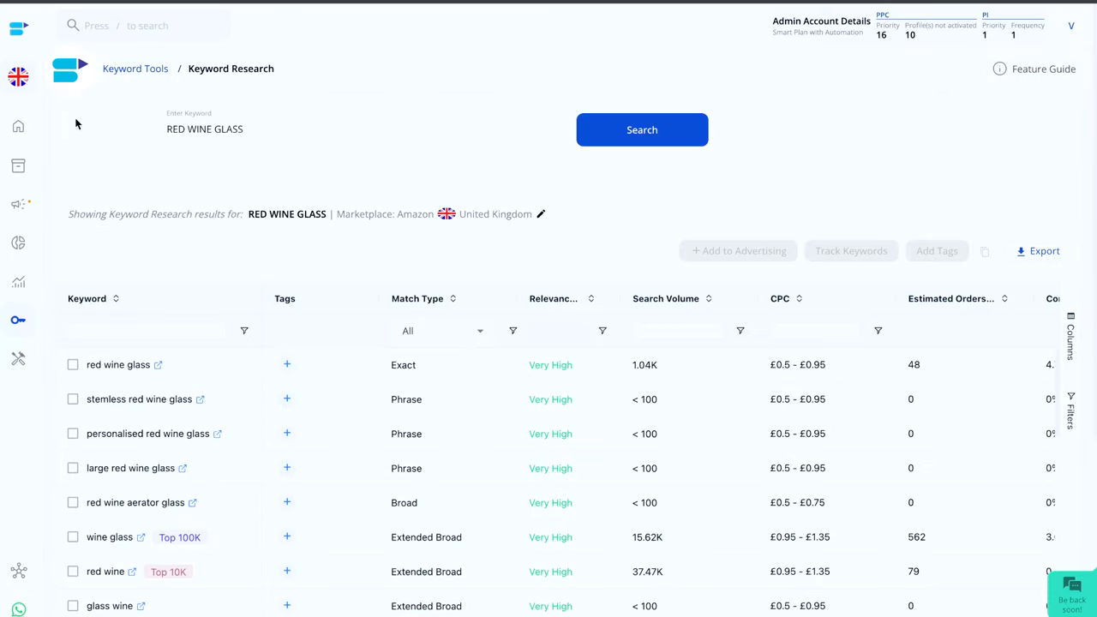
Scroll through the RED WINE GLASS keyword results with match types, relevancy and search volumes.
scroll(down, 3)
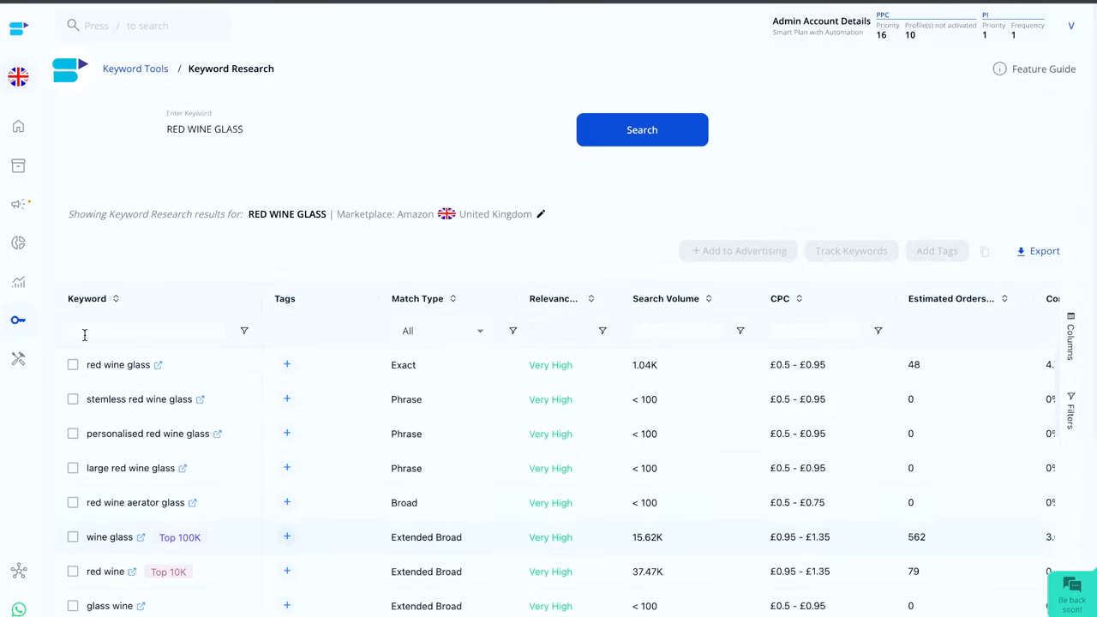
scroll(down, 3)
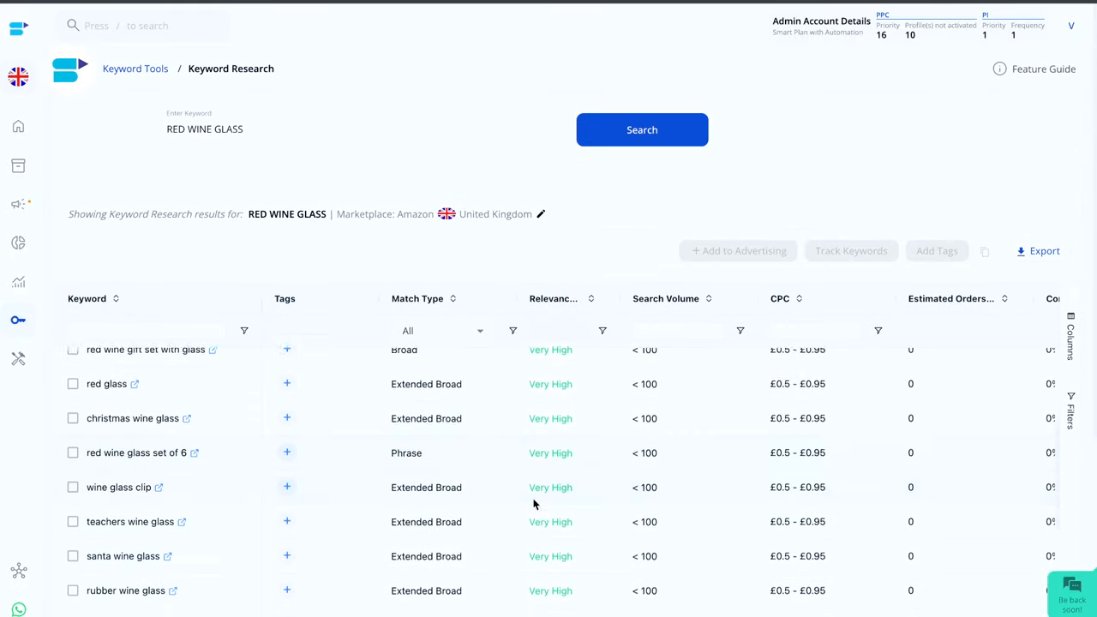
scroll(down, 3)
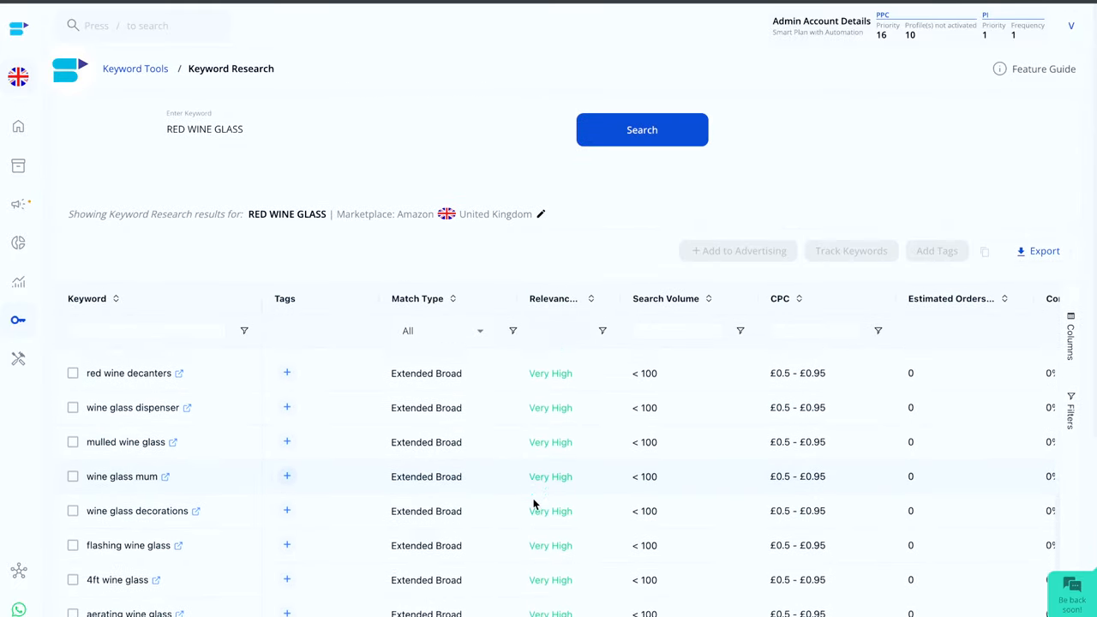
scroll(down, 3)
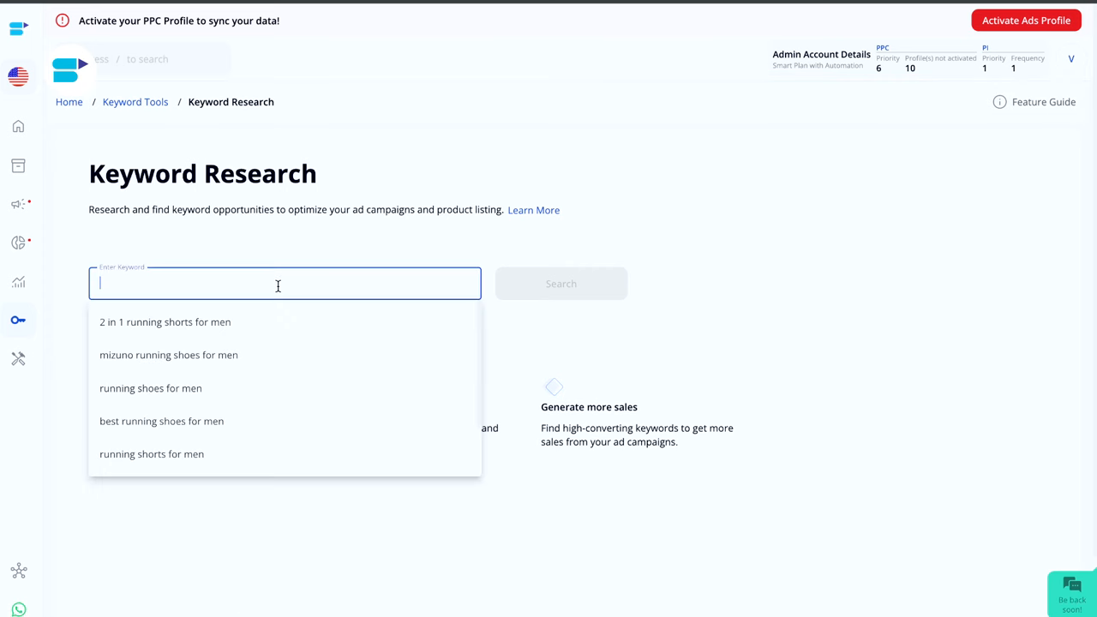
Search 'running shoes for men' on Amazon UK and view the results table.
text(running shoes for men)
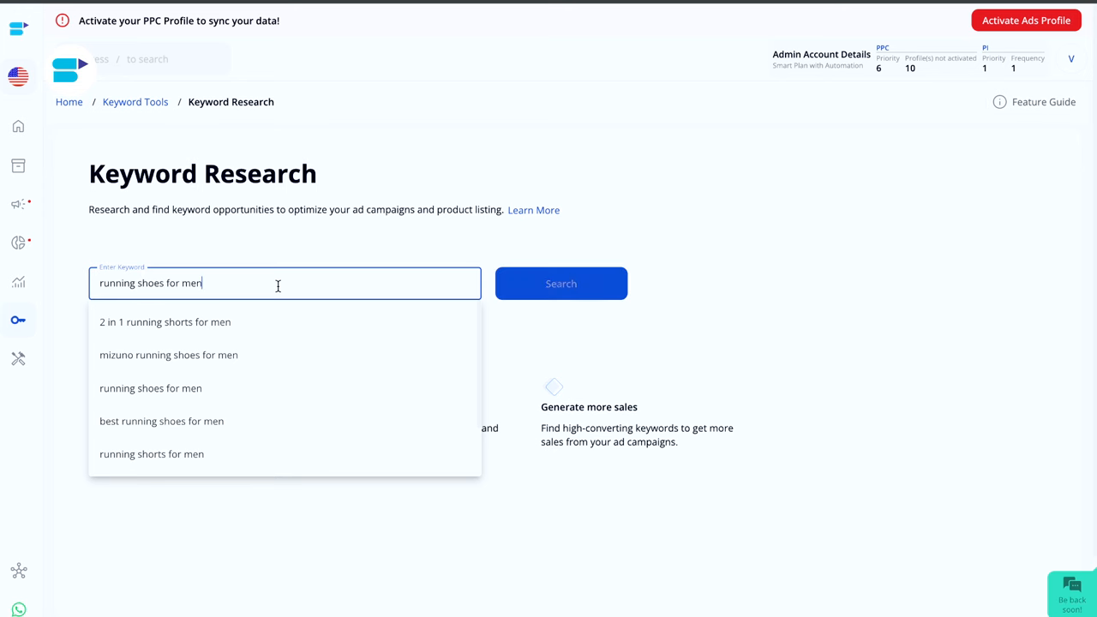
click(562, 285)
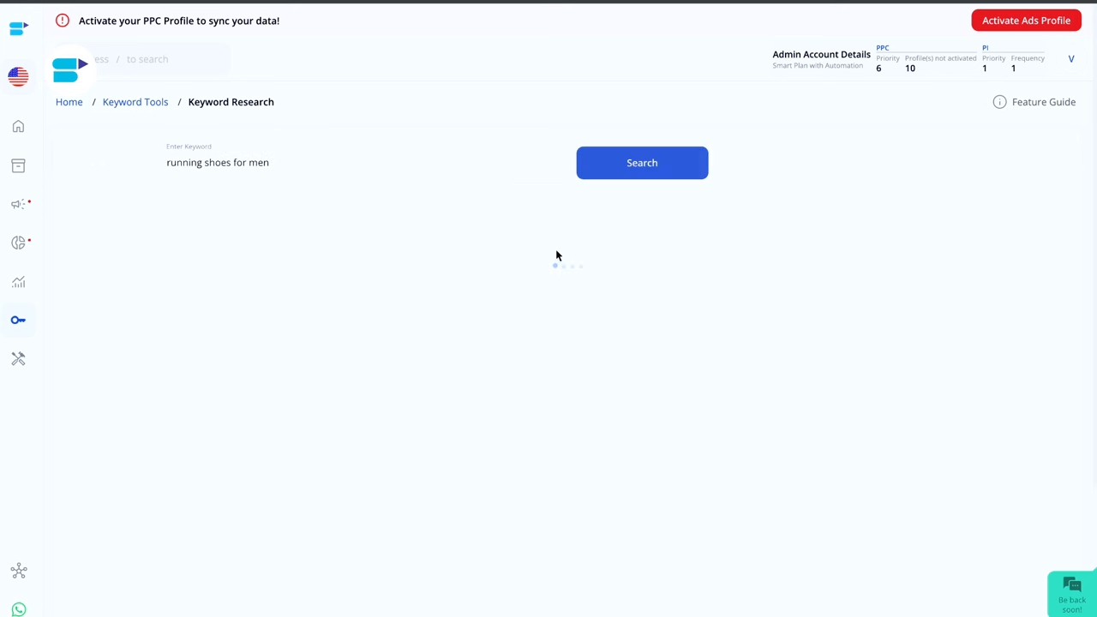
click(641, 161)
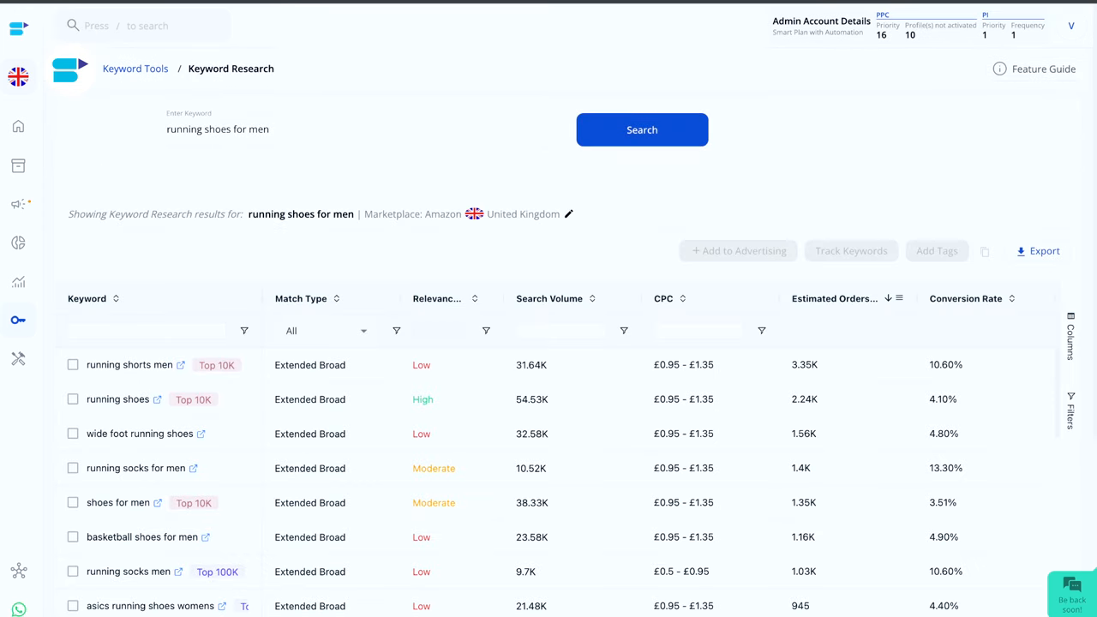
scroll(down, 3)
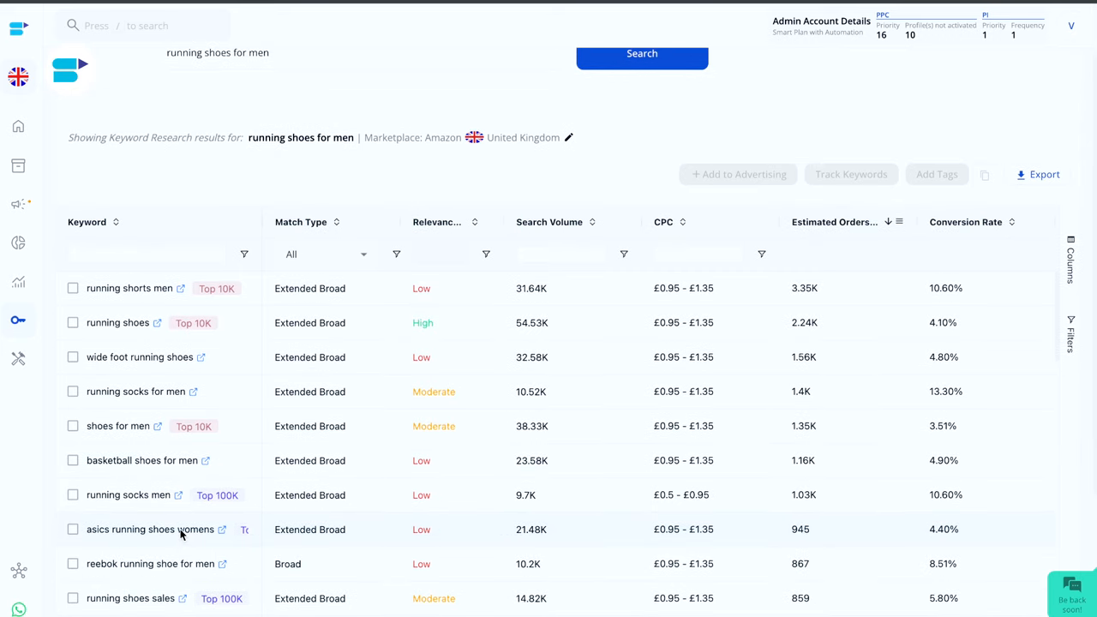
click(359, 51)
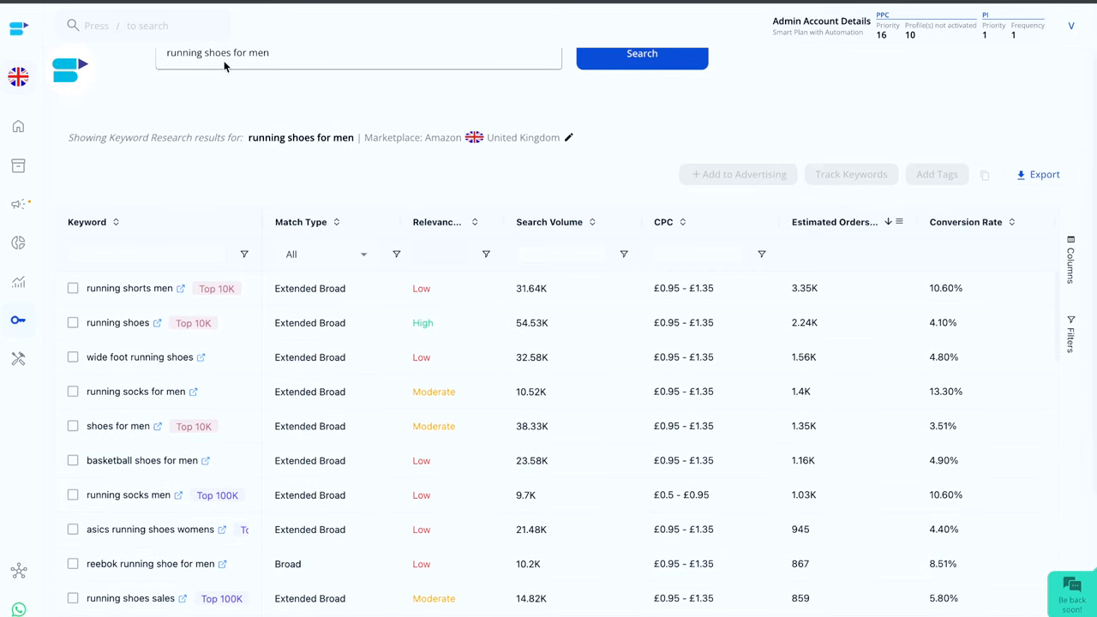
mouse_move(216, 288)
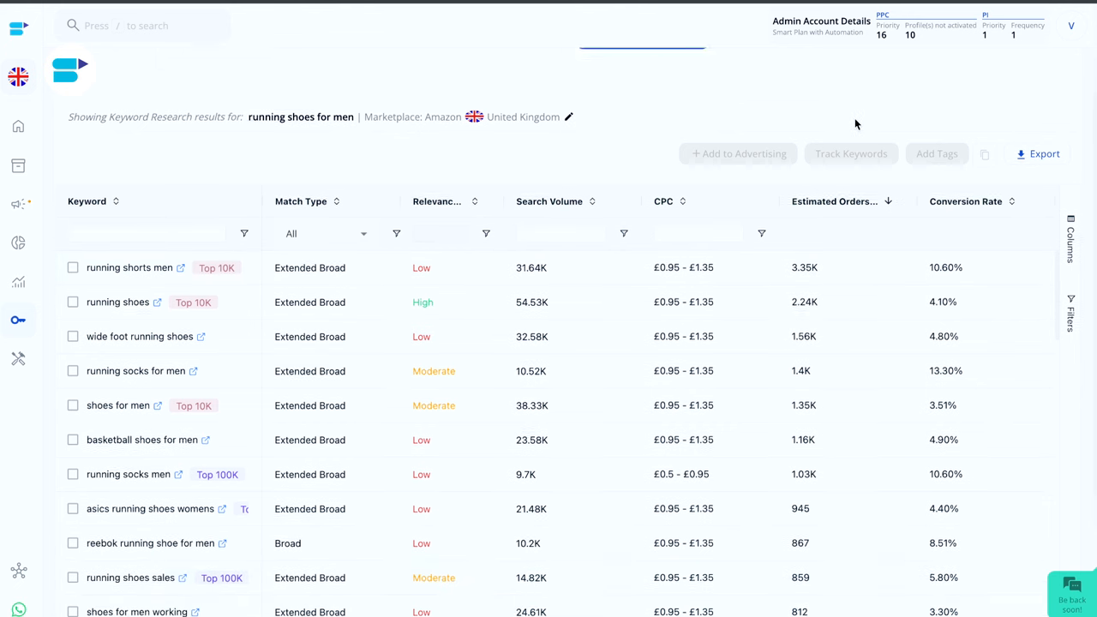
Tick the keywords 'running shorts men' and 'running shoes' in the results.
scroll(down, 3)
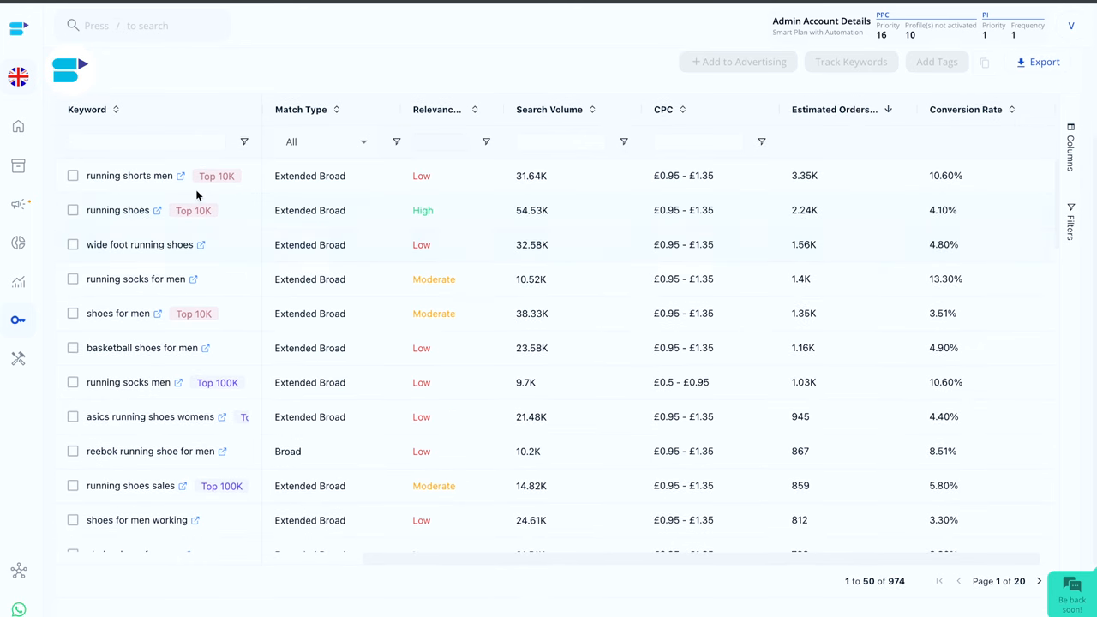
click(72, 175)
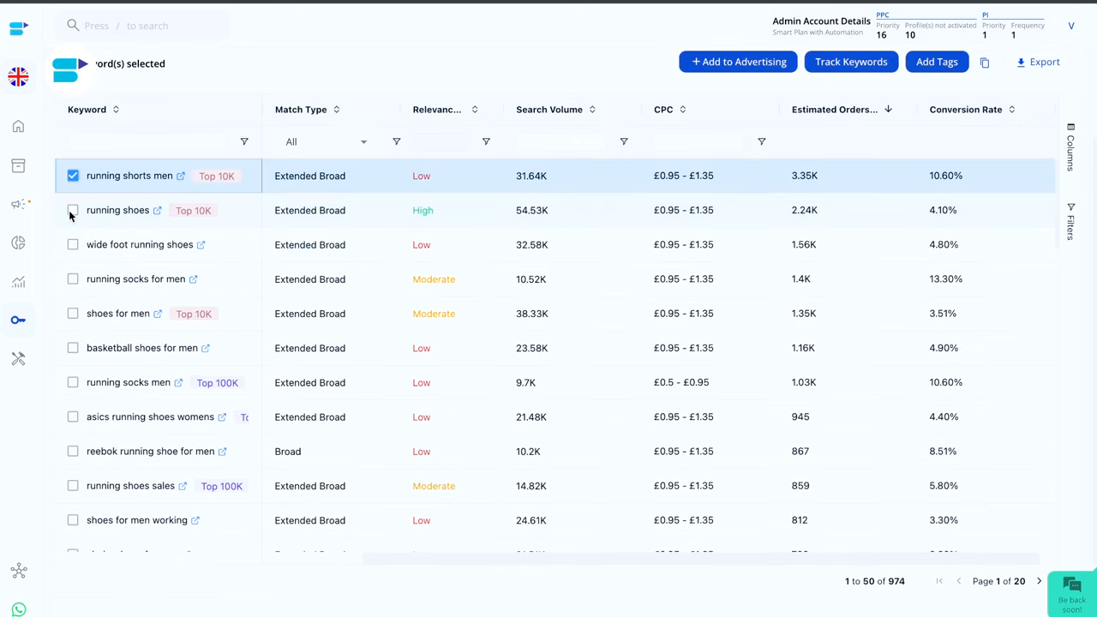
click(72, 209)
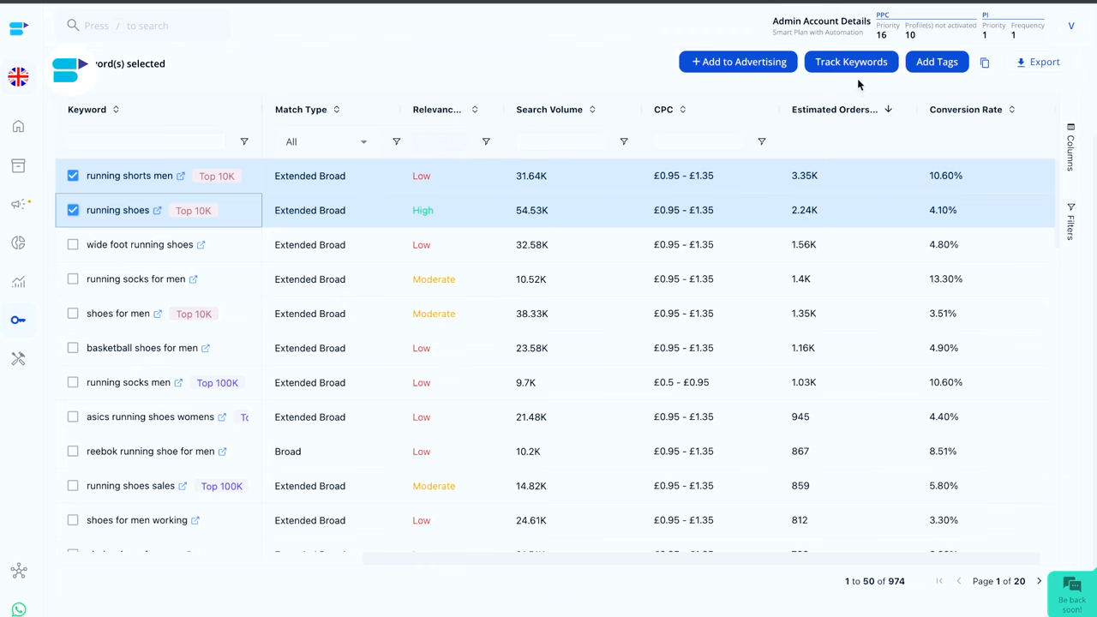
mouse_move(737, 62)
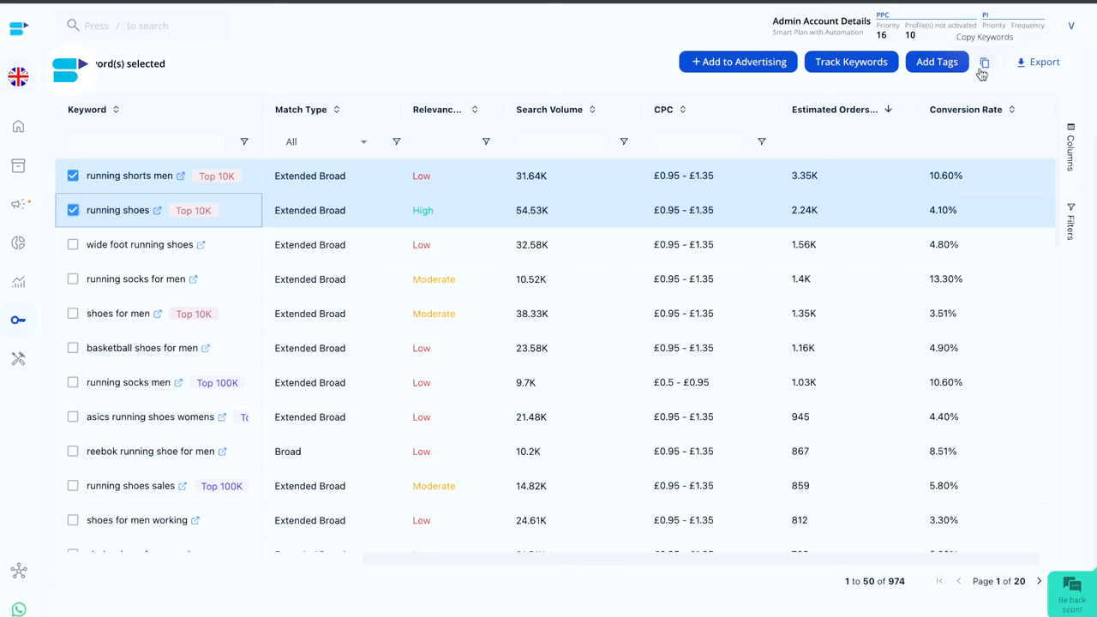
mouse_move(334, 82)
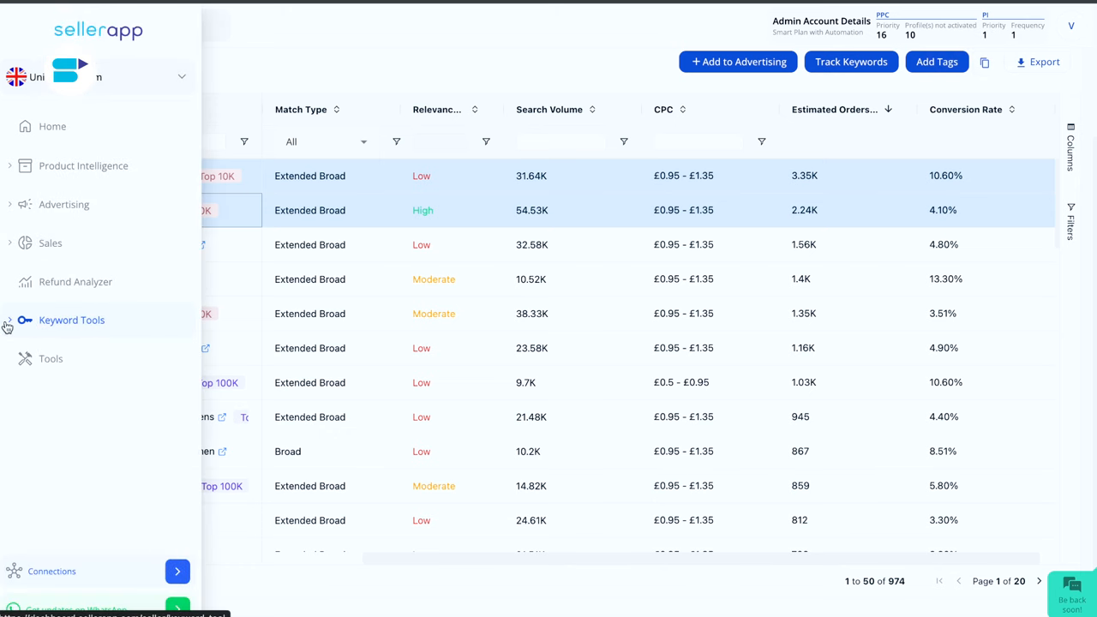
Reach the Reverse ASIN tool from the sidebar's Keyword Tools group.
click(72, 321)
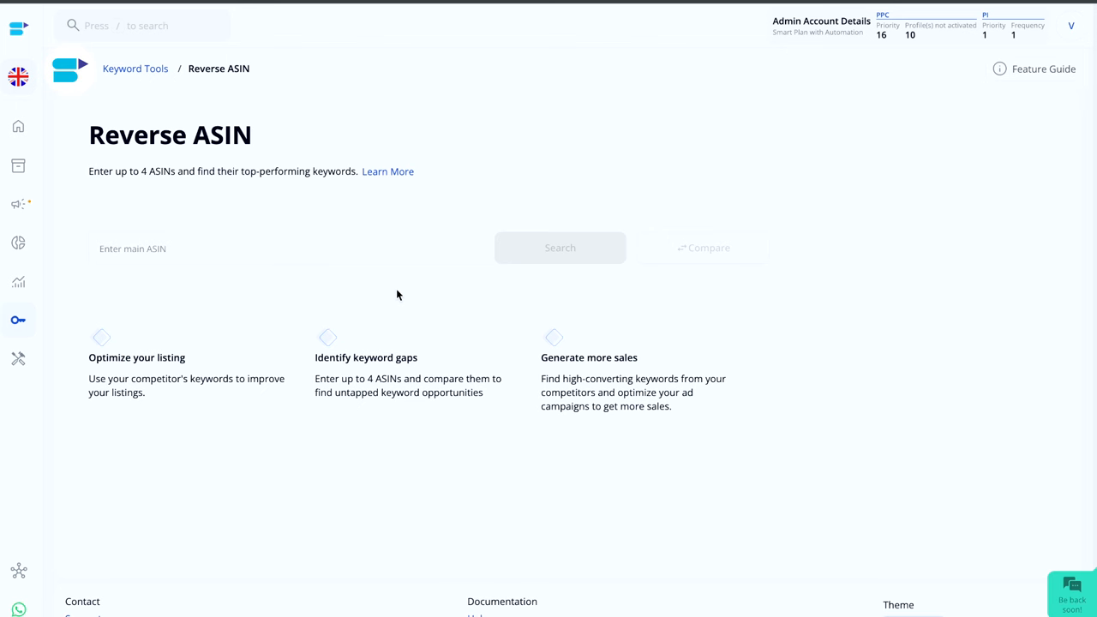
mouse_move(645, 253)
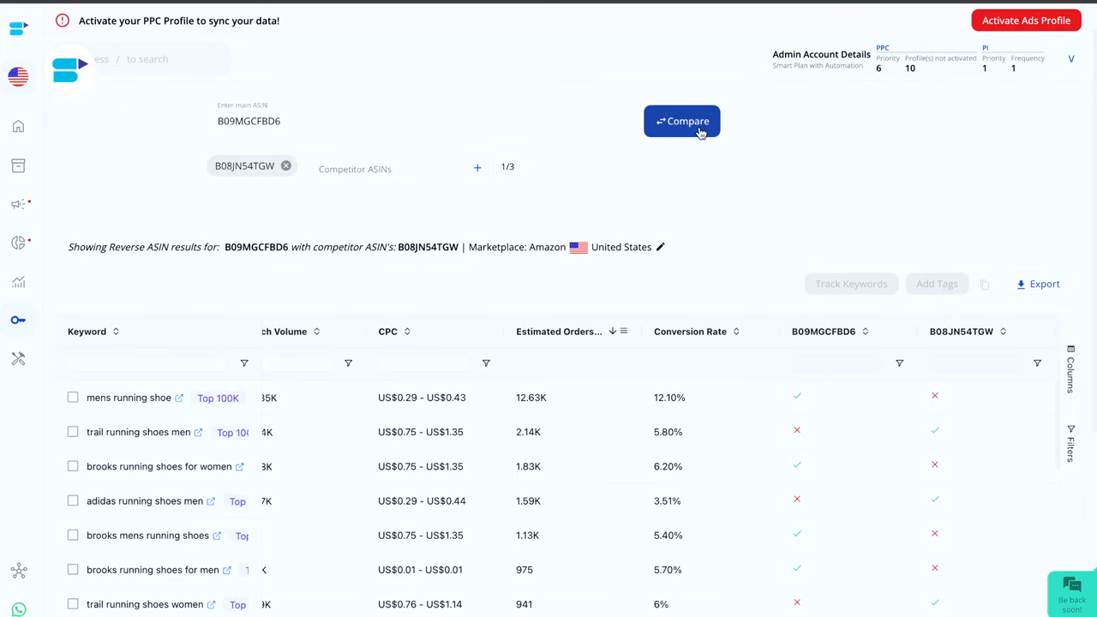
mouse_move(295, 301)
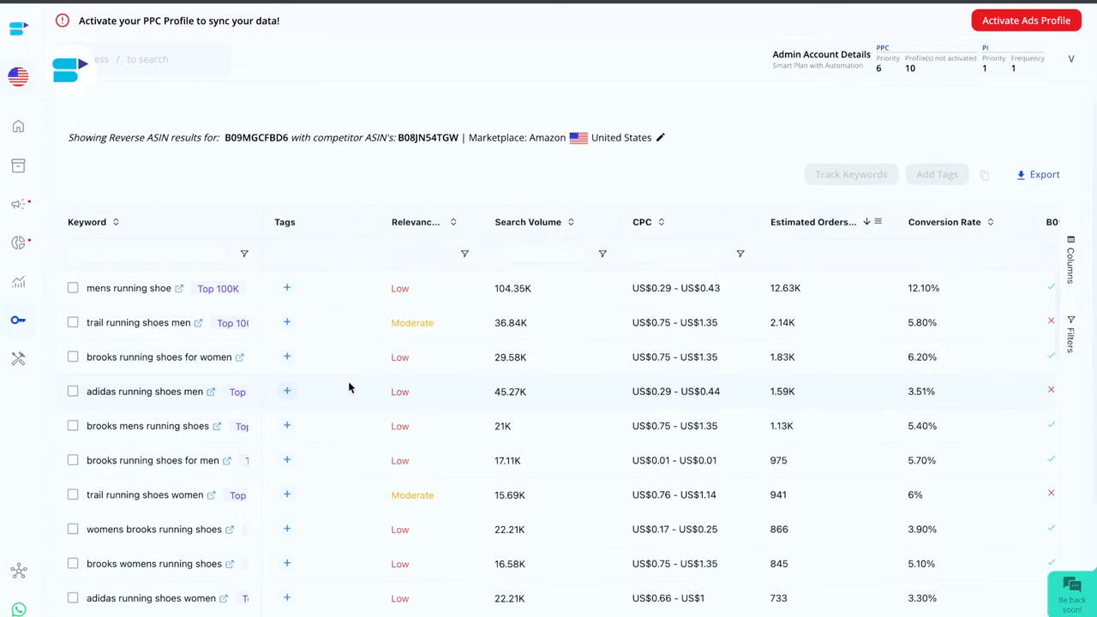
mouse_move(106, 521)
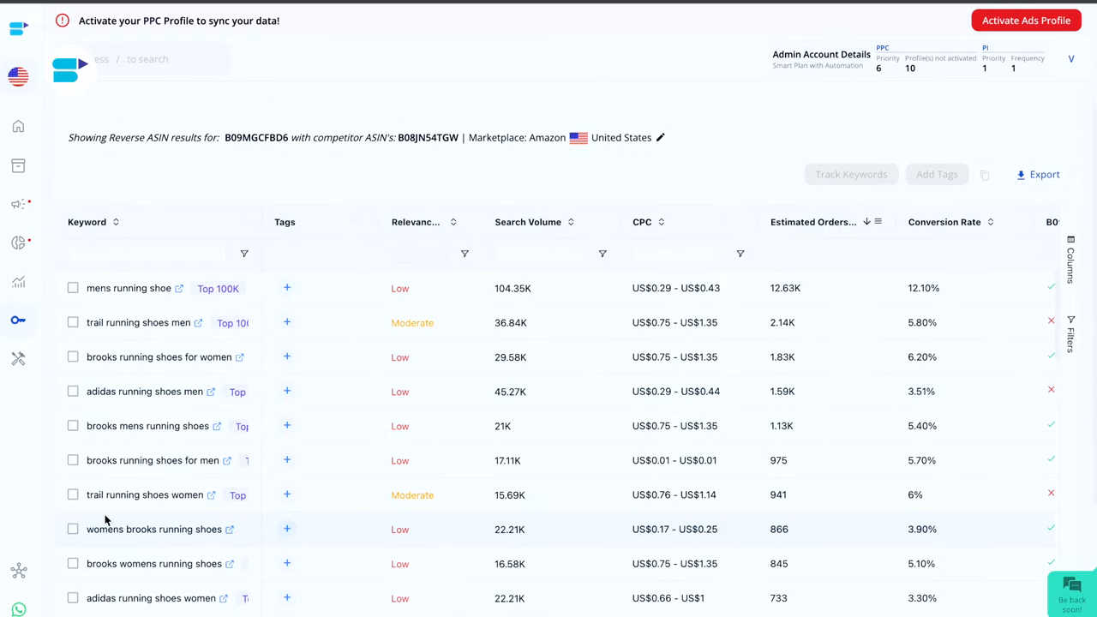
mouse_move(429, 199)
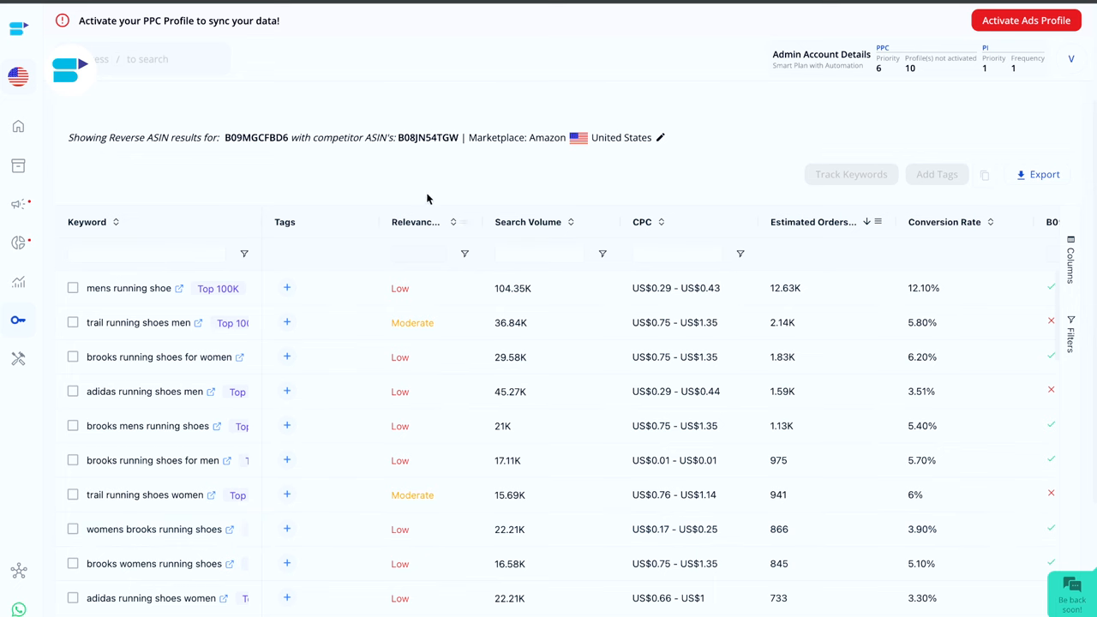
Browse the 971 running-shoe keyword results for B09MGCFBD6 versus B08JN54TGW.
scroll(down, 3)
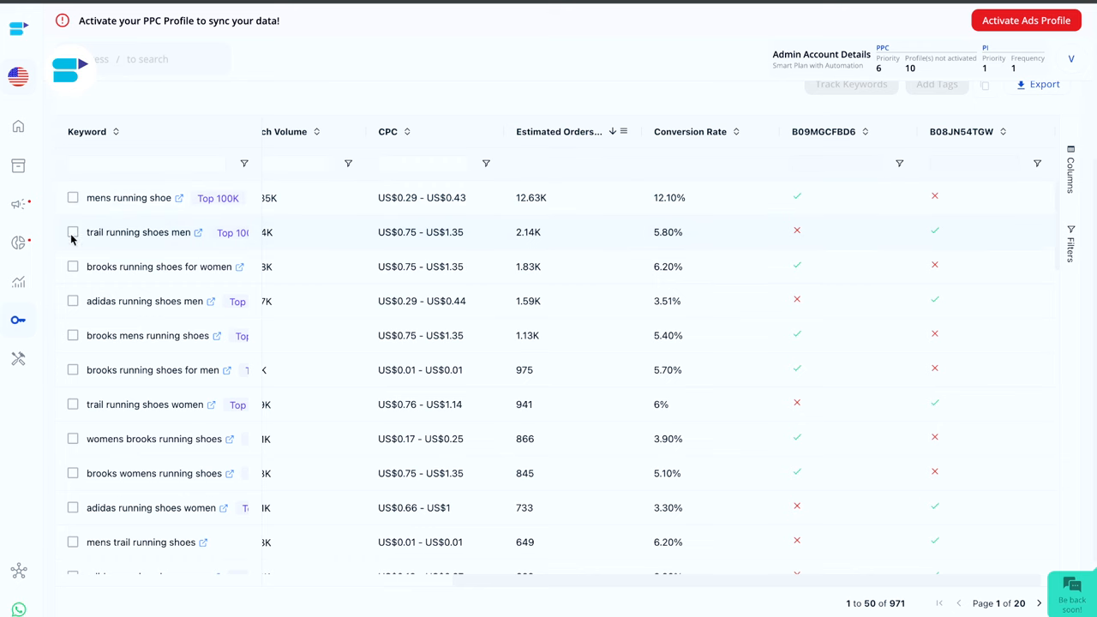
Tick the 'trail running shoes men' keyword in the Reverse ASIN results.
click(72, 234)
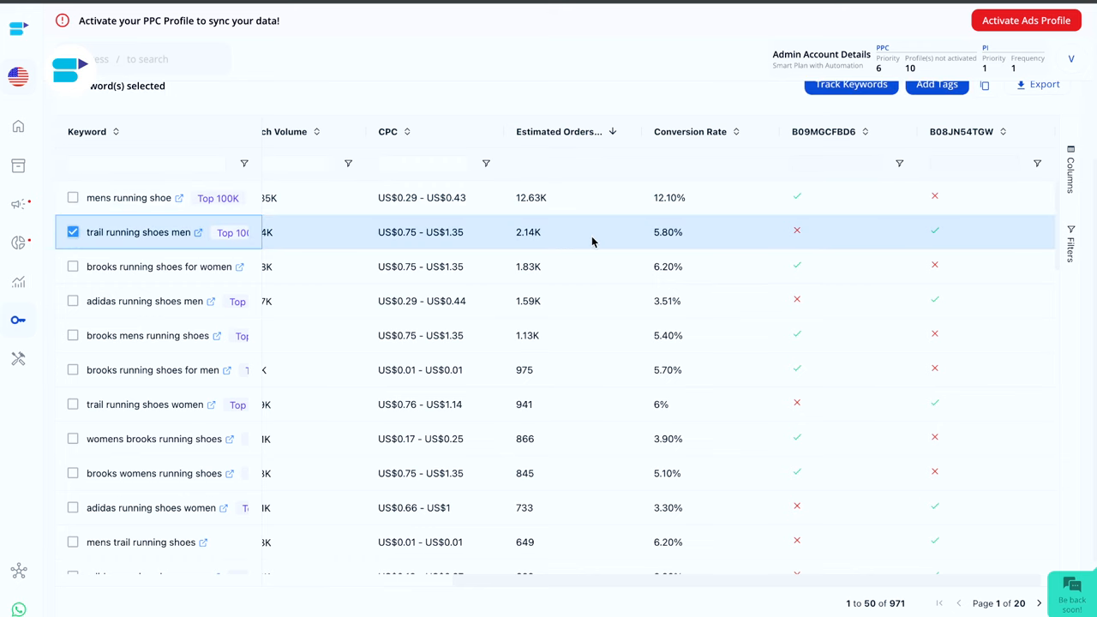
mouse_move(535, 245)
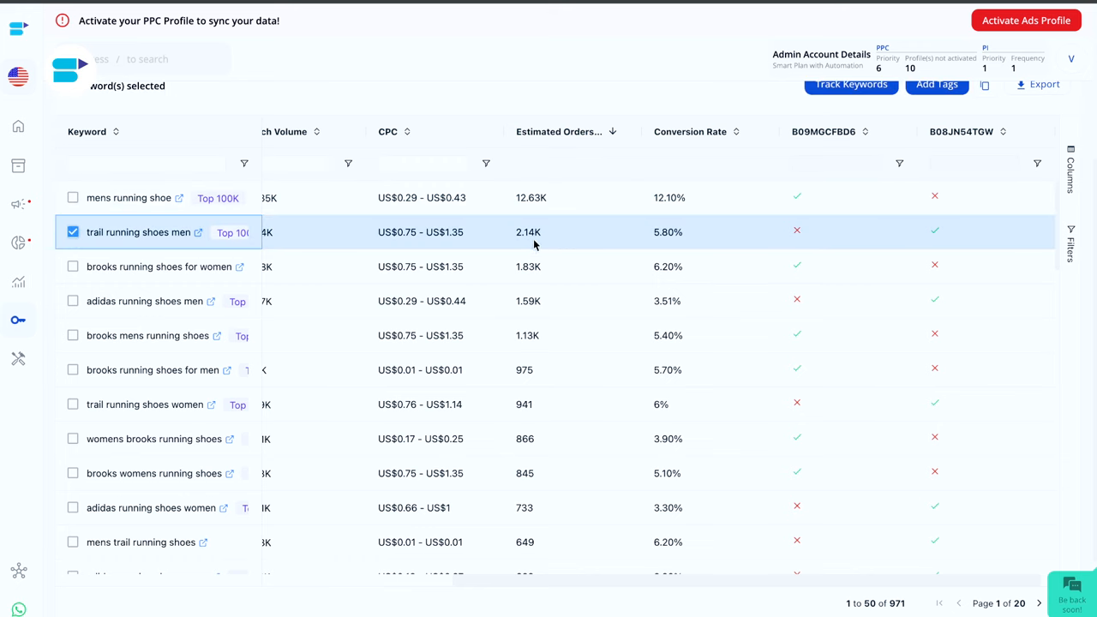
mouse_move(700, 240)
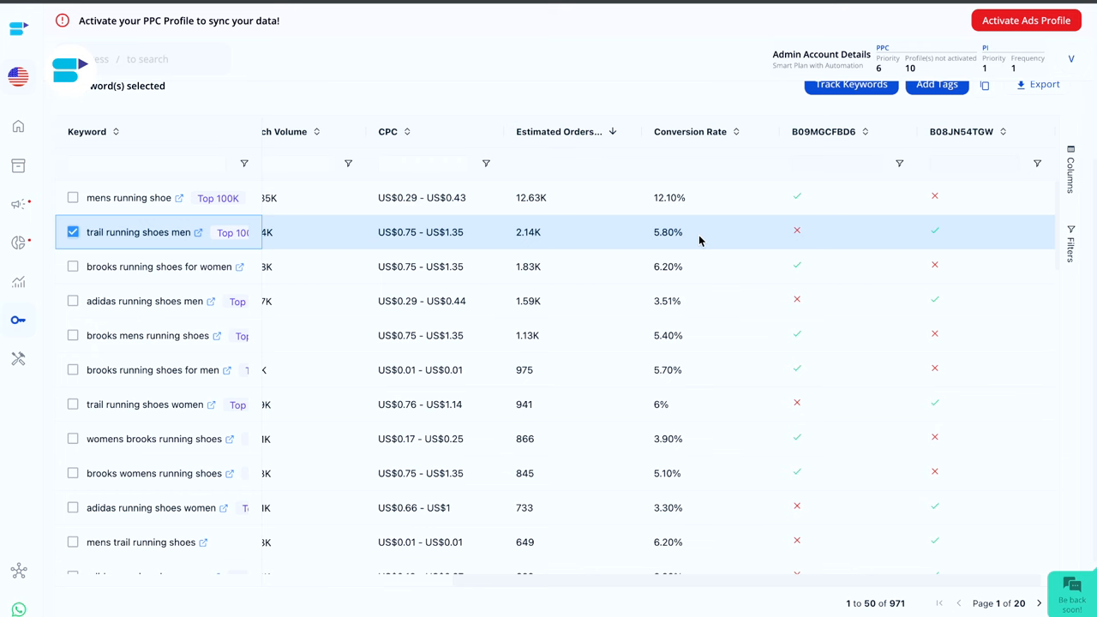
mouse_move(947, 240)
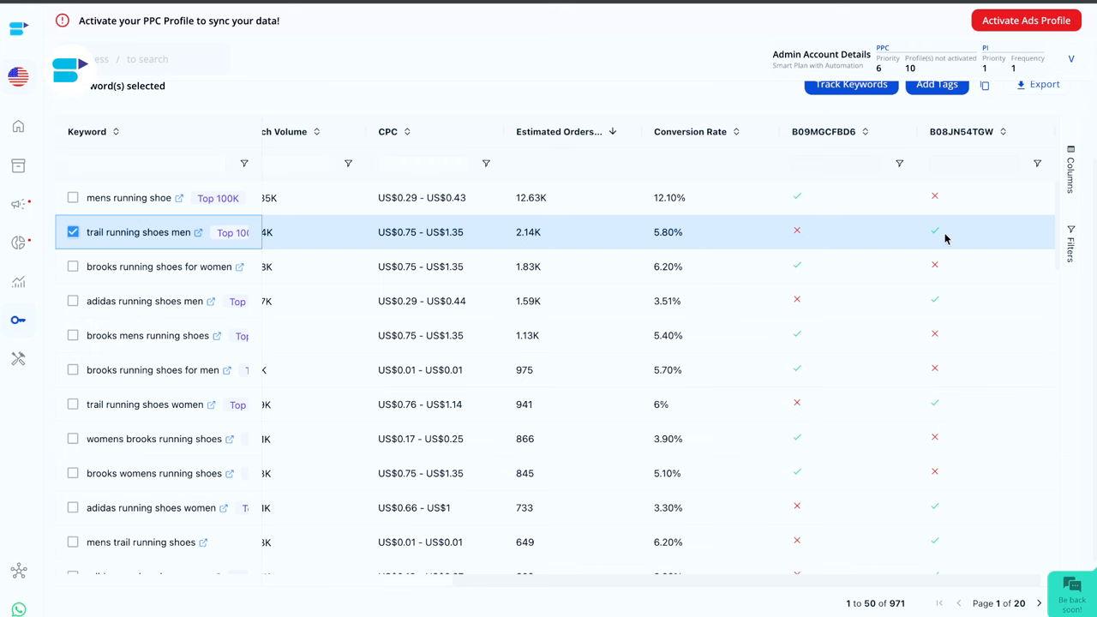
mouse_move(799, 244)
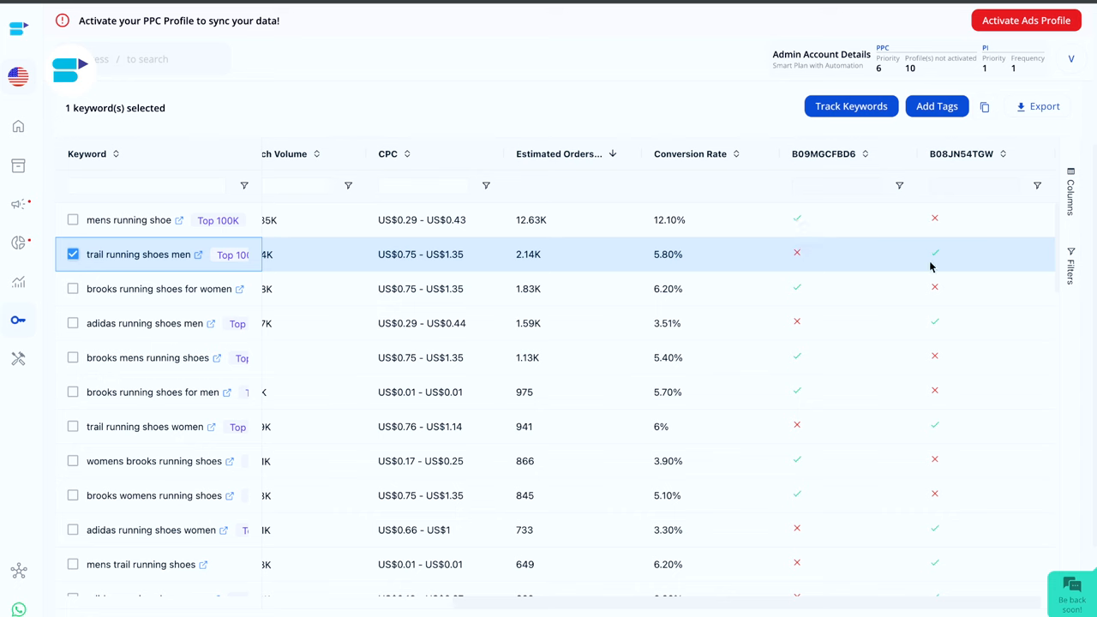
mouse_move(792, 135)
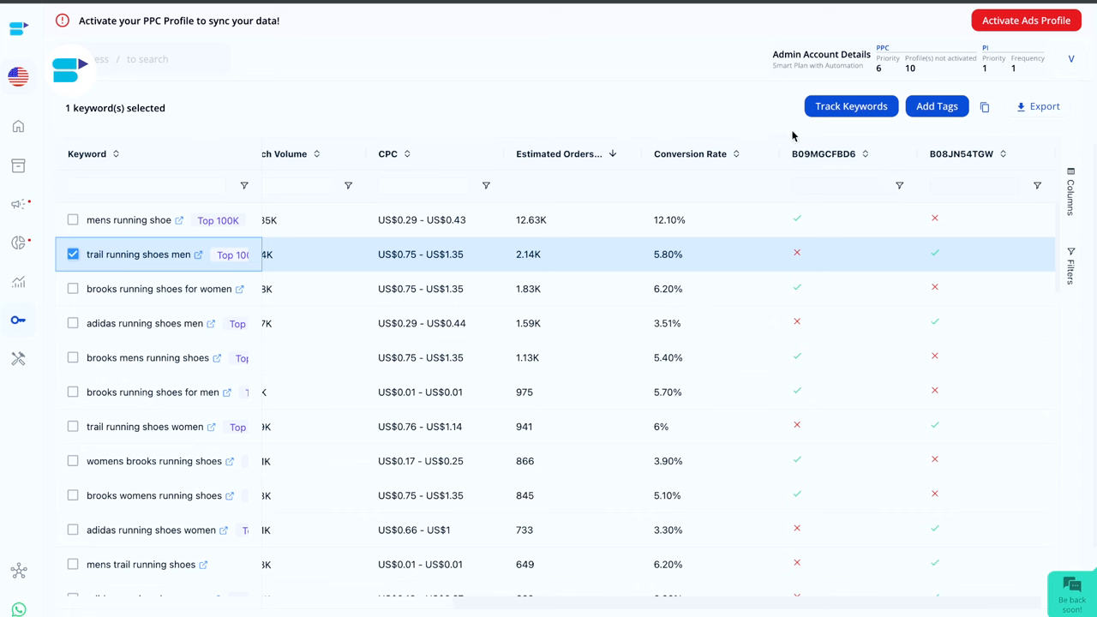
mouse_move(829, 127)
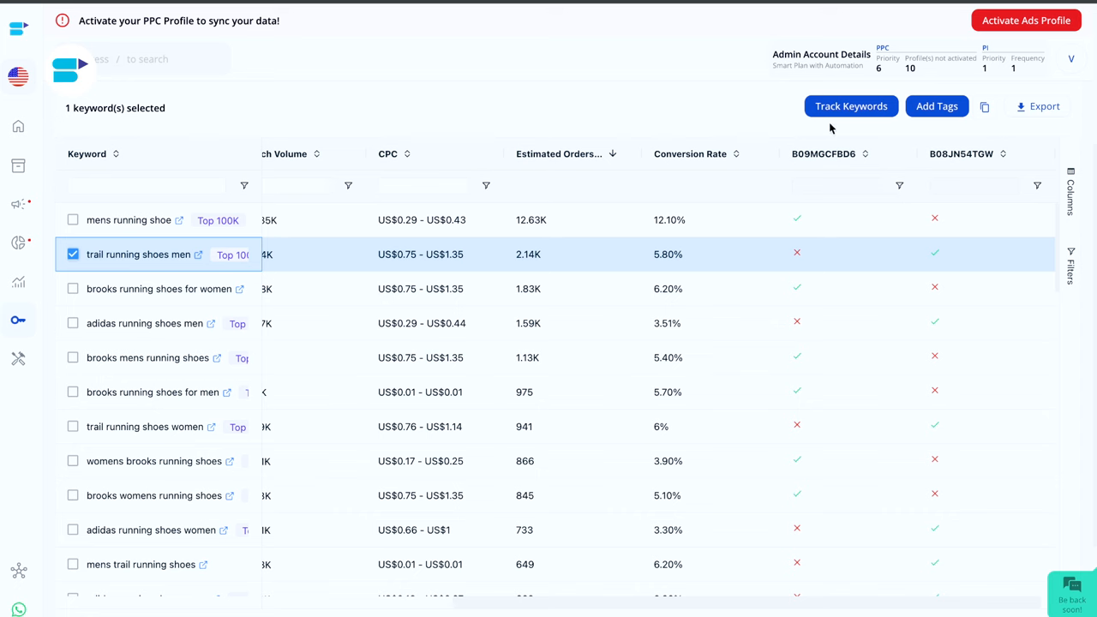
mouse_move(851, 107)
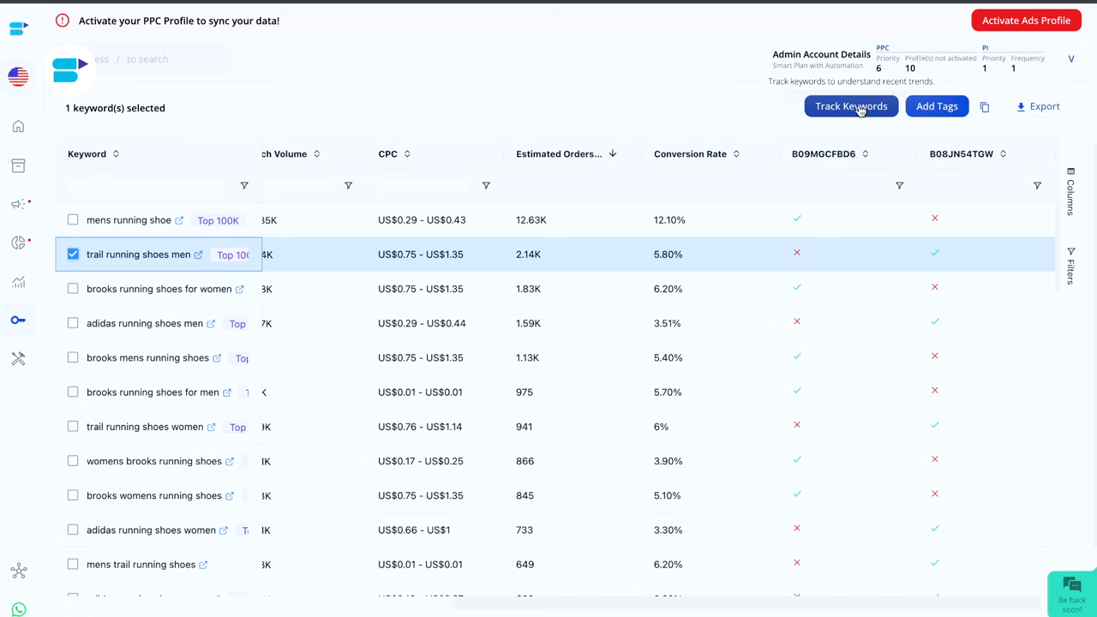
mouse_move(829, 118)
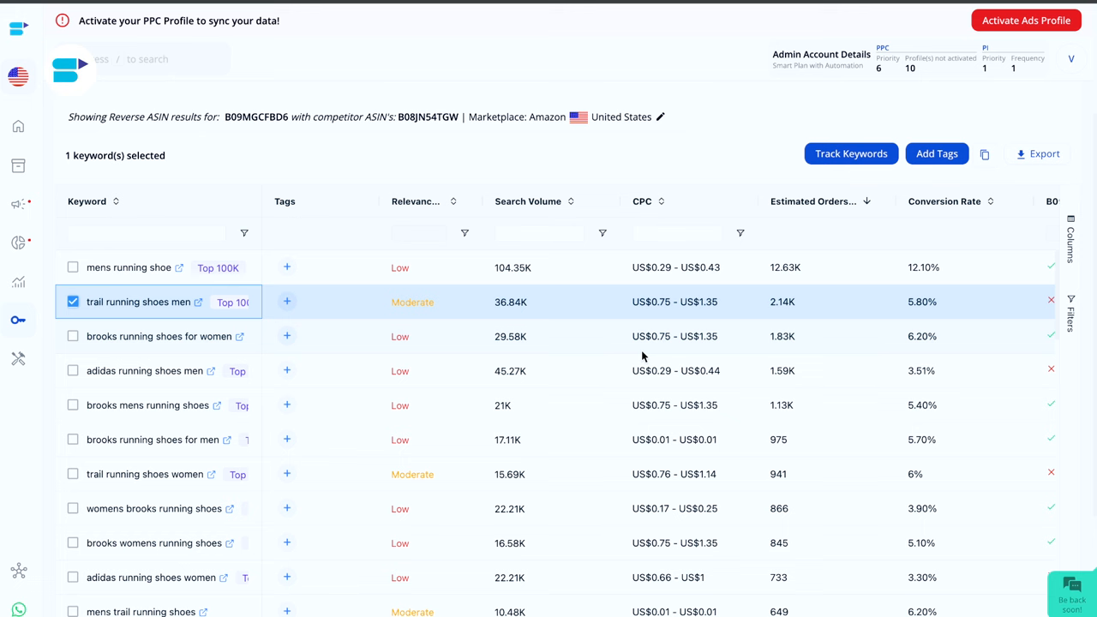
mouse_move(180, 446)
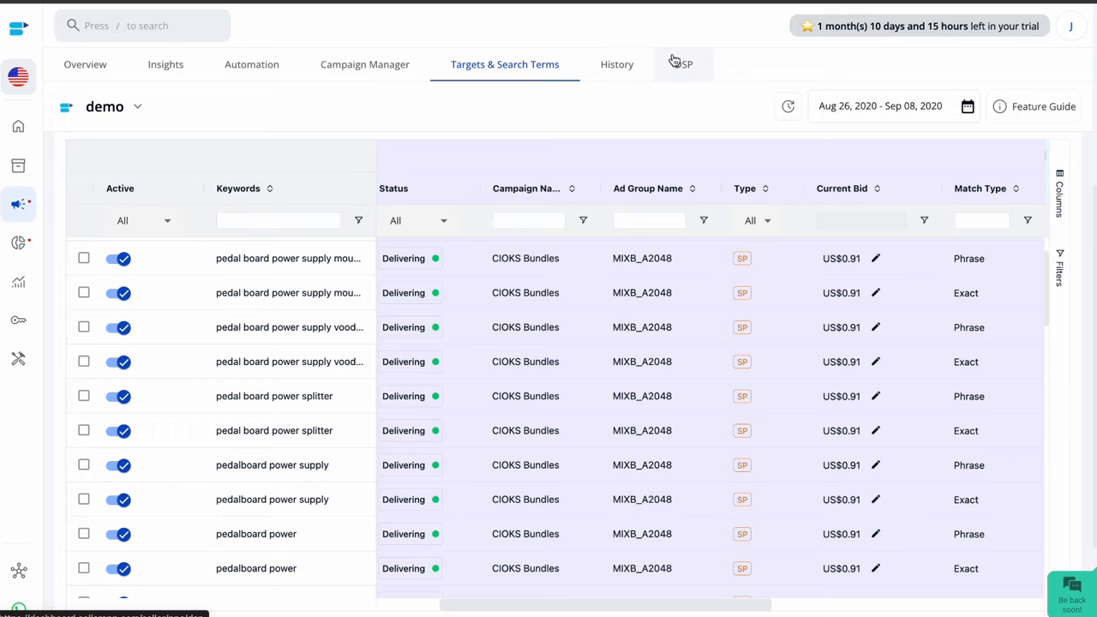
Browse the Targets & Search Terms keyword table before reaching the Automation options.
scroll(down, 3)
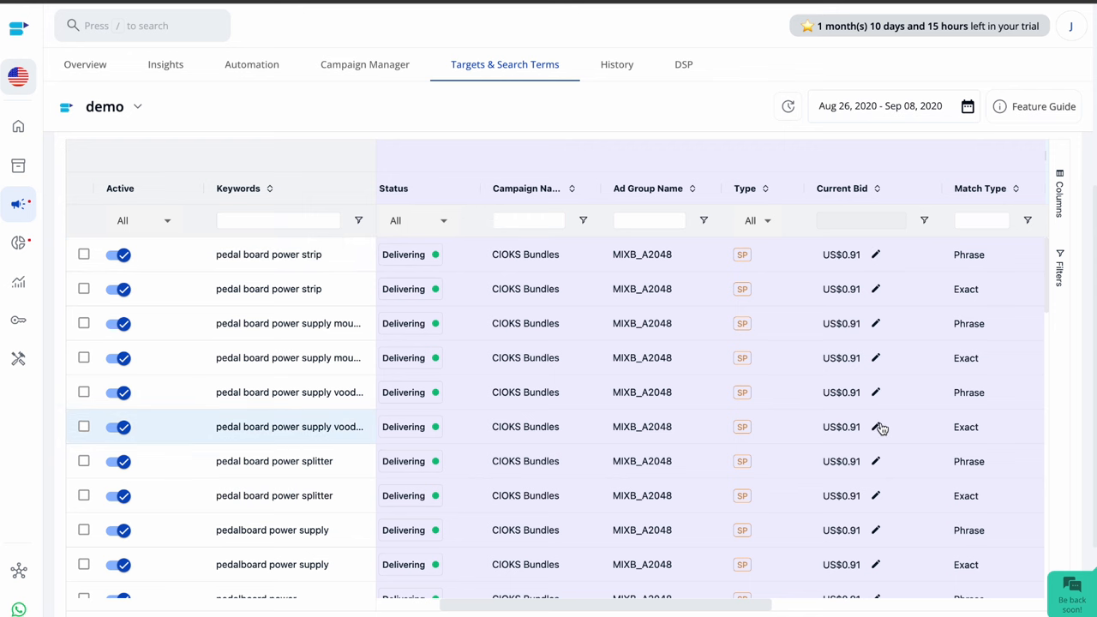
scroll(right, 3)
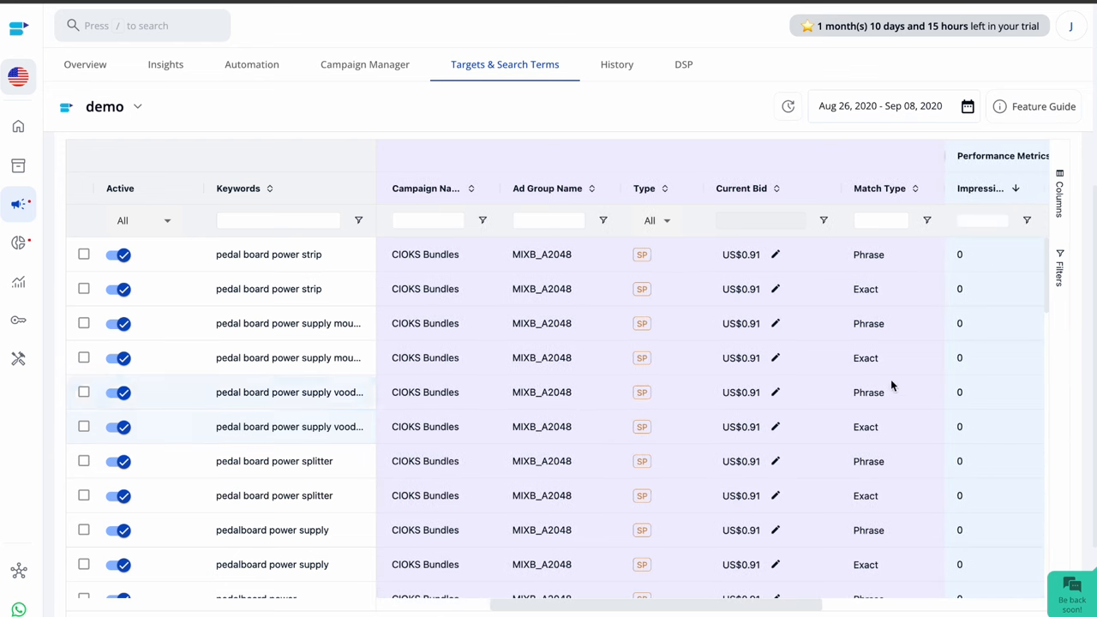
mouse_move(868, 530)
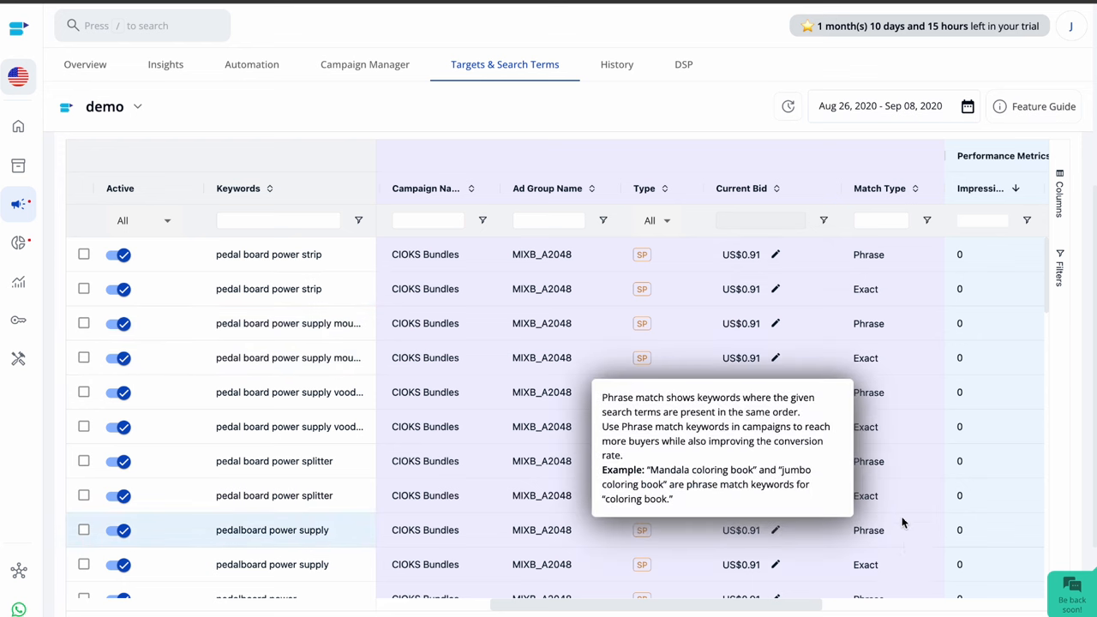
mouse_move(905, 384)
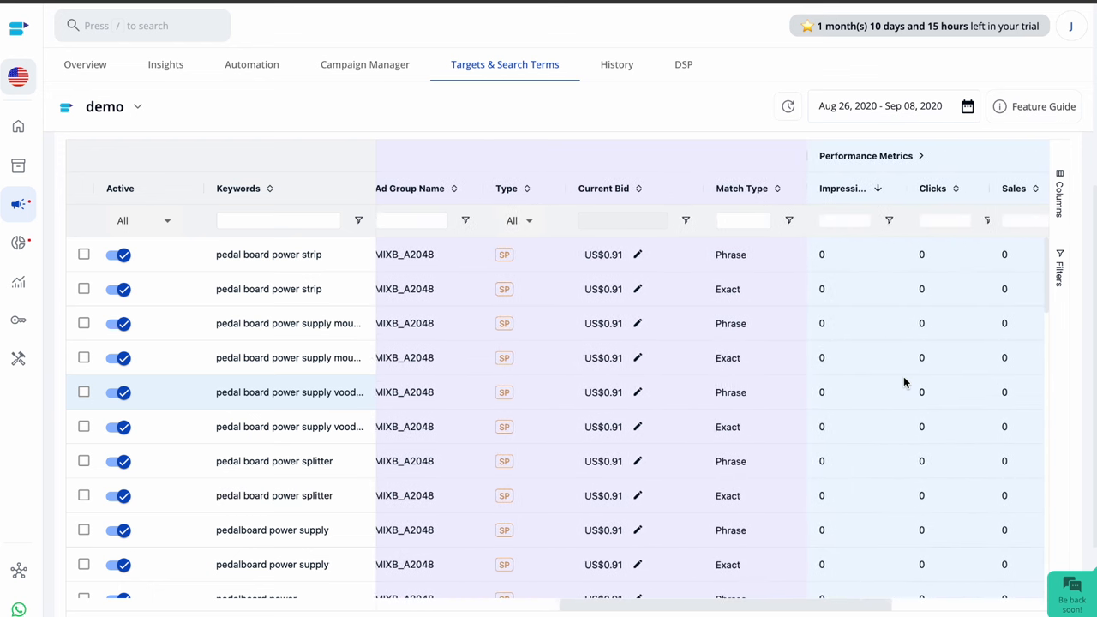
scroll(right, 3)
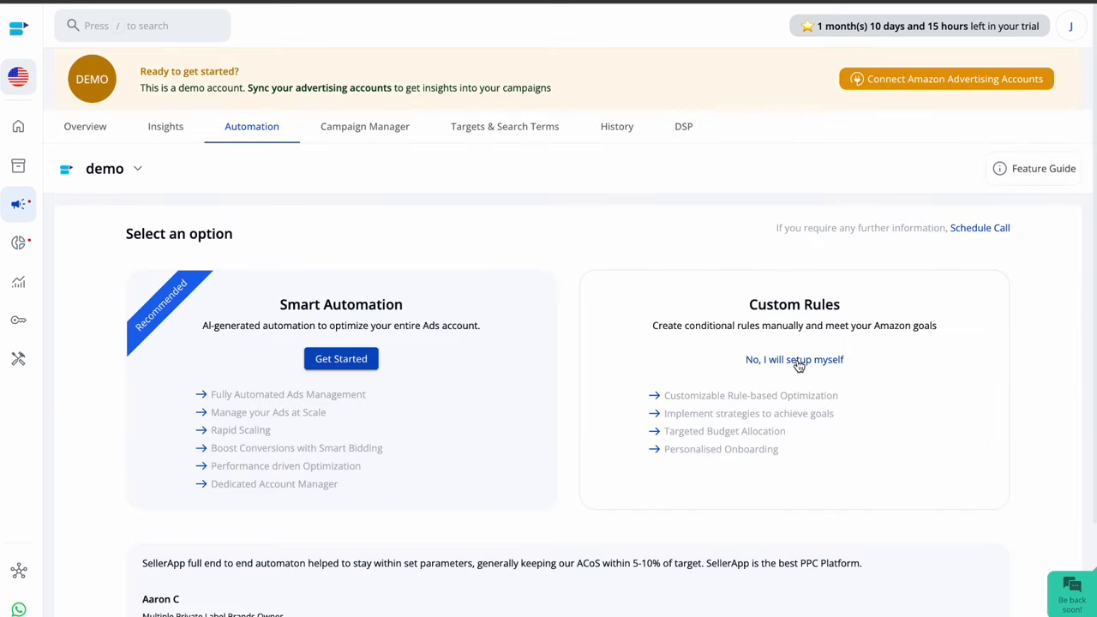
Choose 'No, I will set up myself' under Custom Rules.
click(795, 360)
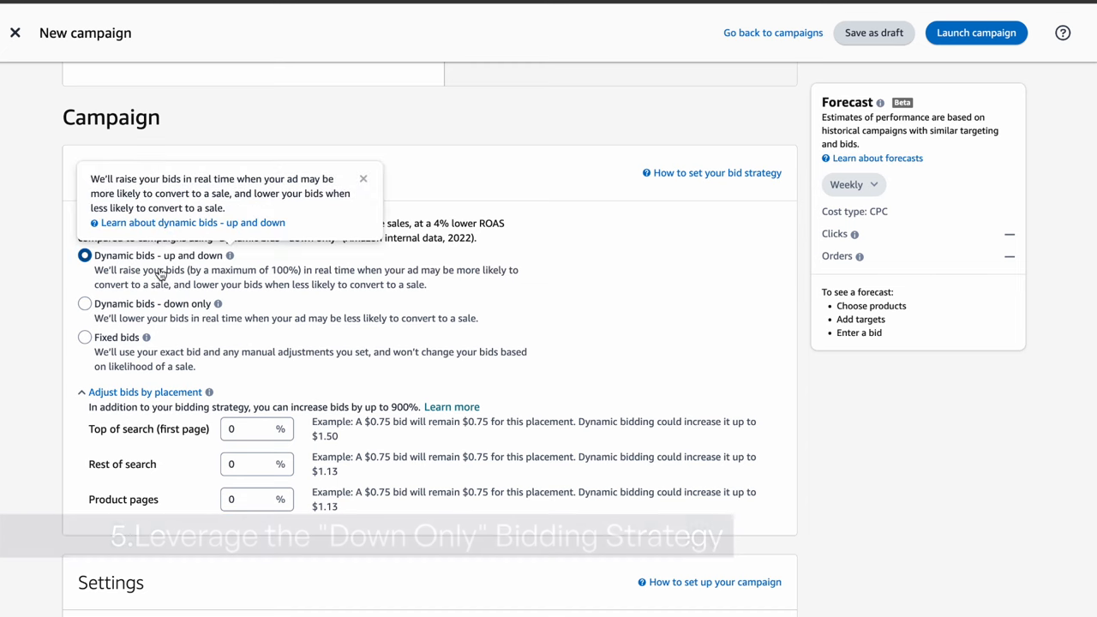
Select 'Dynamic bids - up and down', then settle on 'Dynamic bids - down only'.
click(86, 336)
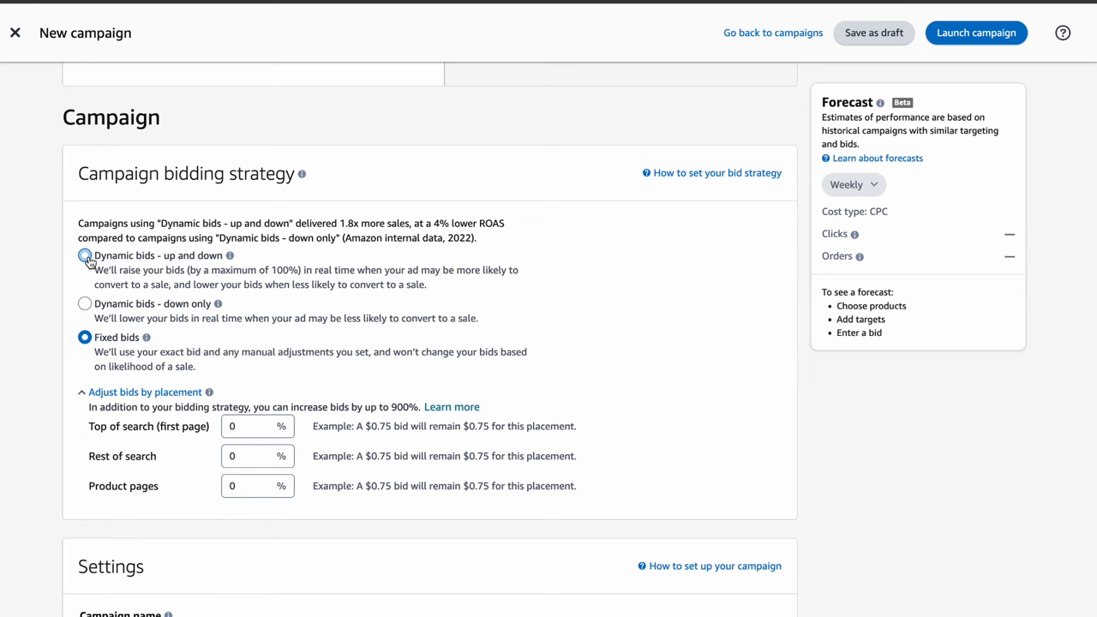
click(85, 256)
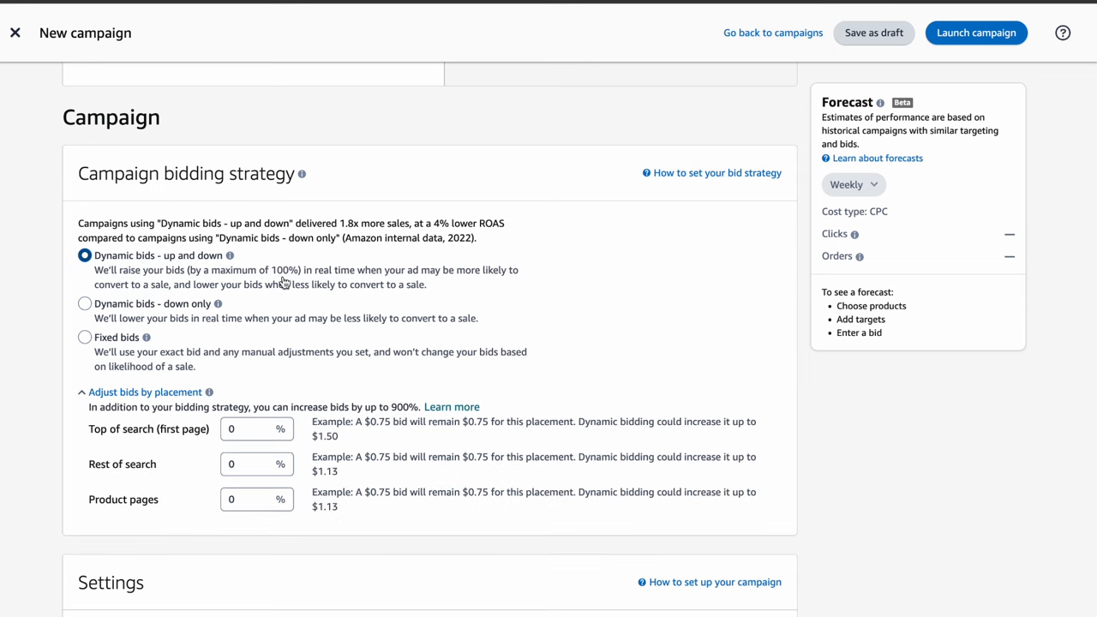
mouse_move(290, 281)
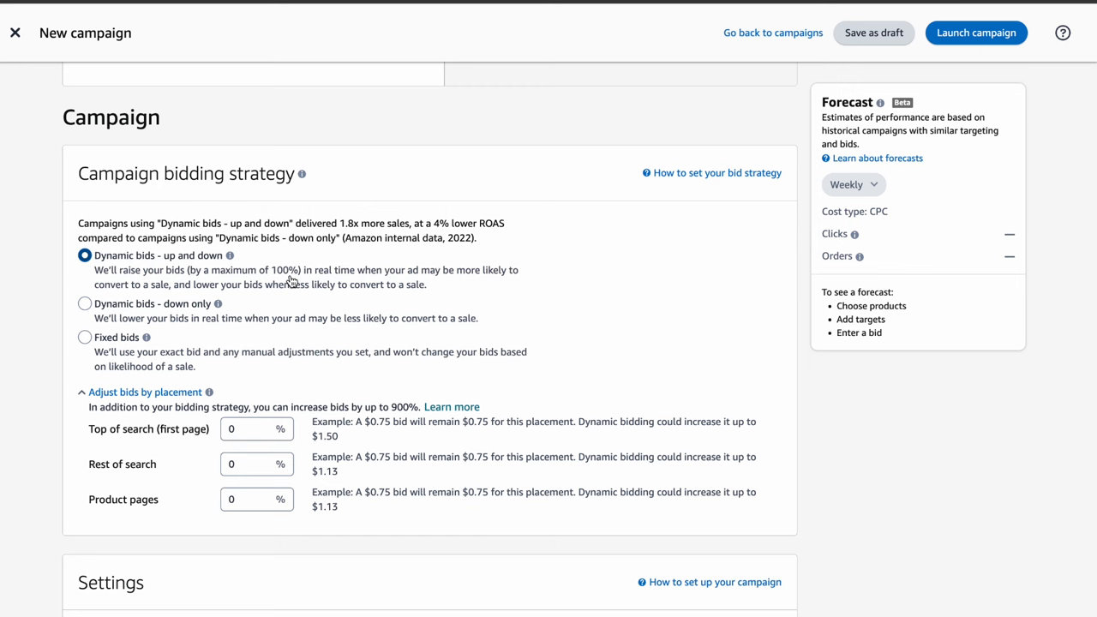
mouse_move(294, 283)
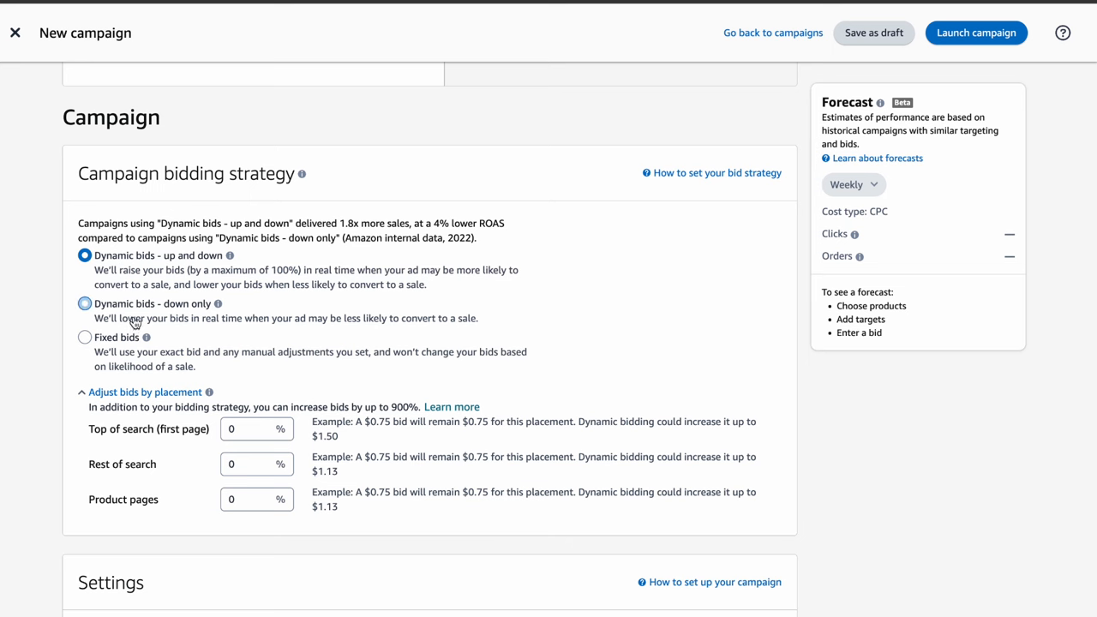
click(86, 303)
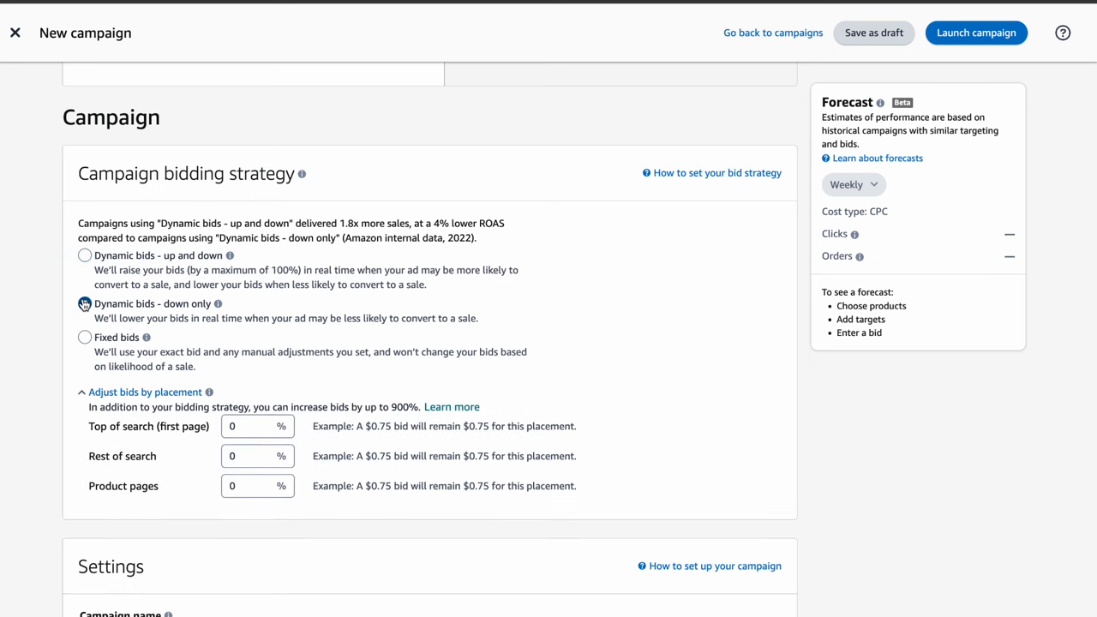
click(85, 303)
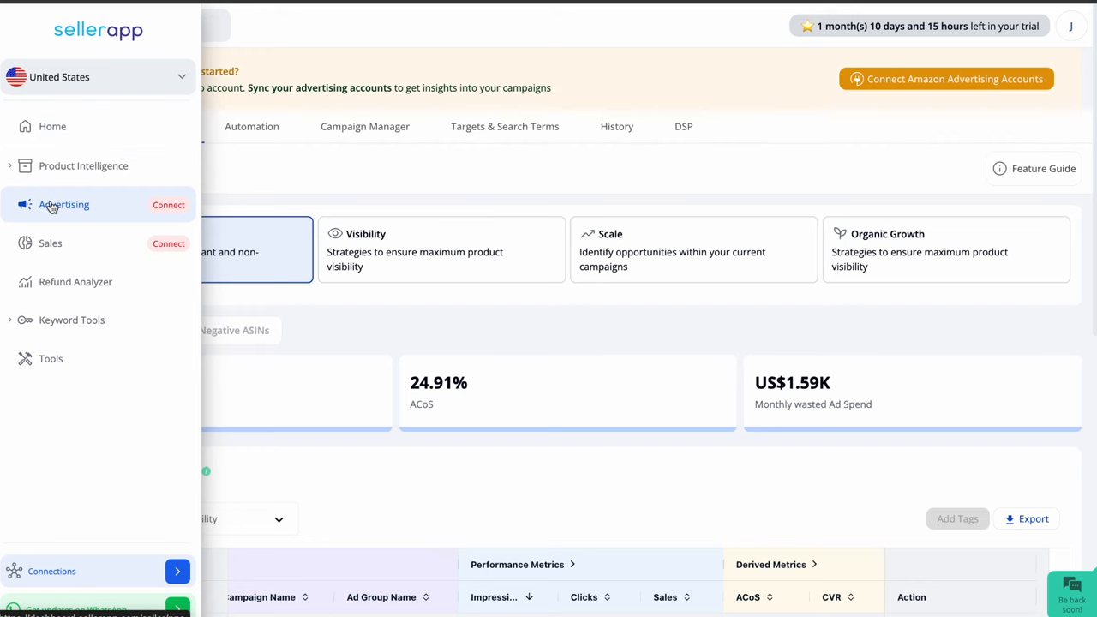
mouse_move(52, 209)
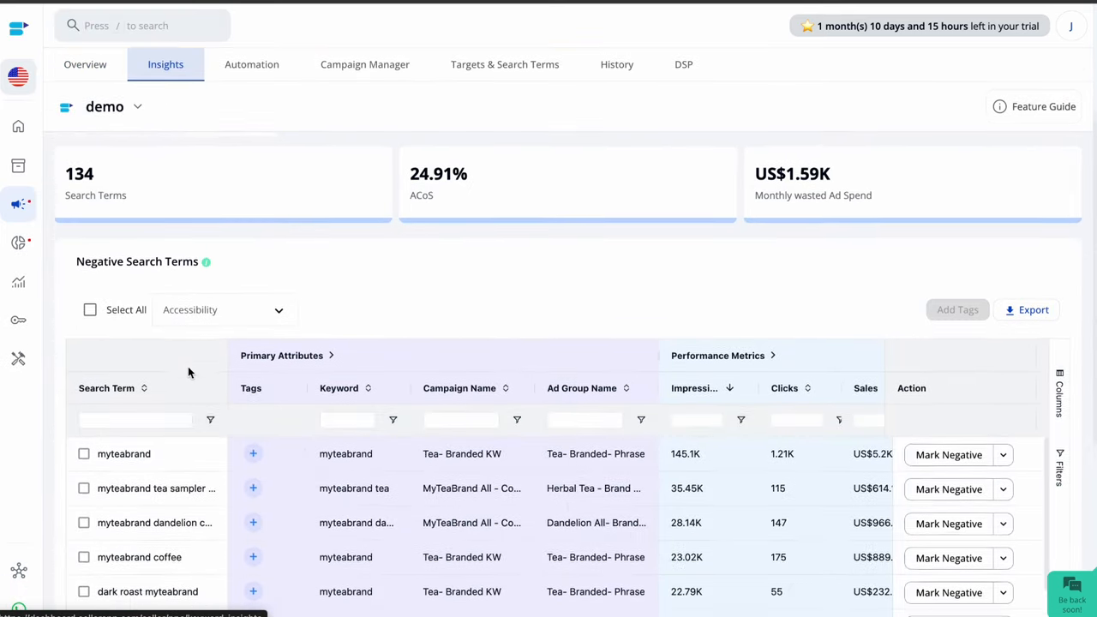
Expand Primary Attributes so the search terms show their match type column.
scroll(down, 3)
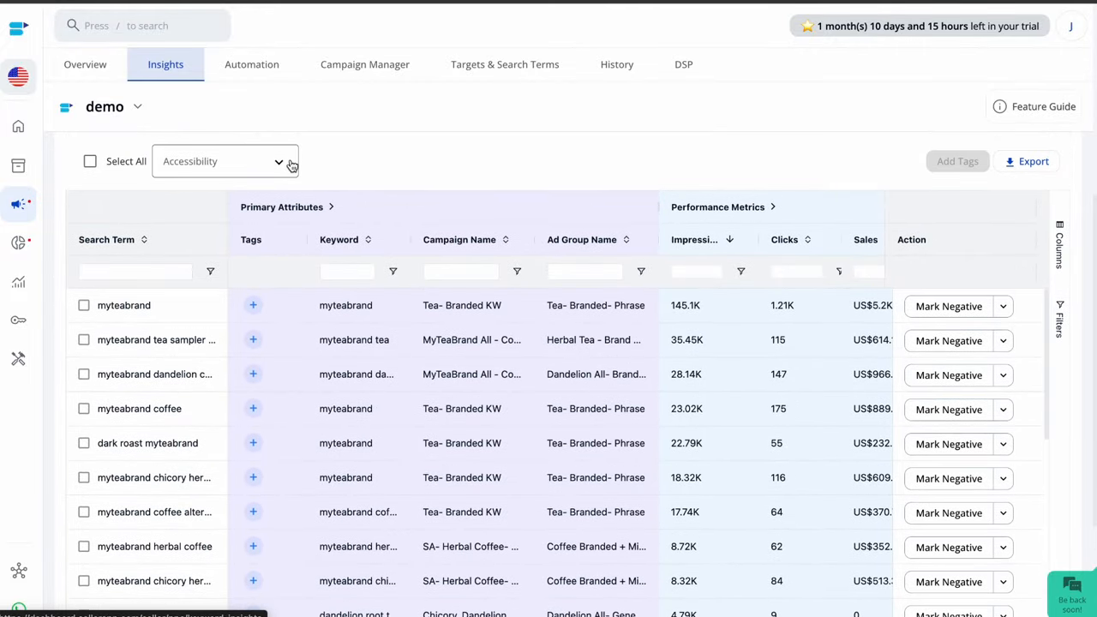
mouse_move(478, 412)
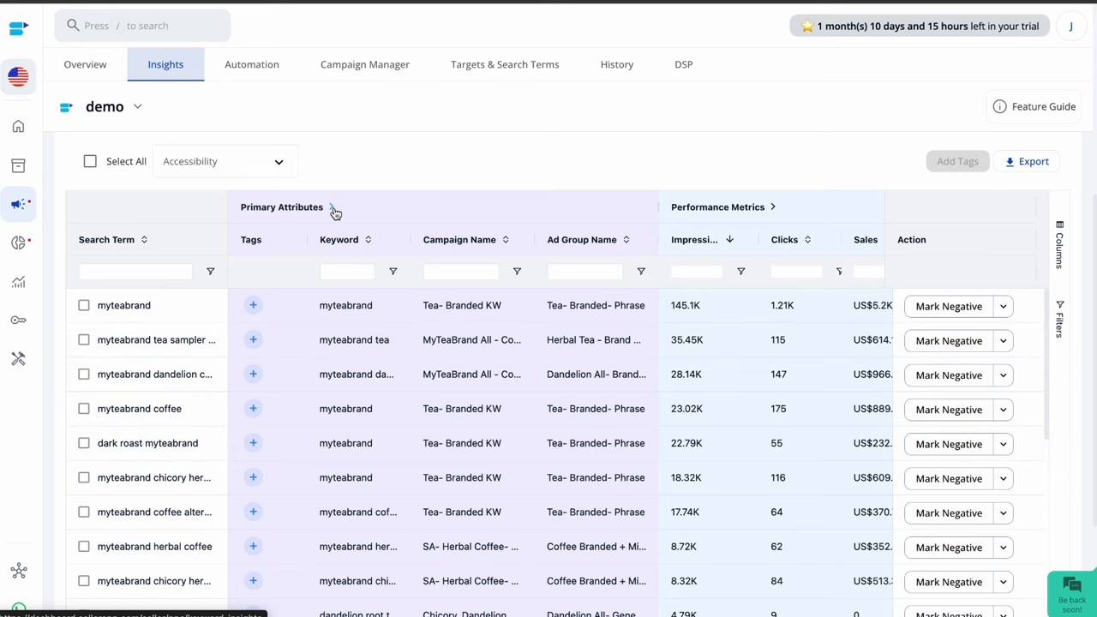
click(331, 206)
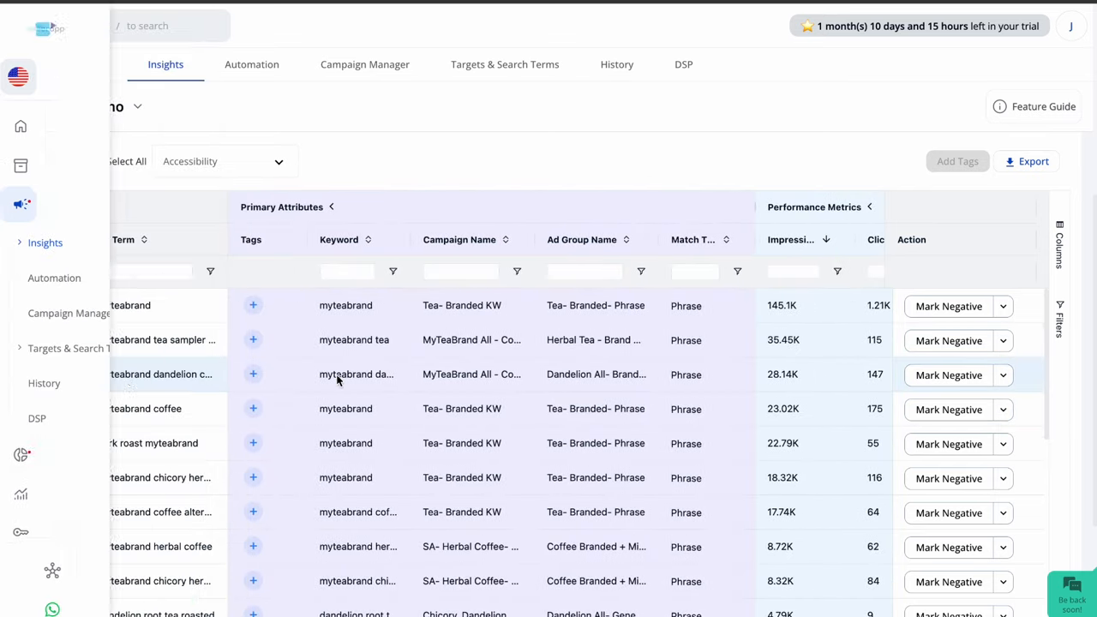
Tick the myteabrand dandelion, myteabrand coffee and dandelion root coffee search terms for negative marking.
click(84, 374)
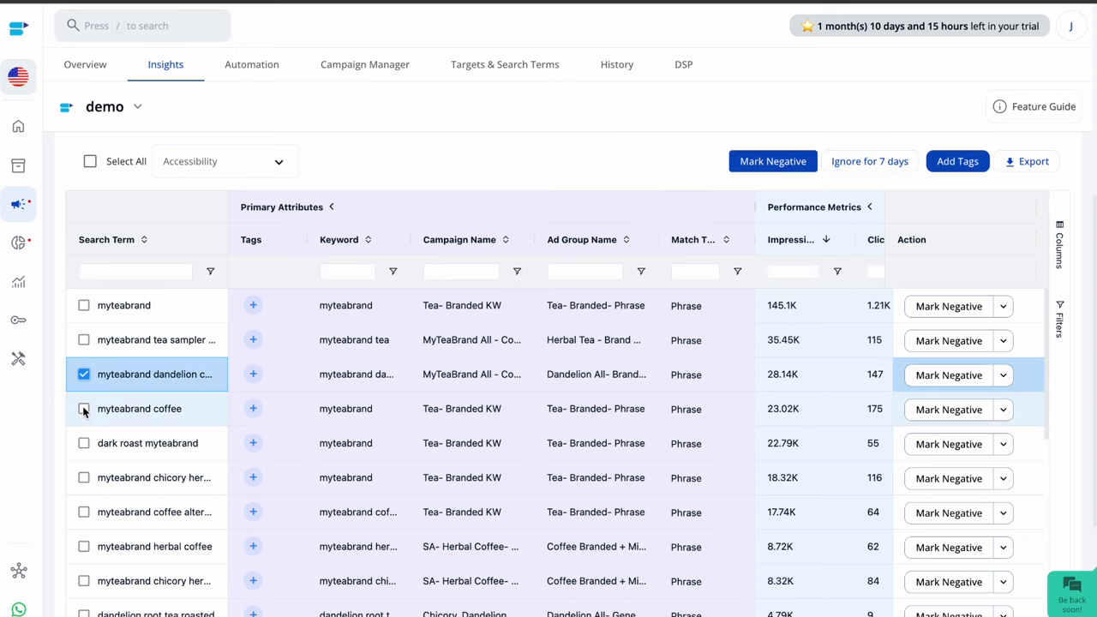
click(84, 408)
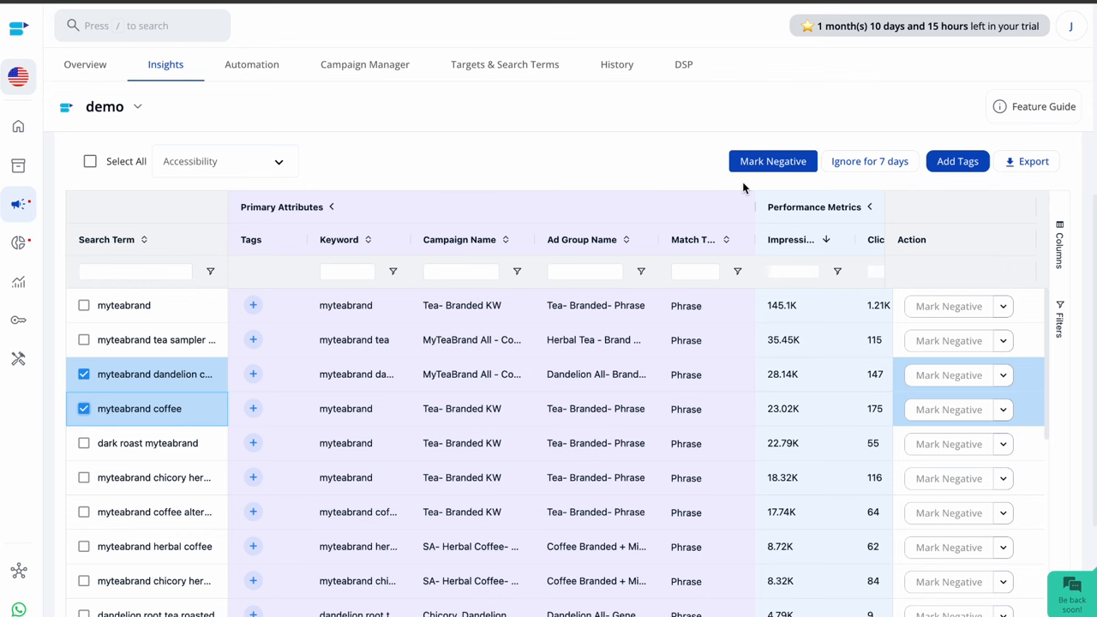
click(84, 374)
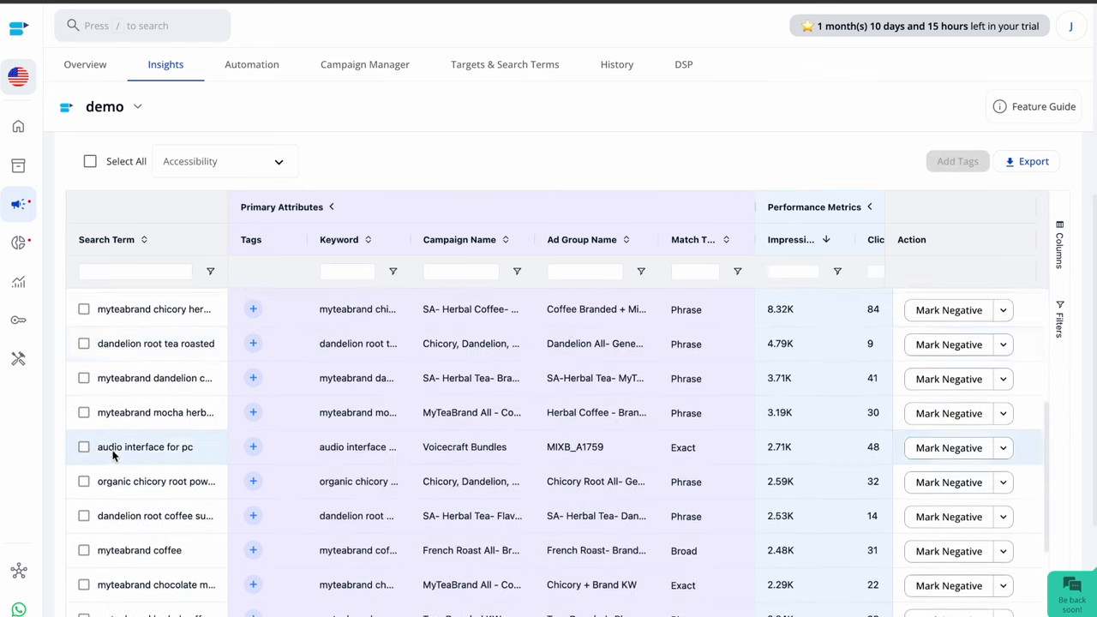
scroll(down, 3)
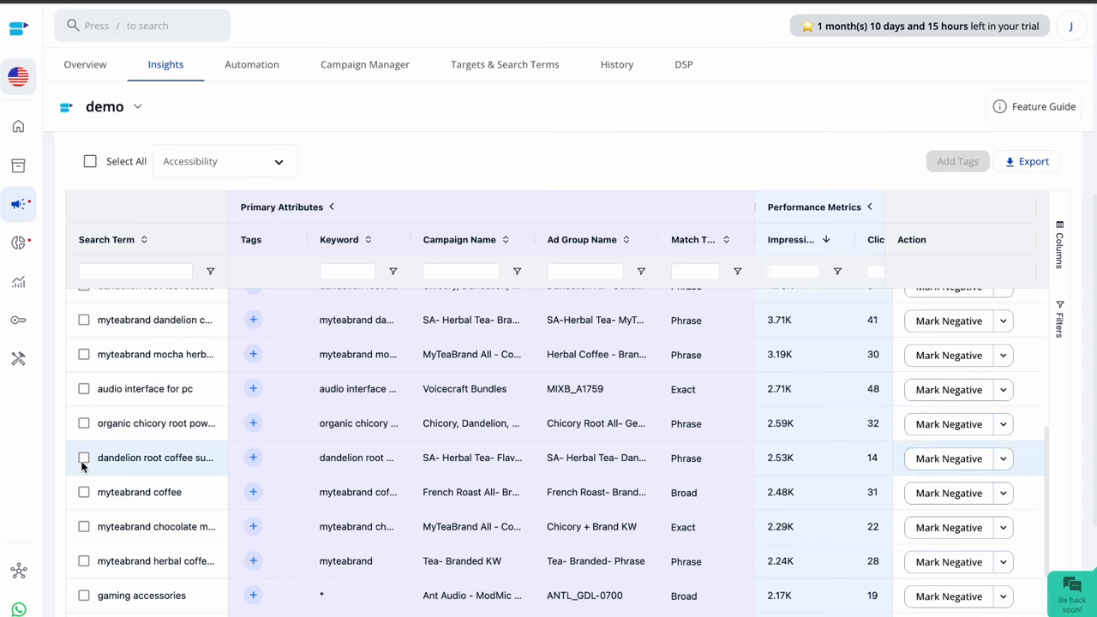
click(84, 458)
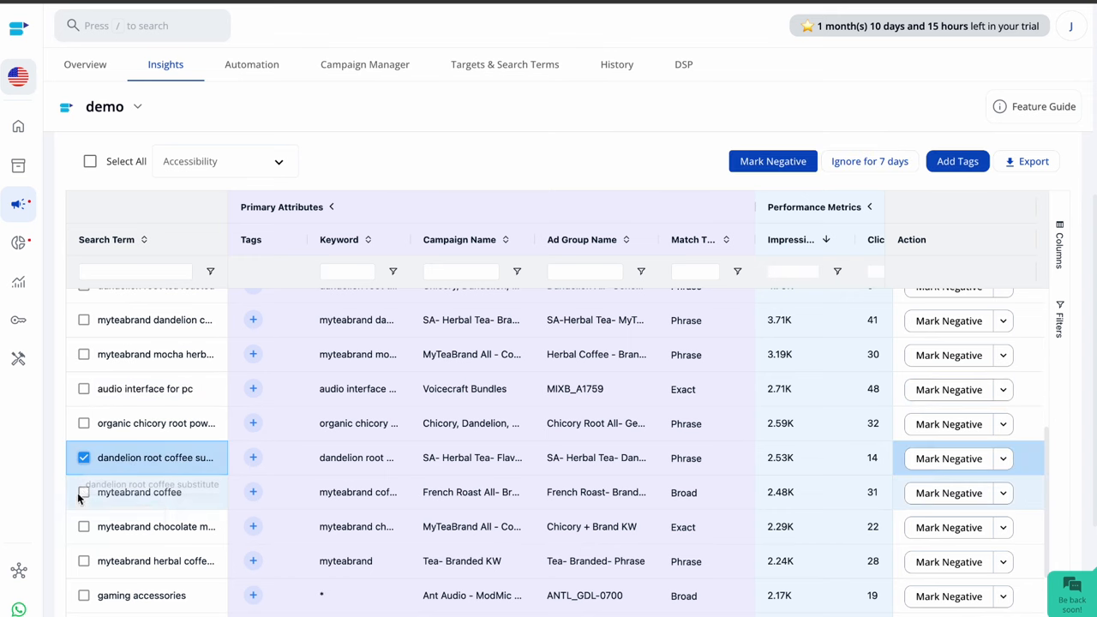
click(84, 492)
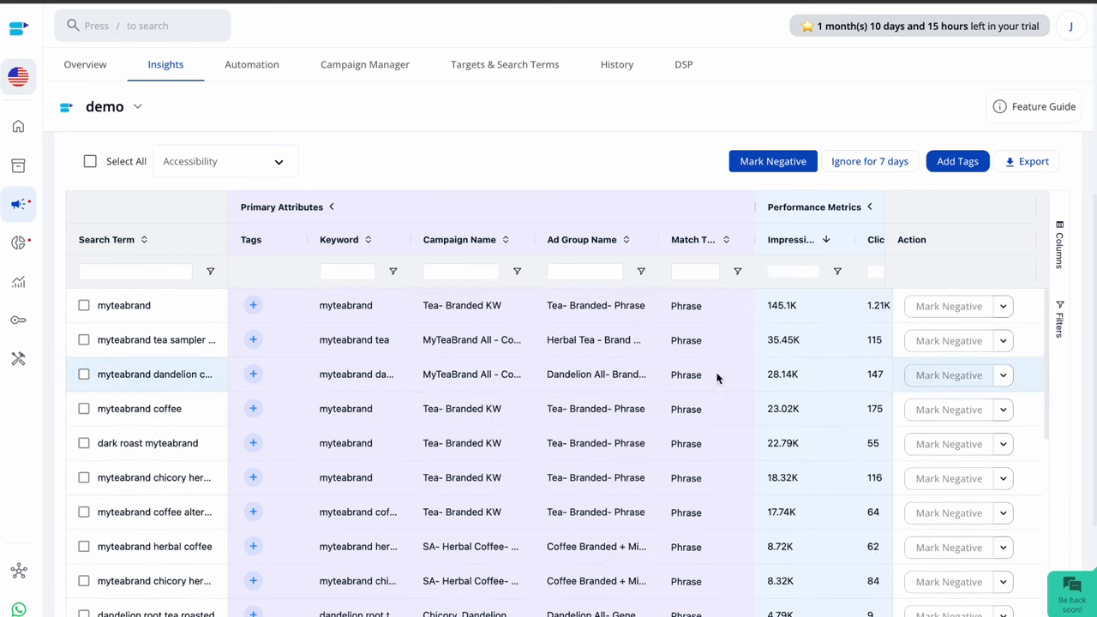
mouse_move(885, 381)
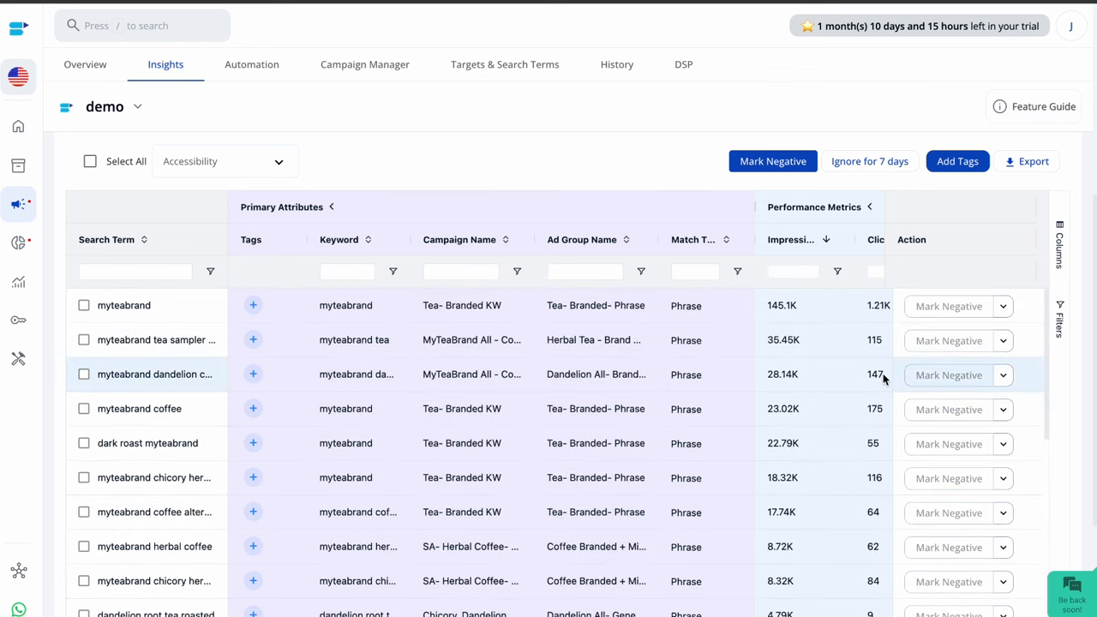
mouse_move(888, 444)
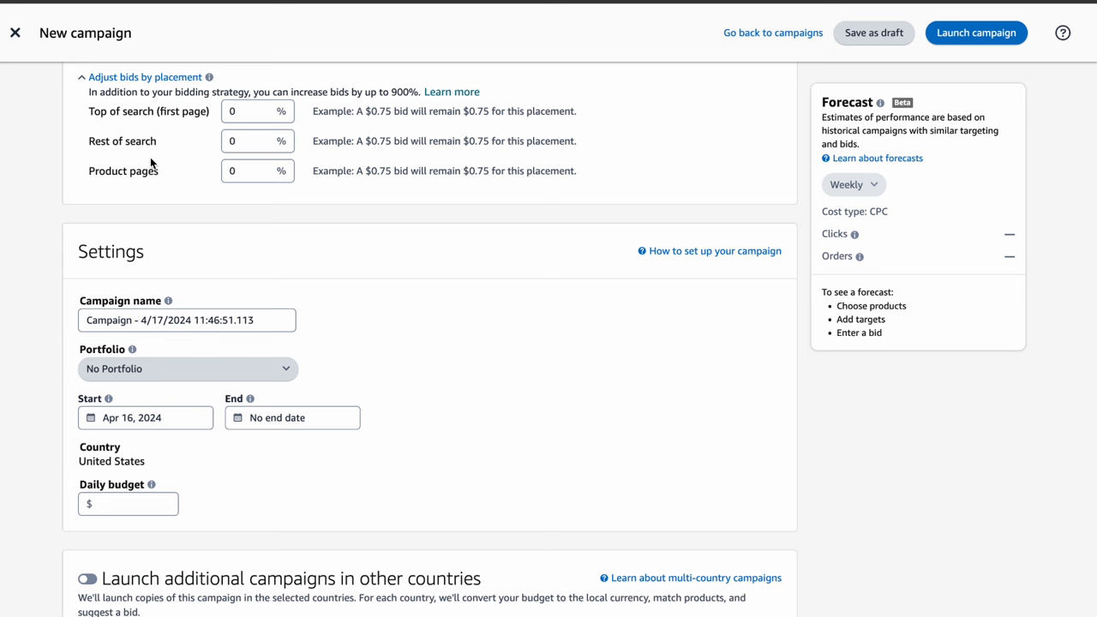
mouse_move(466, 202)
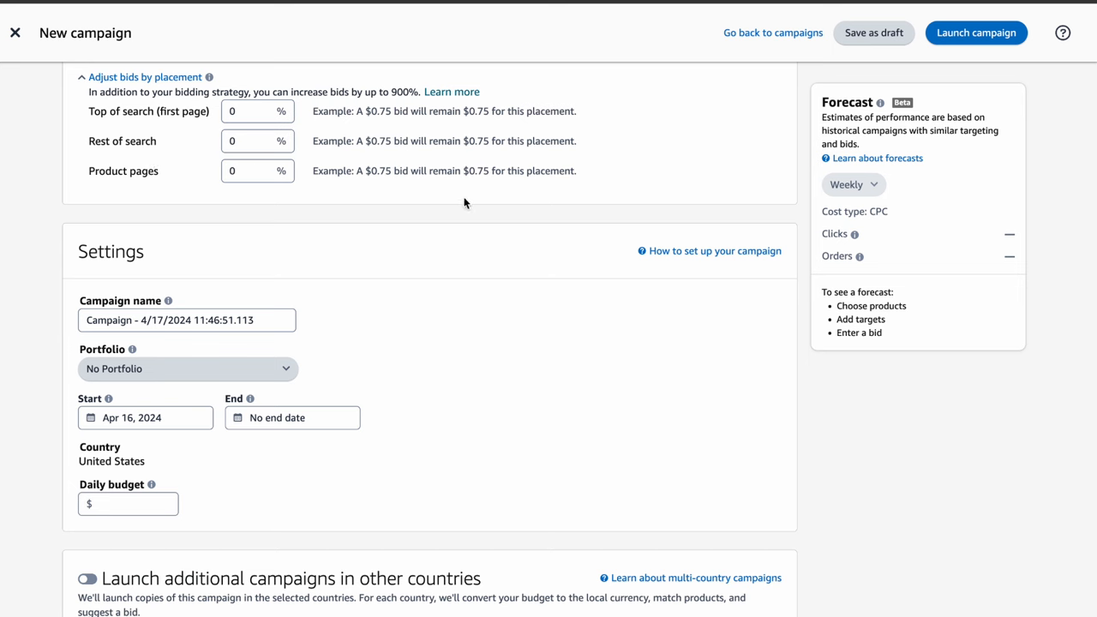
mouse_move(146, 193)
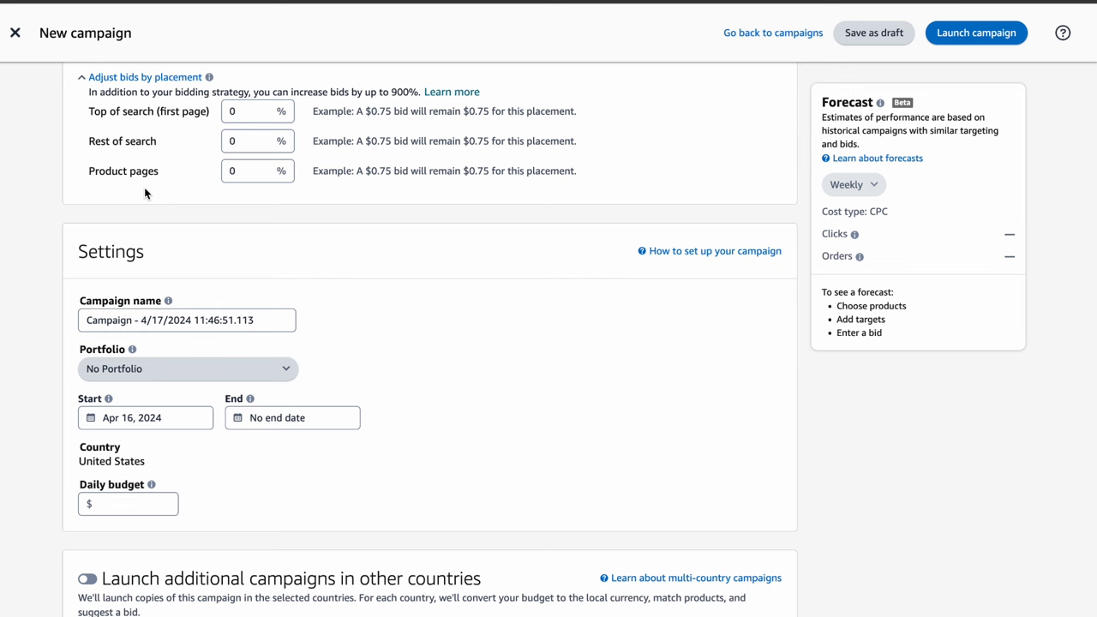
mouse_move(158, 192)
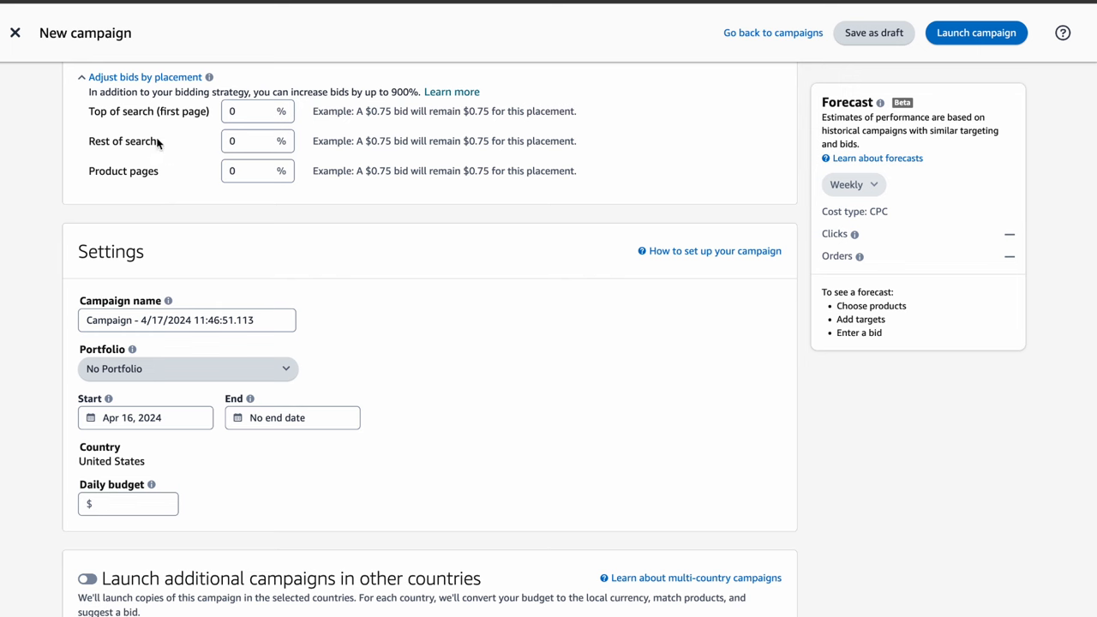
mouse_move(381, 140)
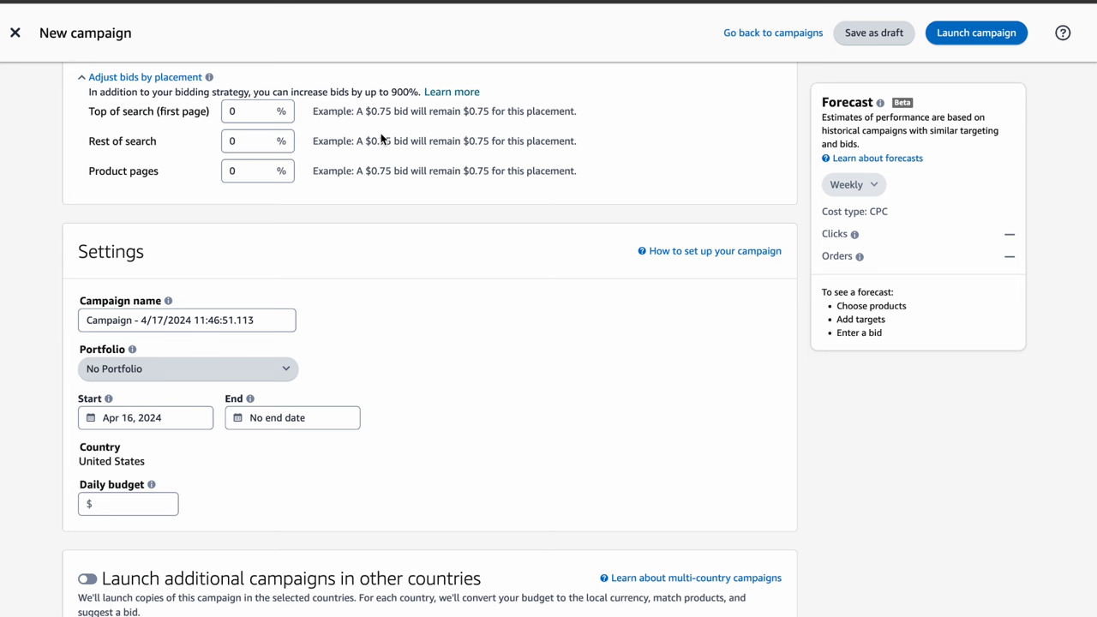
mouse_move(548, 165)
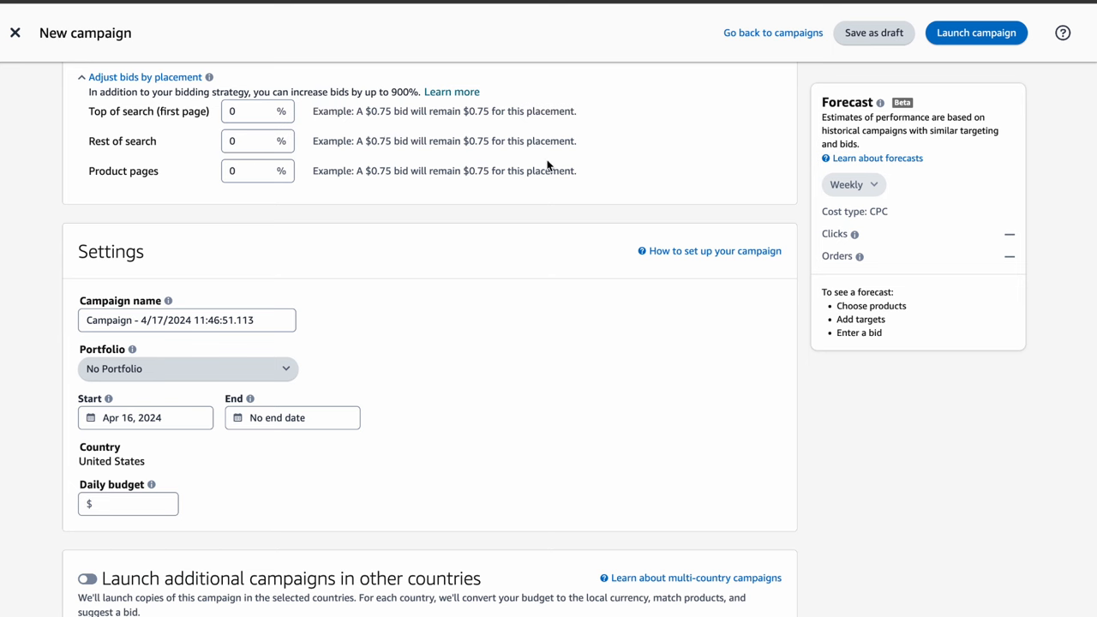